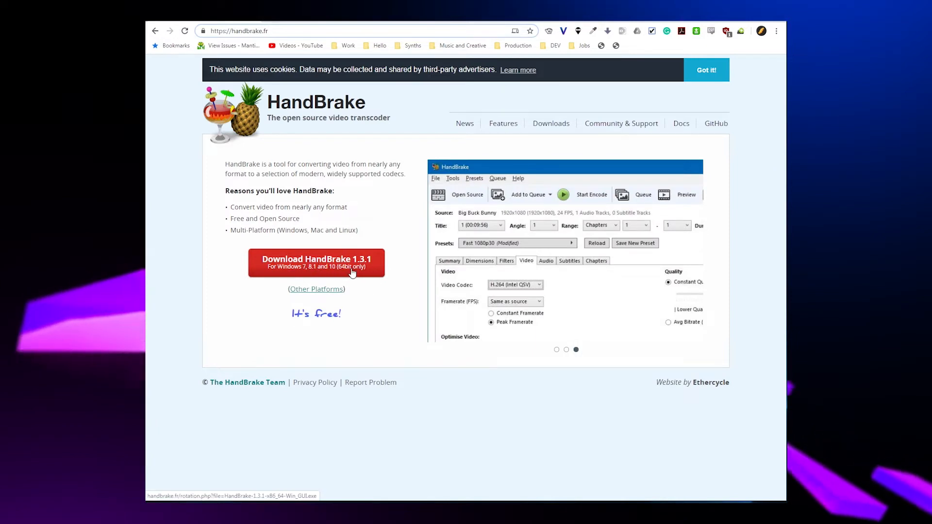
pyautogui.moveTo(331, 298)
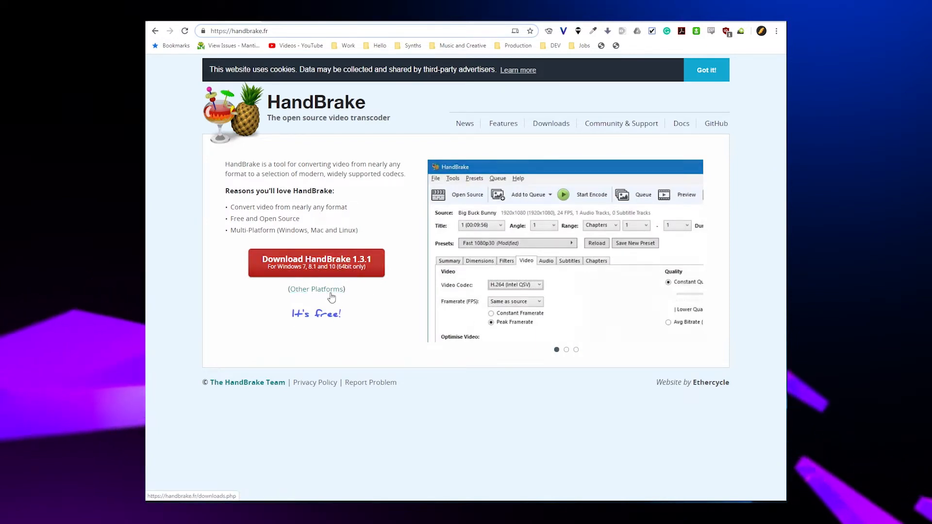
# Step: Download the 64-bit Windows HandBrake 1.3.1 installer from the Other Platforms page
pyautogui.click(317, 289)
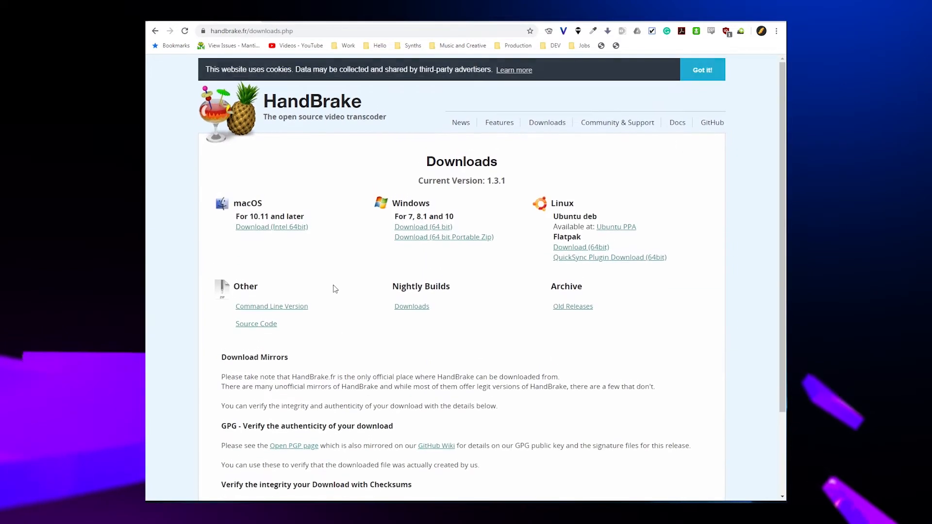
pyautogui.moveTo(275, 231)
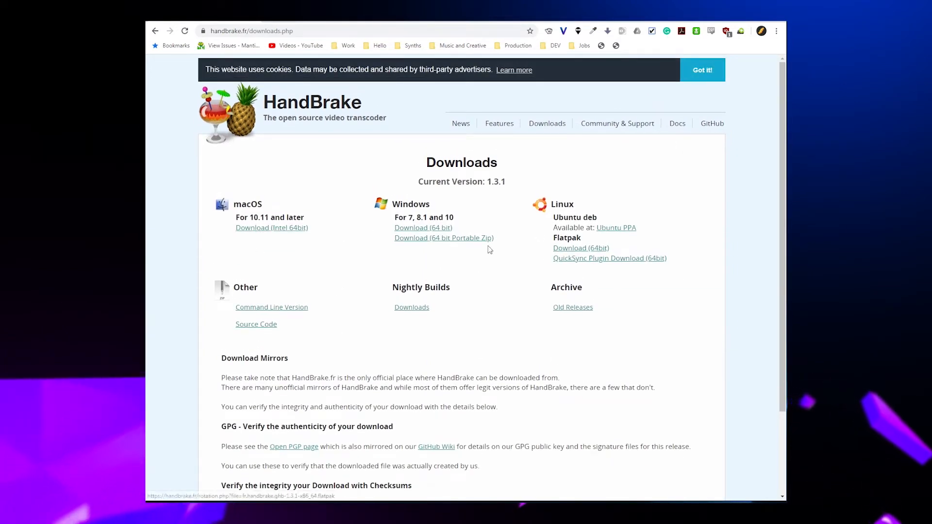
pyautogui.click(423, 228)
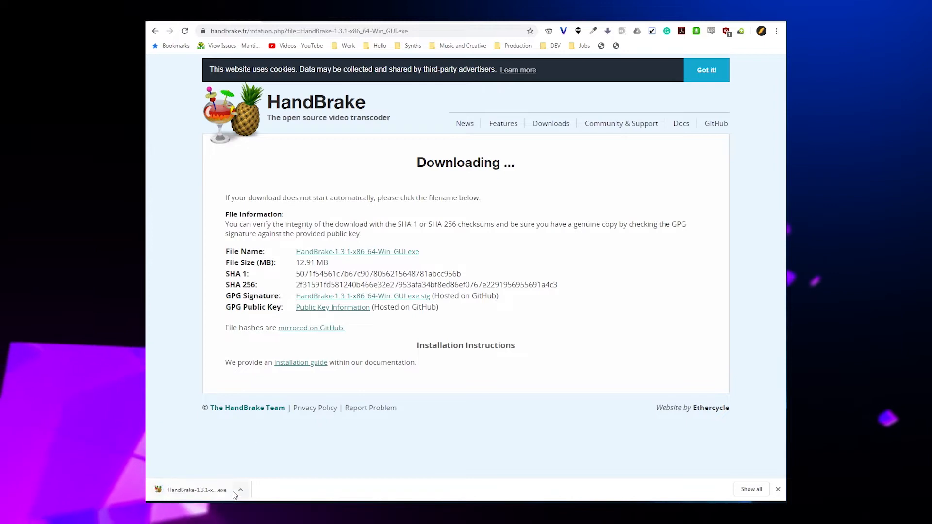
# Step: Run the downloaded installer, accept the licence and install HandBrake to the default folder
pyautogui.click(196, 490)
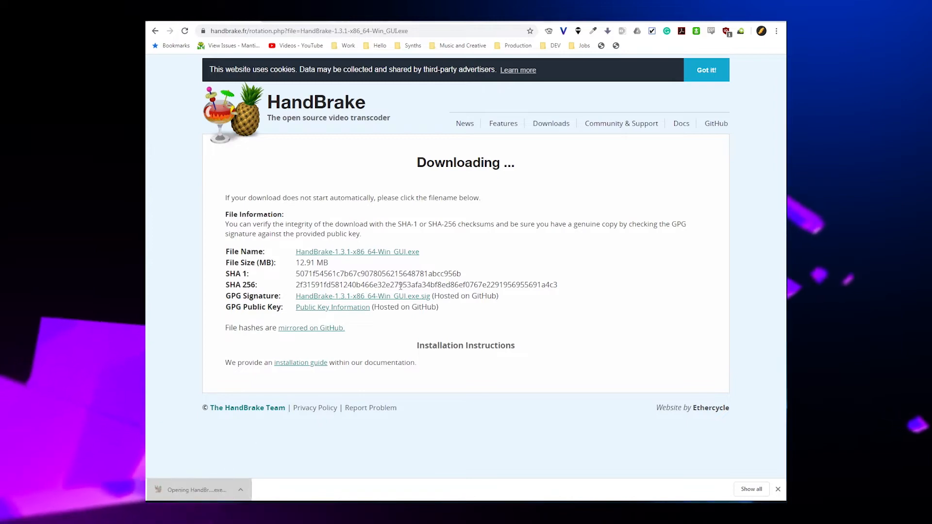
pyautogui.click(194, 489)
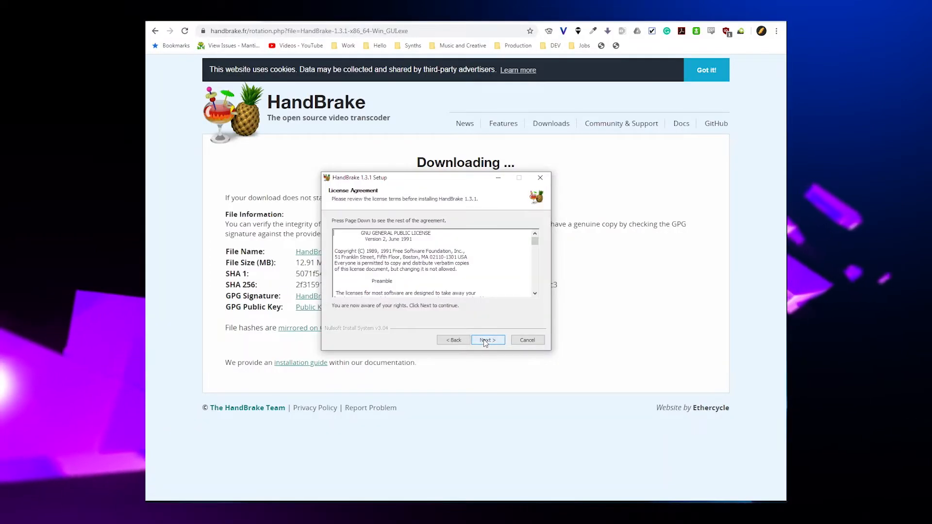
pyautogui.click(488, 340)
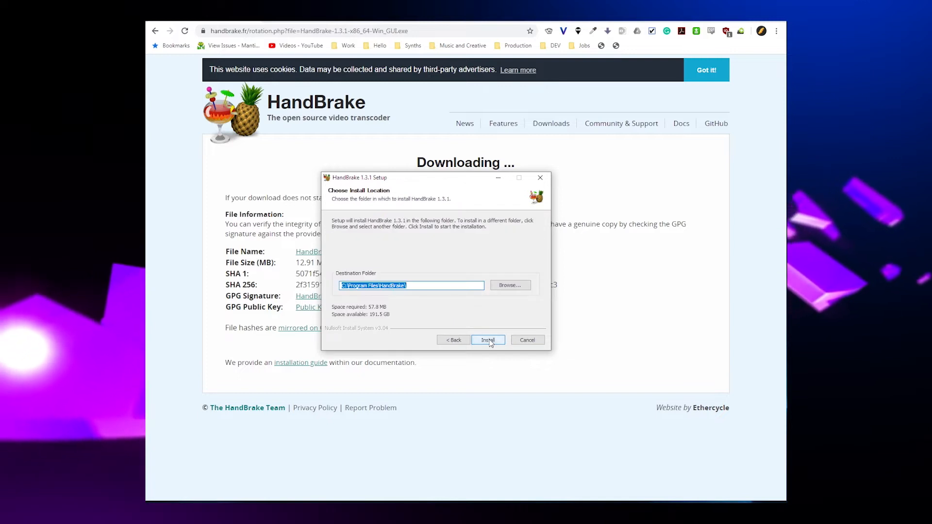
pyautogui.click(488, 340)
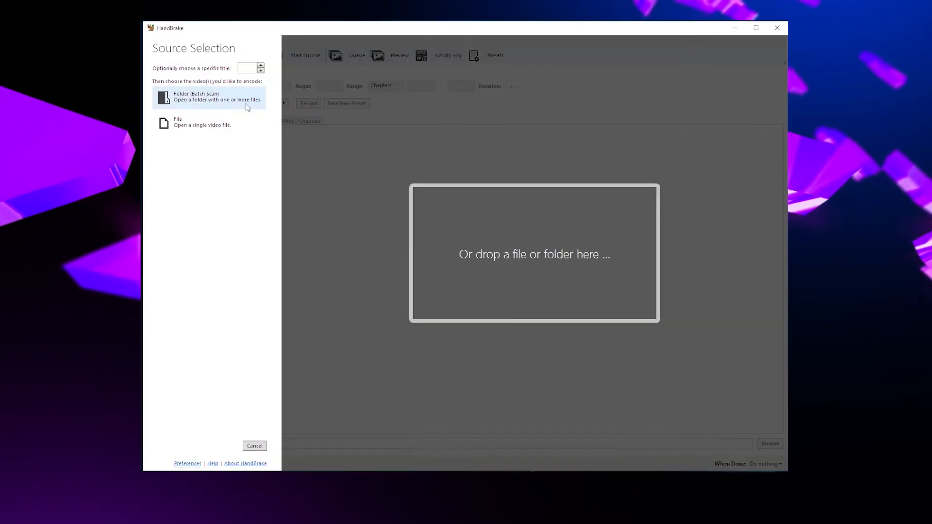
pyautogui.moveTo(358, 203)
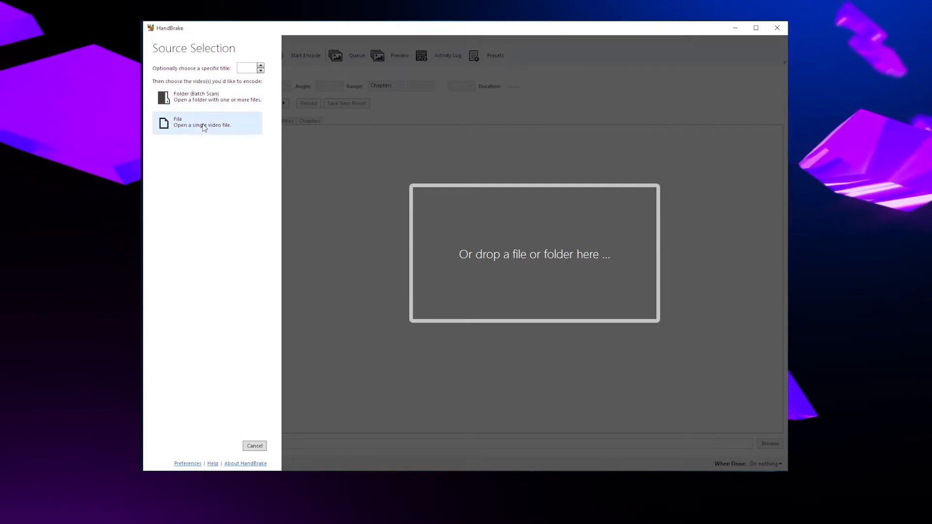
pyautogui.moveTo(310, 148)
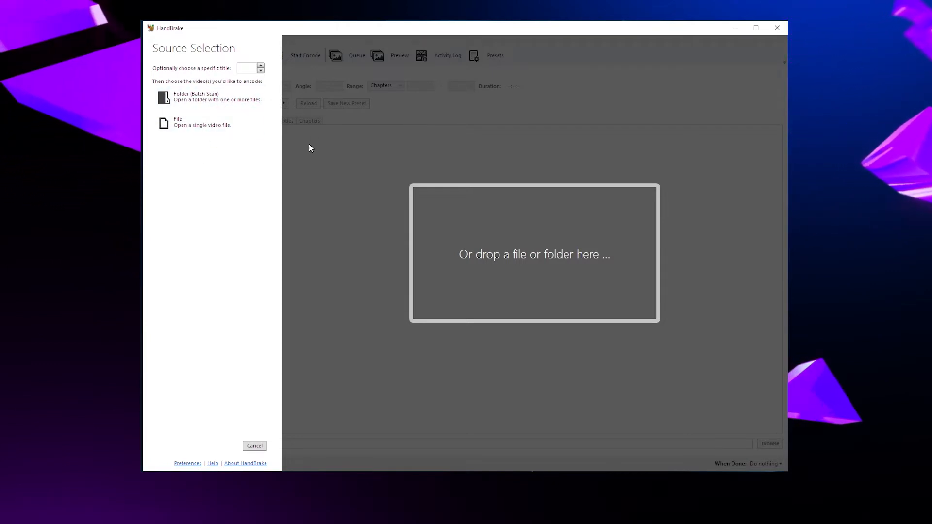
# Step: Load the 1920x1080 23.98 FPS video vmg_meet_team_alysia as the source file
pyautogui.click(178, 122)
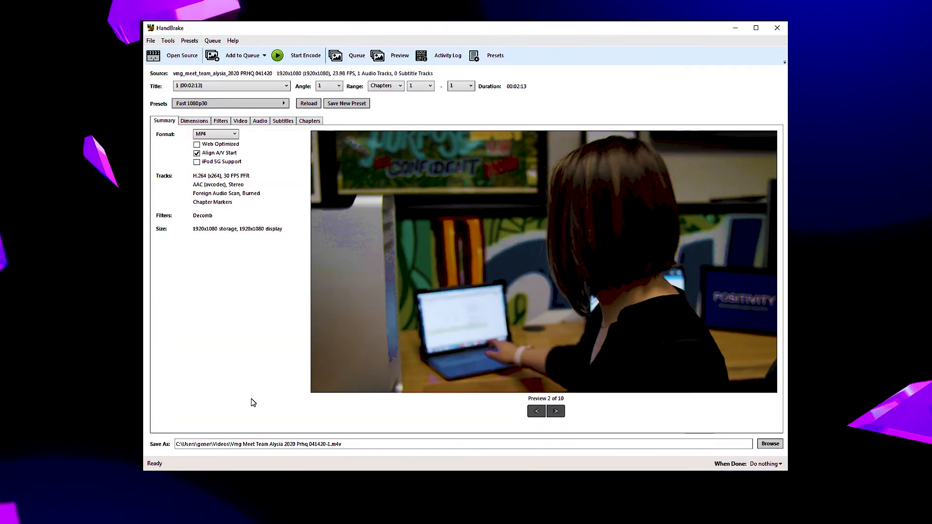
pyautogui.moveTo(321, 354)
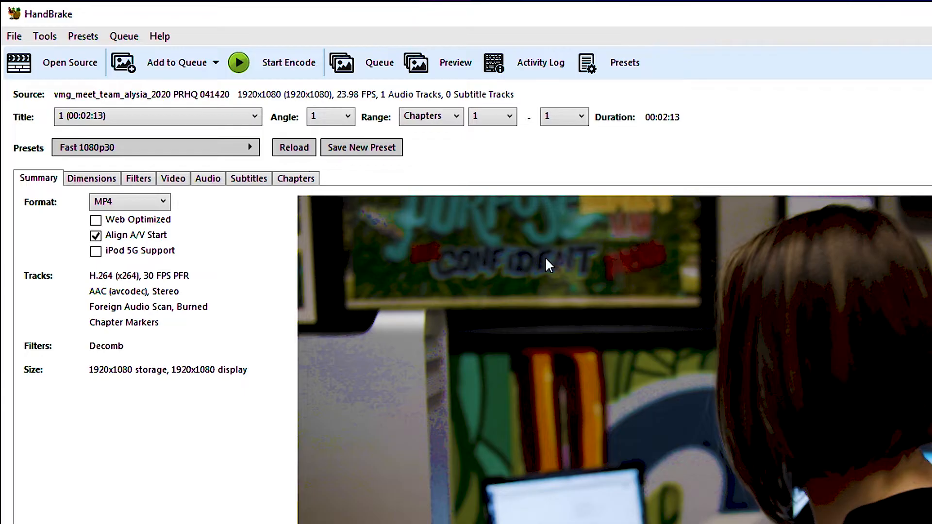
# Step: Apply the Web preset 'Vimeo YouTube HQ 1080p60' from the Presets list
pyautogui.click(155, 147)
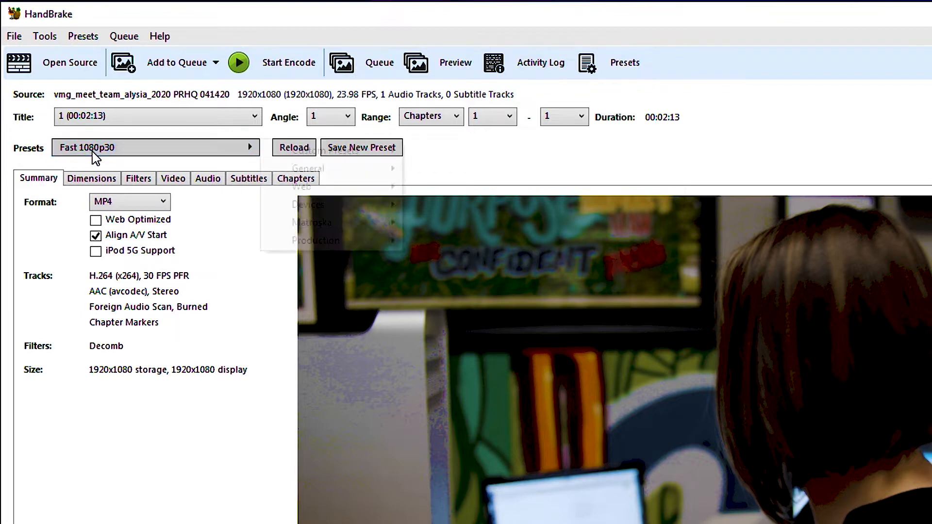
pyautogui.moveTo(301, 186)
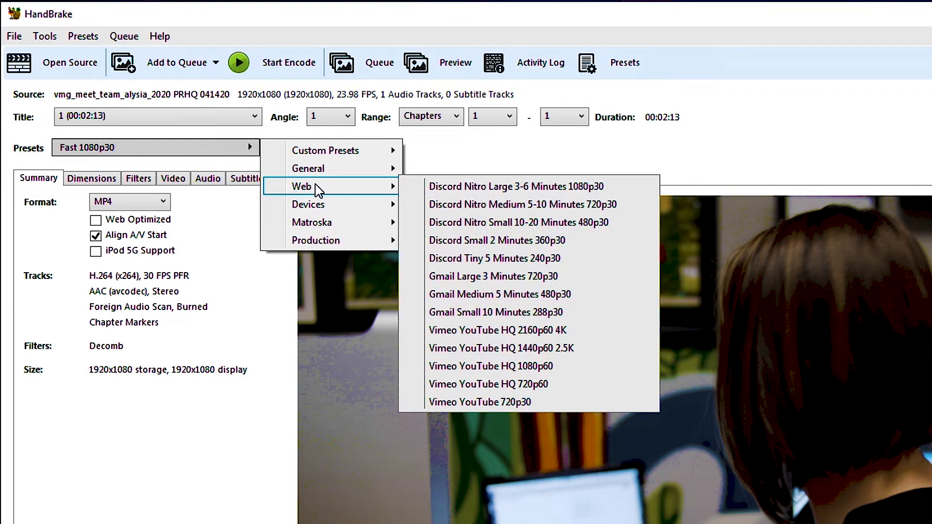
pyautogui.moveTo(574, 406)
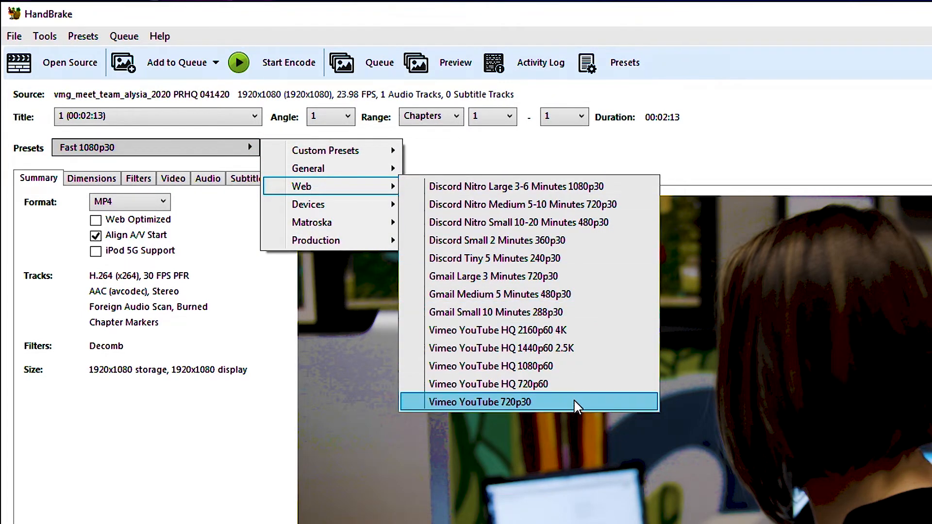
pyautogui.moveTo(579, 331)
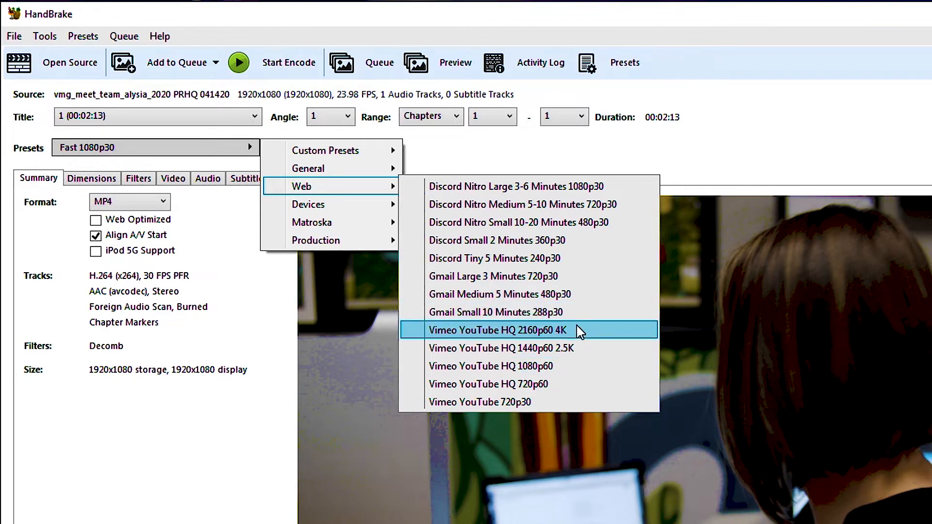
pyautogui.moveTo(605, 340)
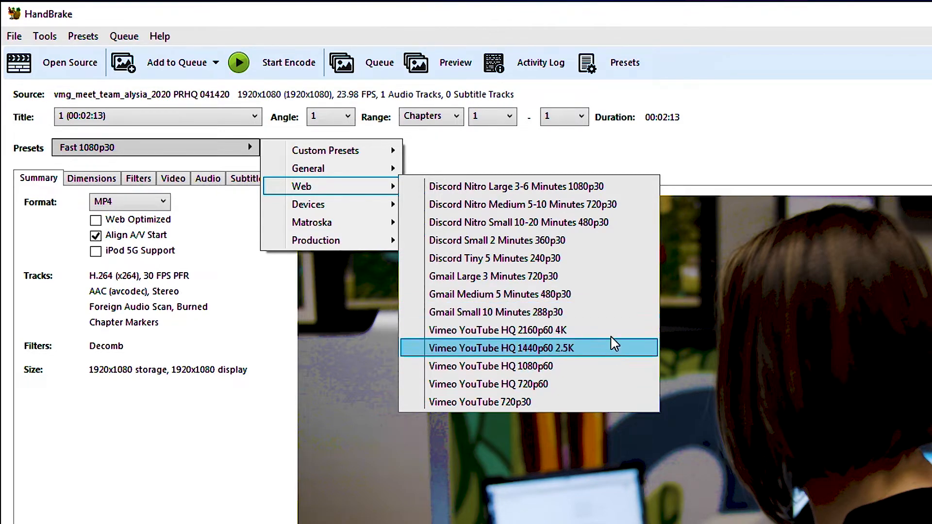
pyautogui.moveTo(585, 381)
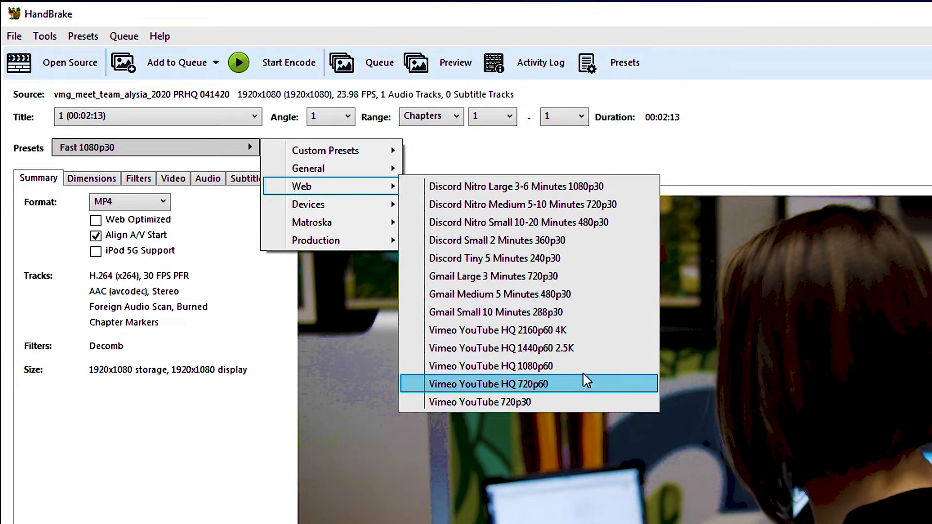
pyautogui.moveTo(569, 334)
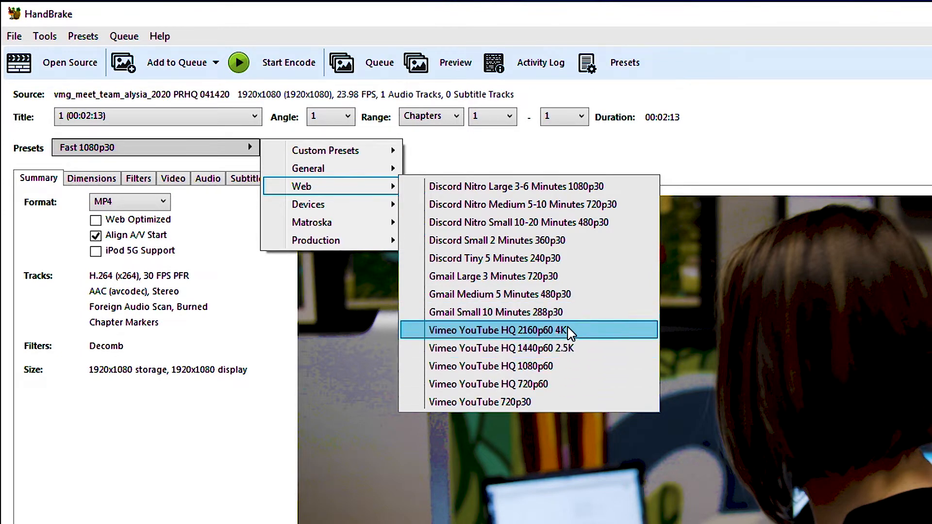
pyautogui.moveTo(493, 377)
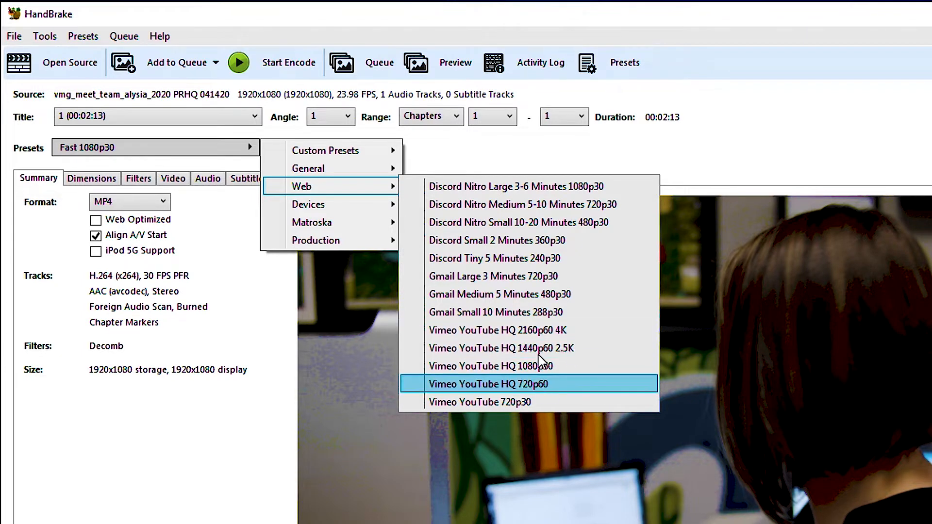
pyautogui.moveTo(526, 348)
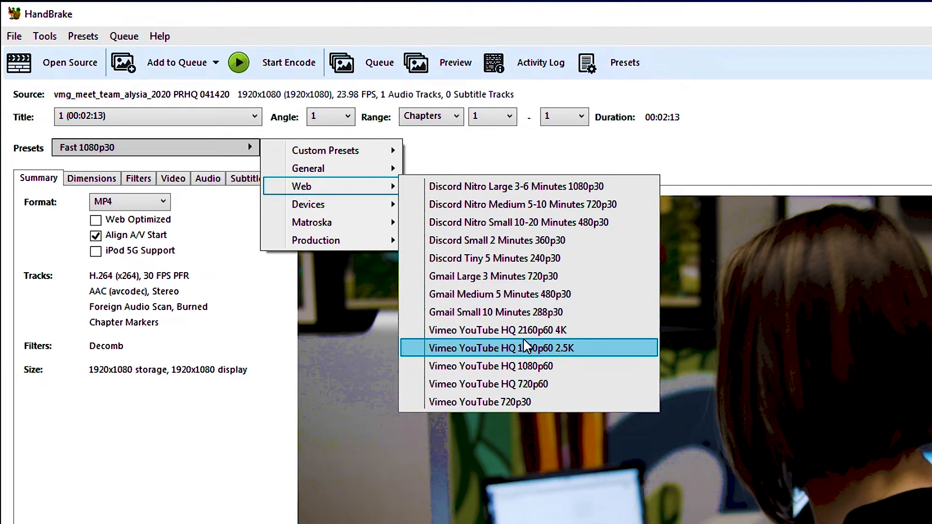
pyautogui.moveTo(540, 375)
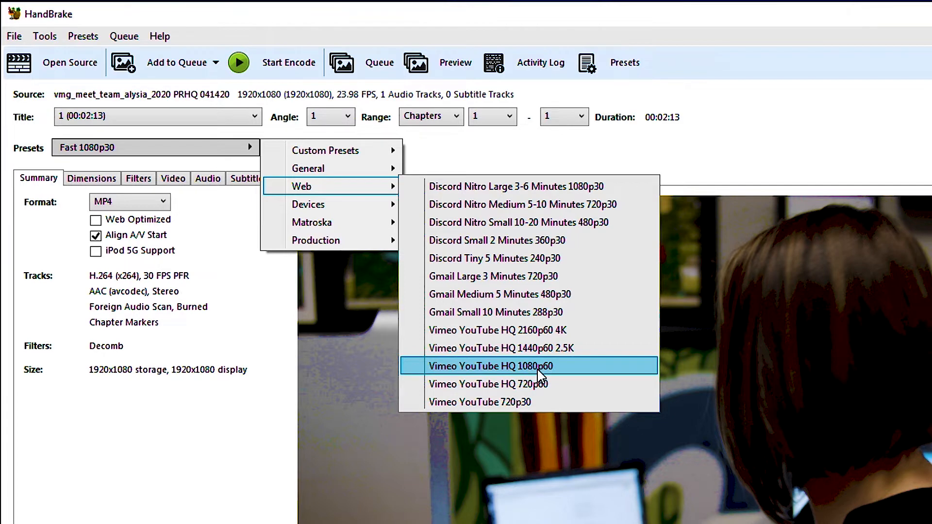
pyautogui.moveTo(559, 380)
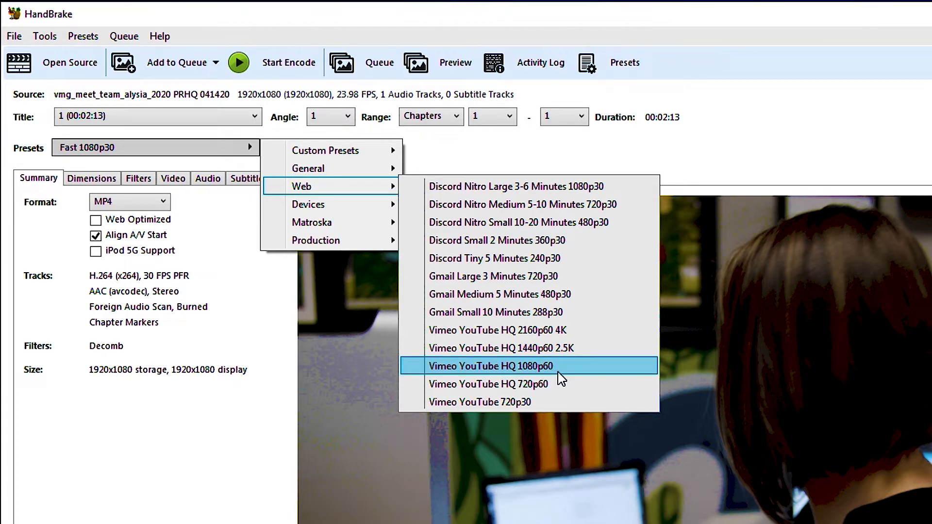
pyautogui.moveTo(559, 373)
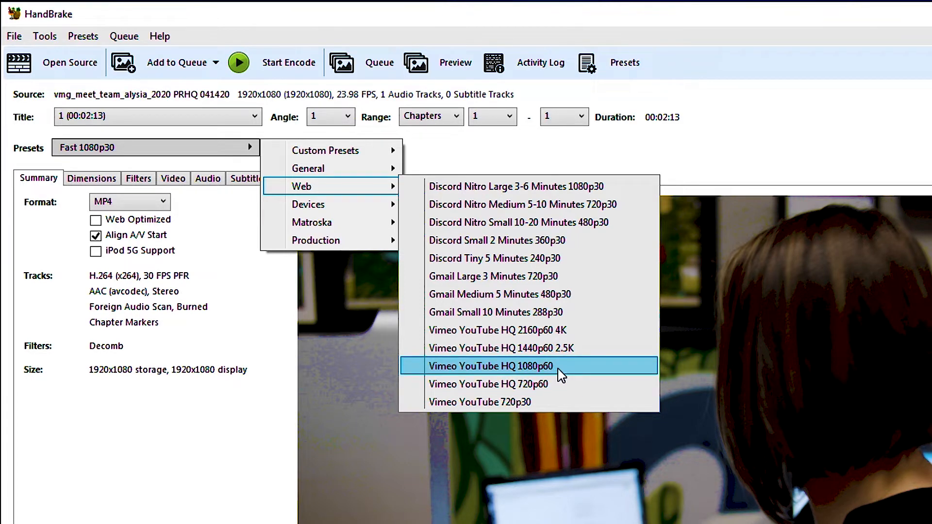
pyautogui.click(490, 366)
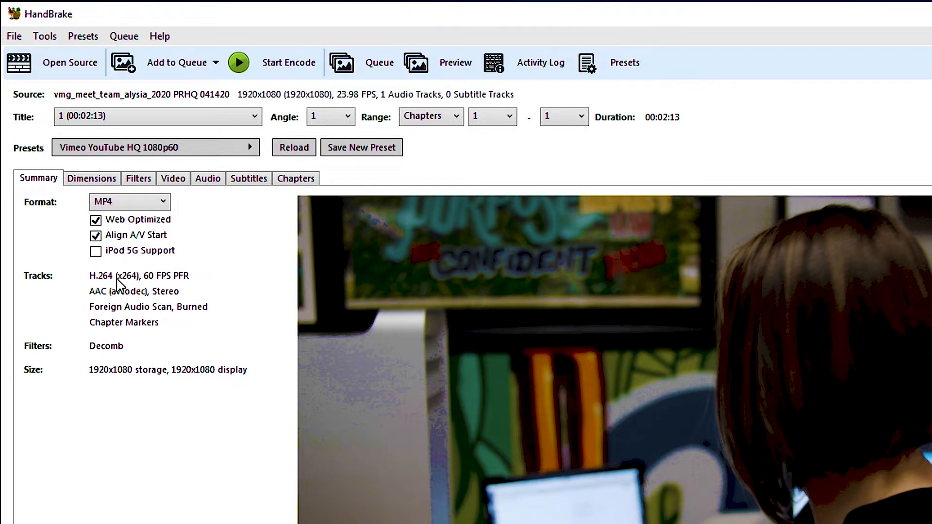
pyautogui.moveTo(180, 284)
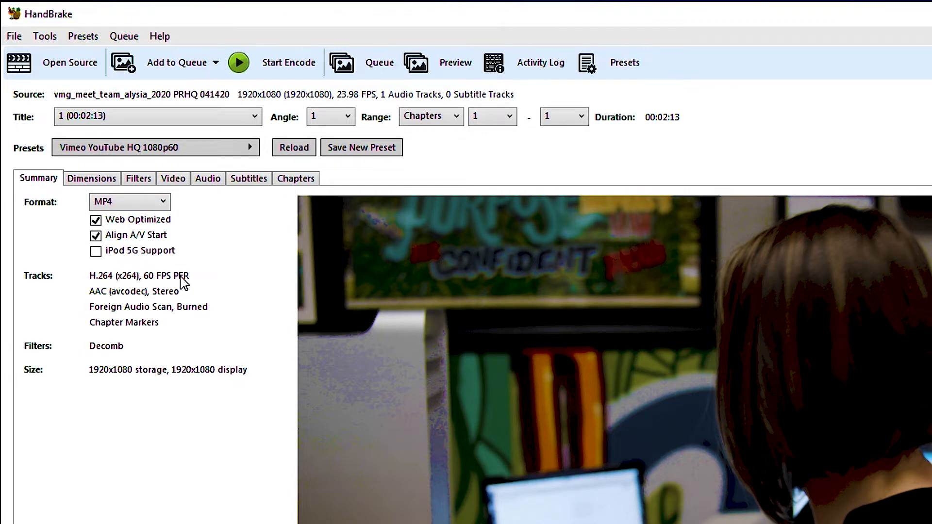
pyautogui.moveTo(134, 383)
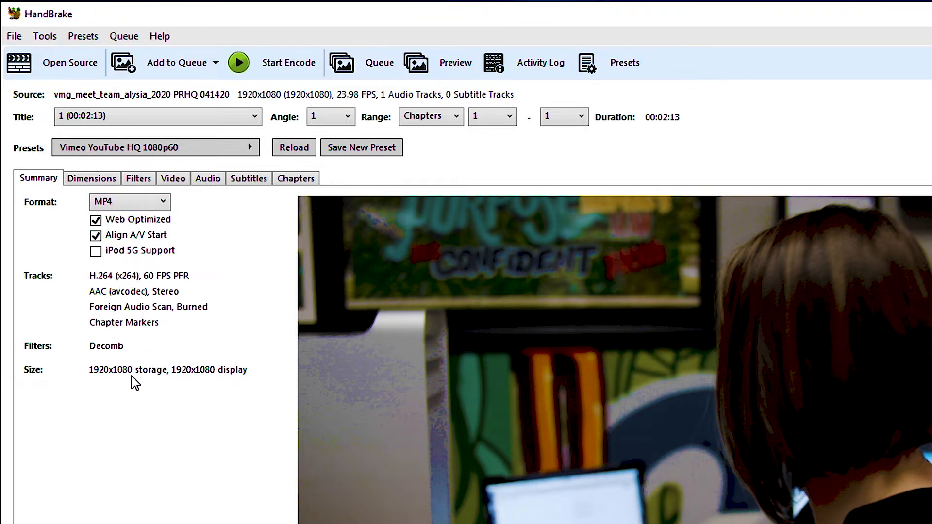
pyautogui.moveTo(138, 367)
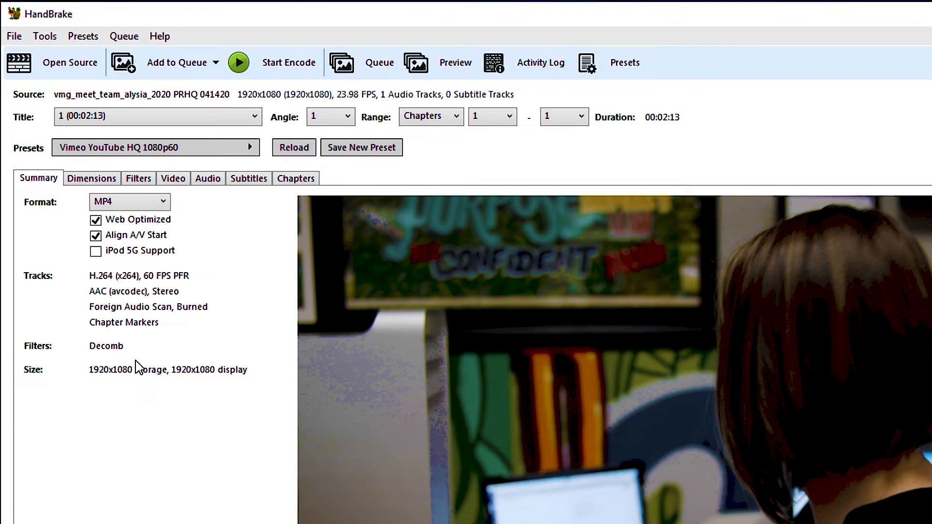
pyautogui.click(91, 178)
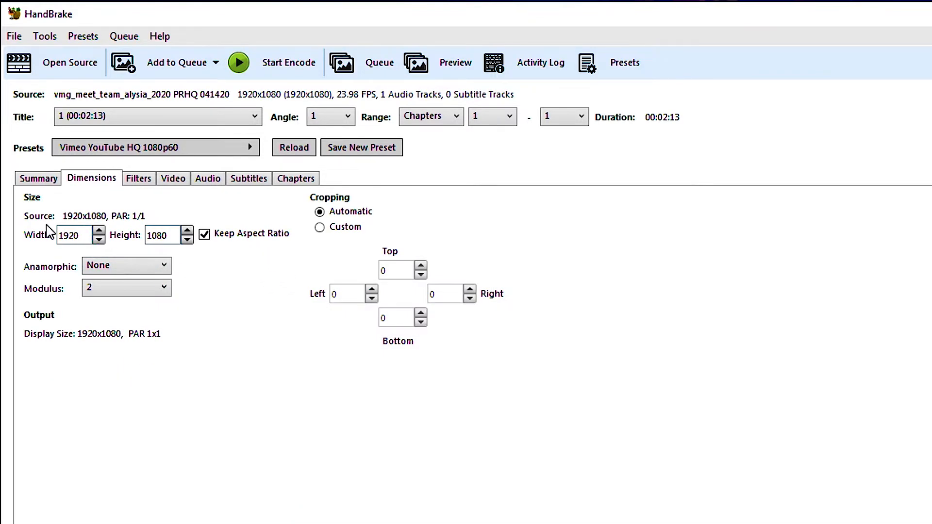
pyautogui.moveTo(225, 229)
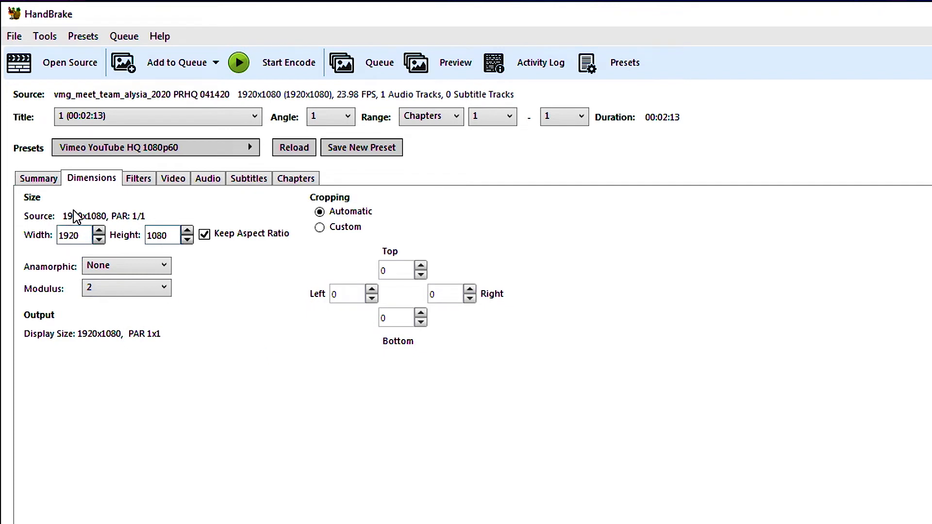
pyautogui.moveTo(107, 231)
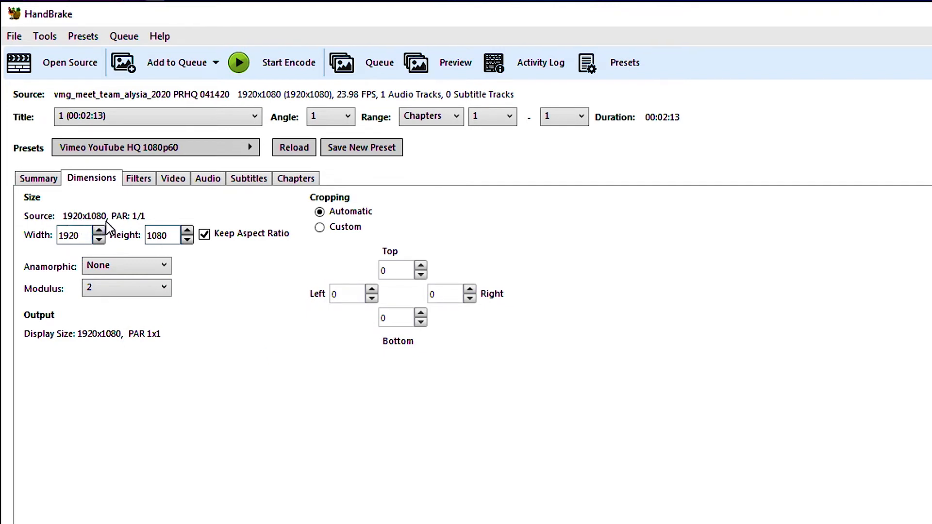
pyautogui.moveTo(138, 225)
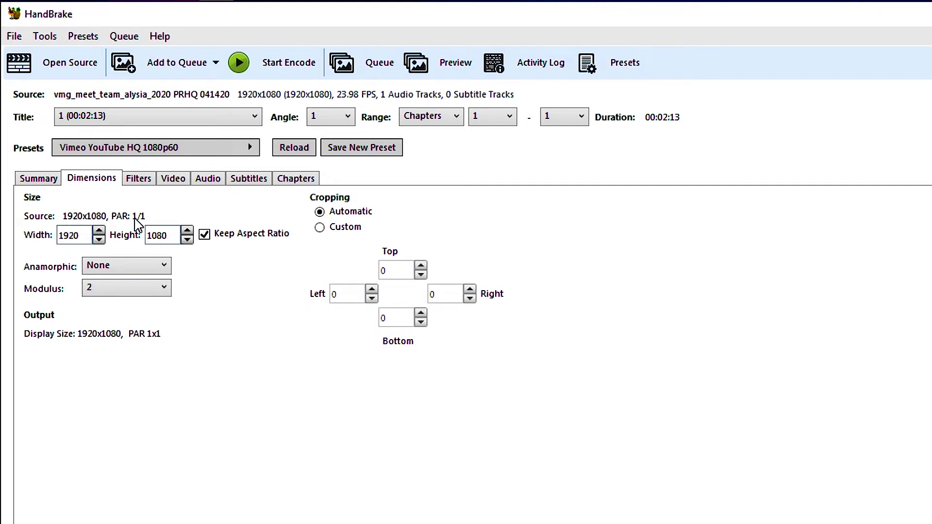
pyautogui.moveTo(180, 235)
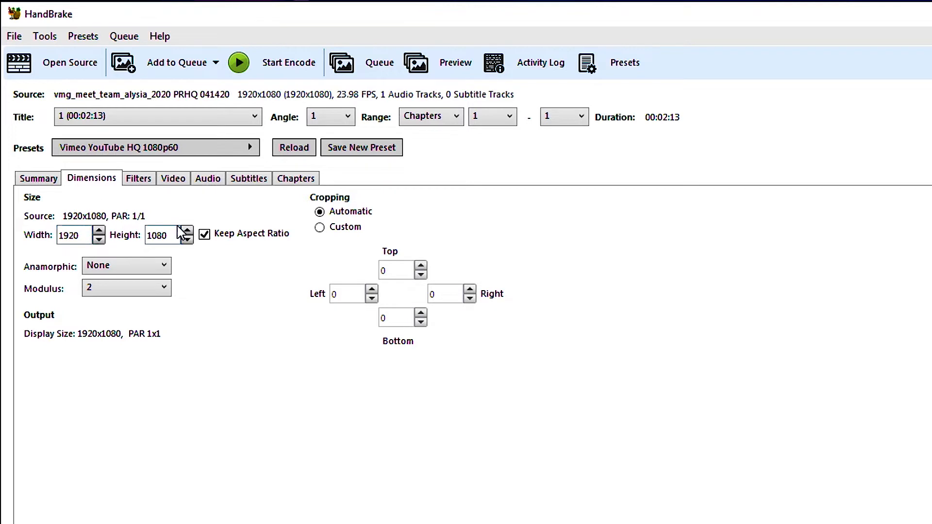
pyautogui.moveTo(132, 225)
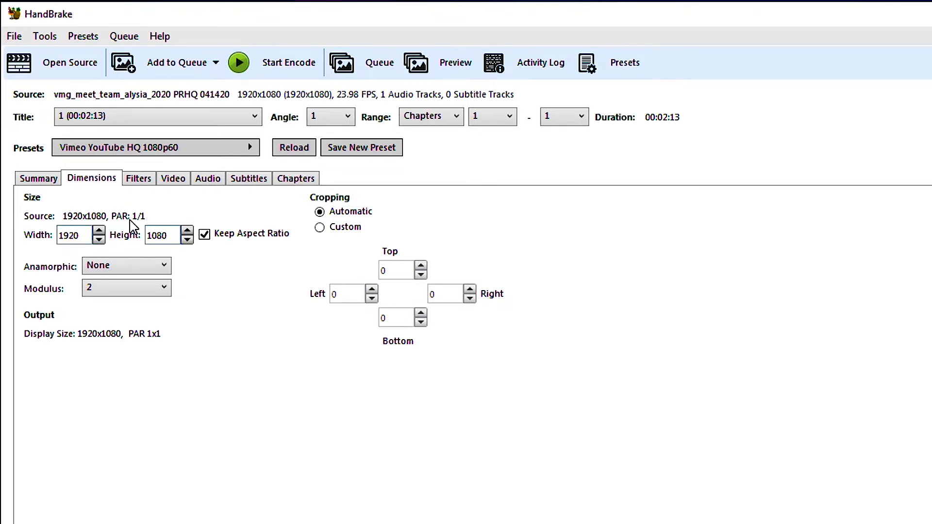
pyautogui.moveTo(140, 231)
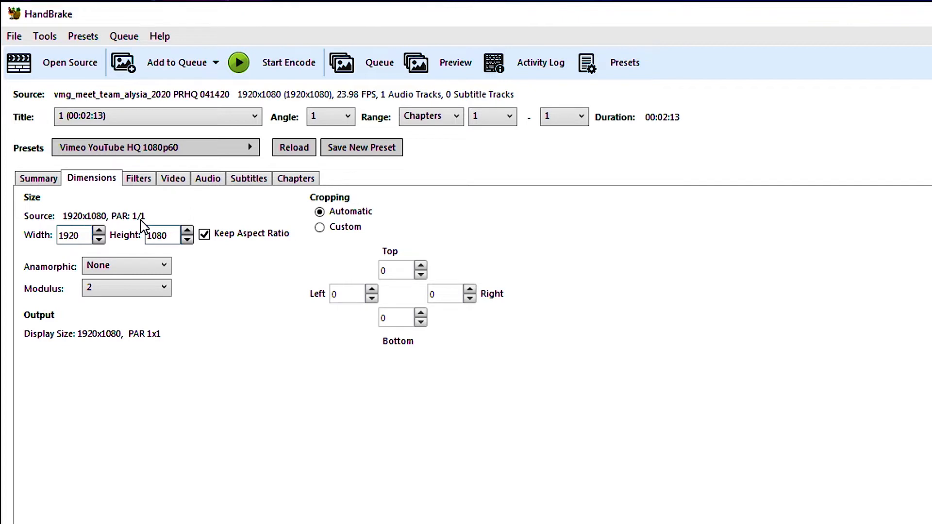
pyautogui.moveTo(121, 240)
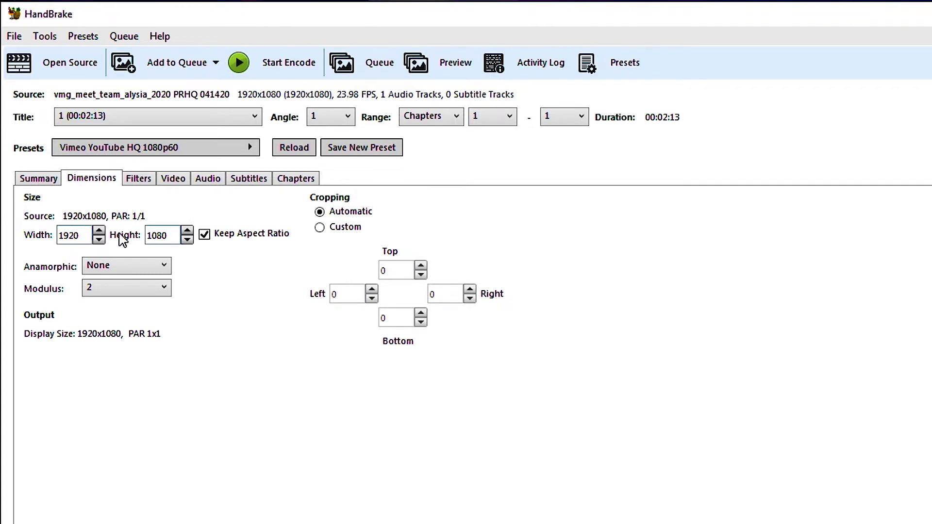
pyautogui.moveTo(109, 225)
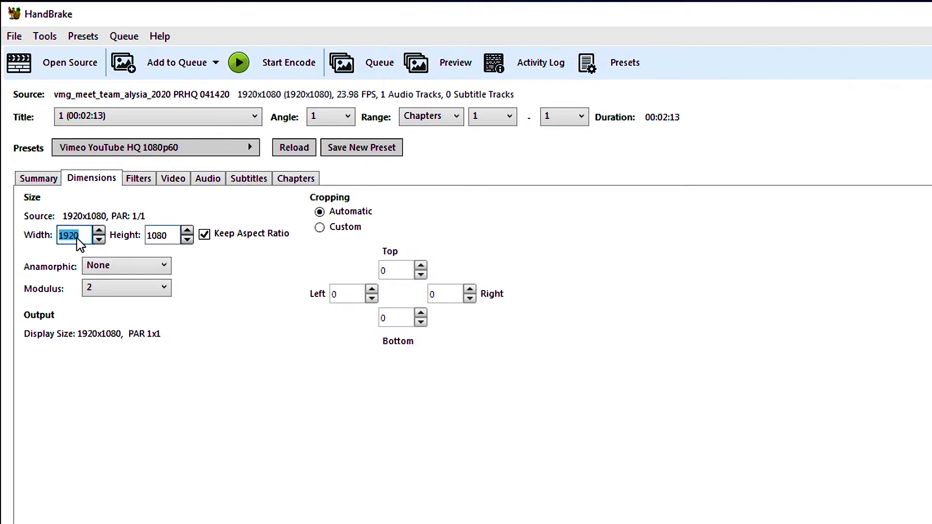
pyautogui.click(163, 235)
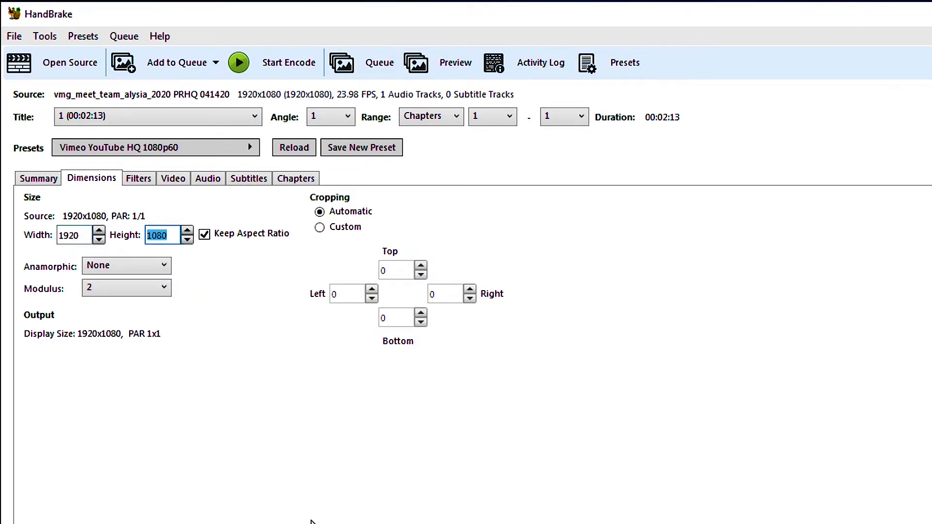
pyautogui.moveTo(318, 512)
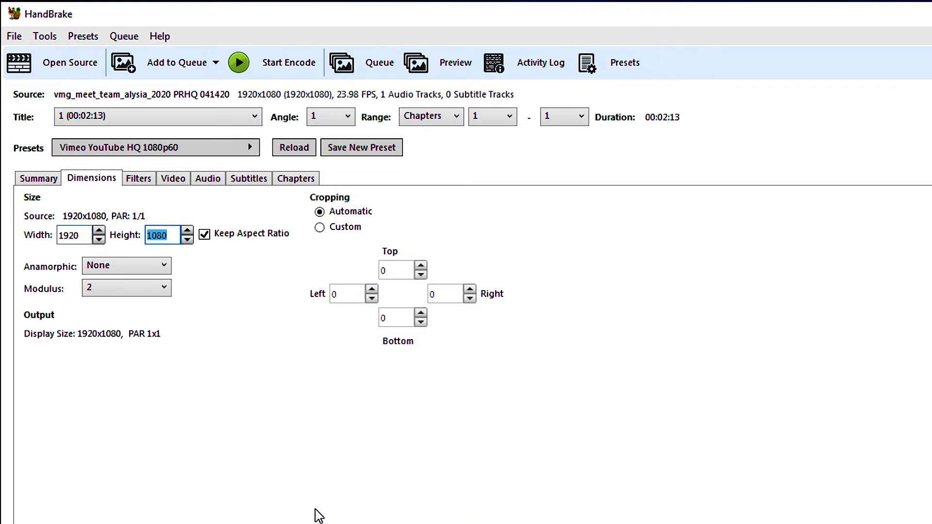
pyautogui.moveTo(119, 287)
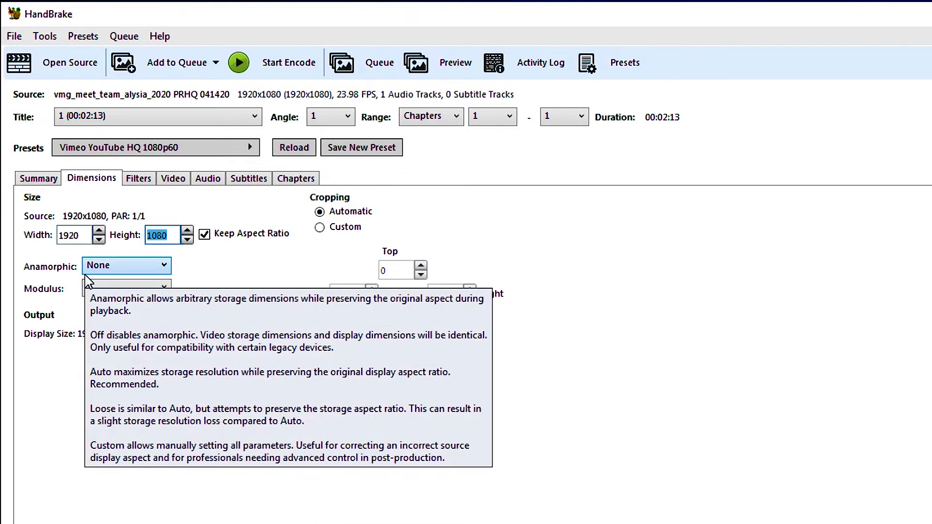
pyautogui.moveTo(198, 281)
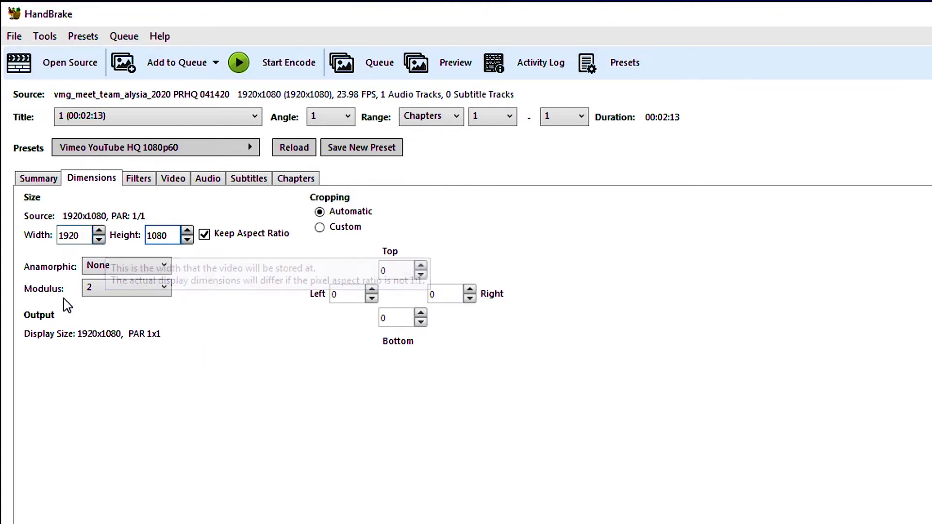
pyautogui.moveTo(285, 381)
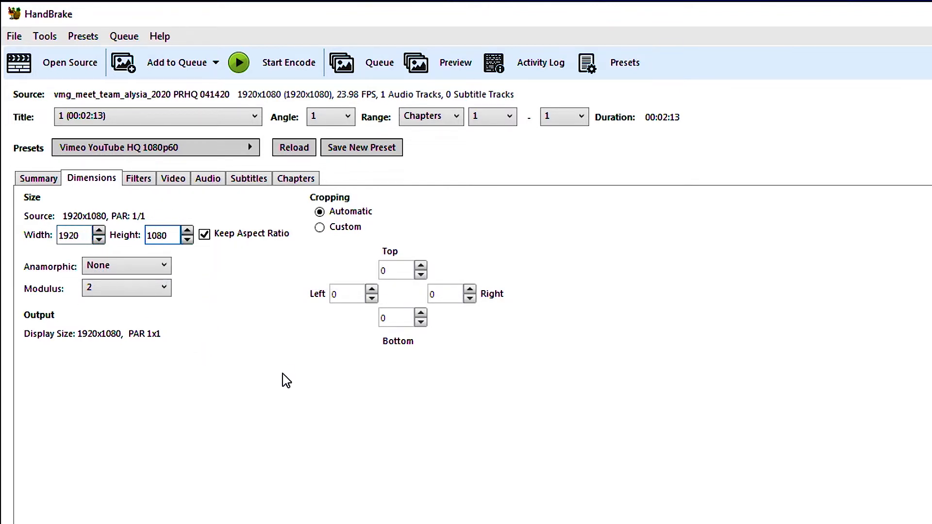
pyautogui.moveTo(389, 170)
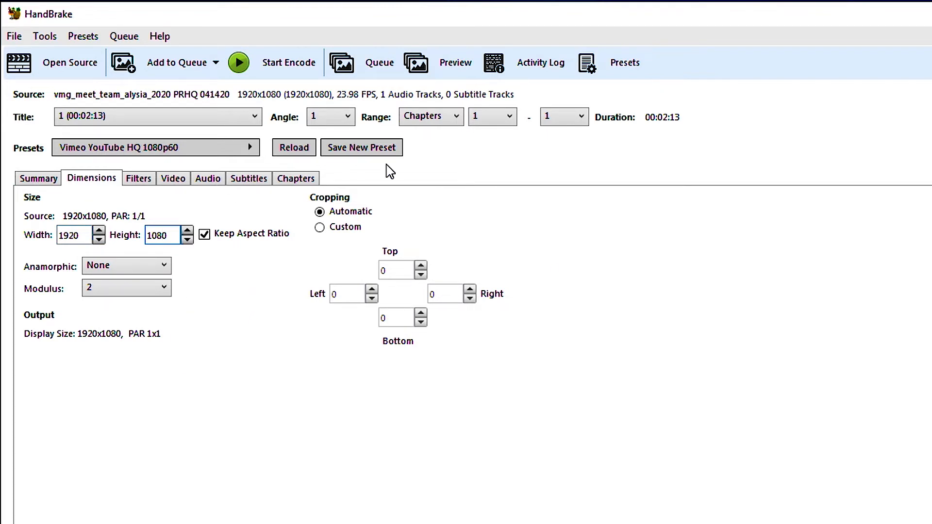
# Step: Review the Filters settings with deinterlace on Decomb and other filters off
pyautogui.click(138, 179)
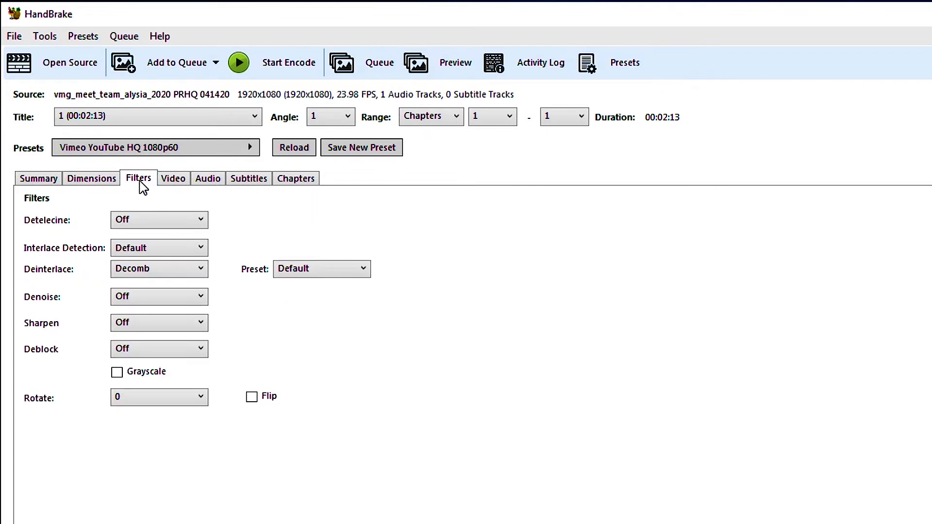
pyautogui.click(159, 322)
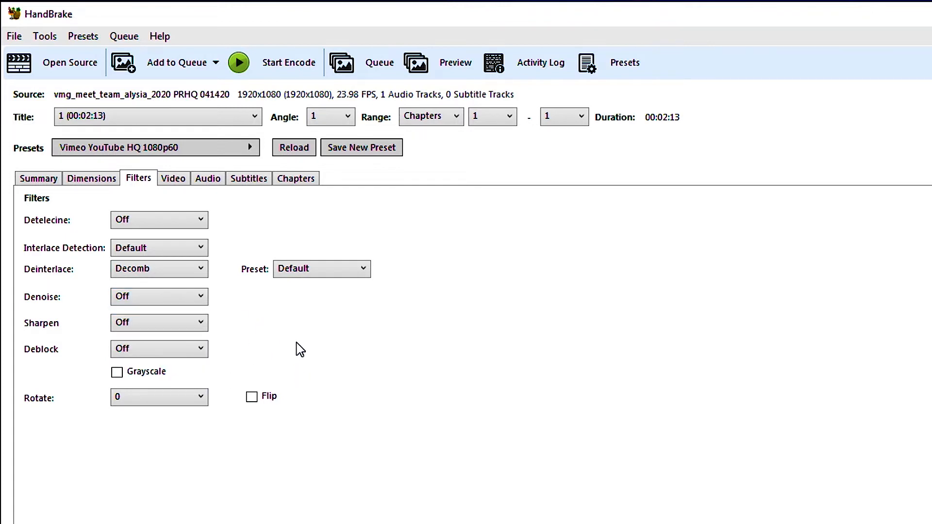
pyautogui.moveTo(112, 297)
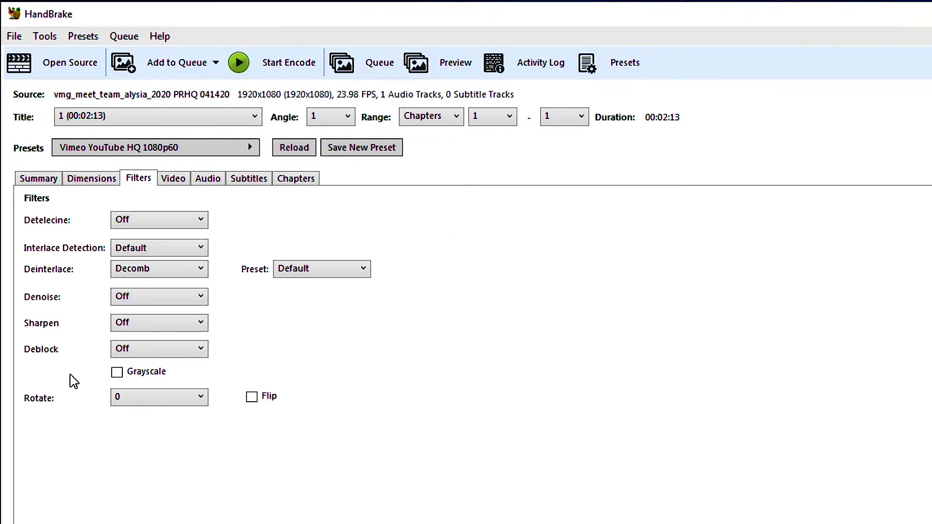
pyautogui.moveTo(150, 358)
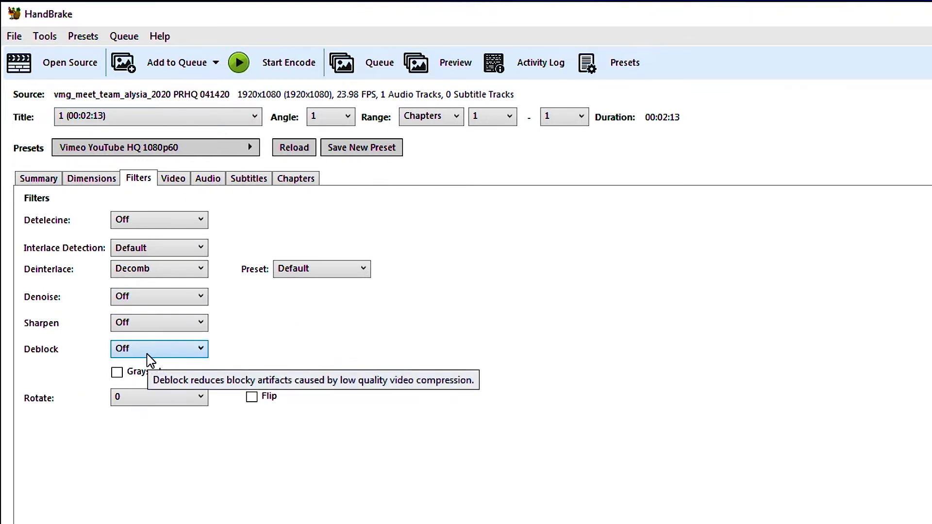
pyautogui.moveTo(167, 512)
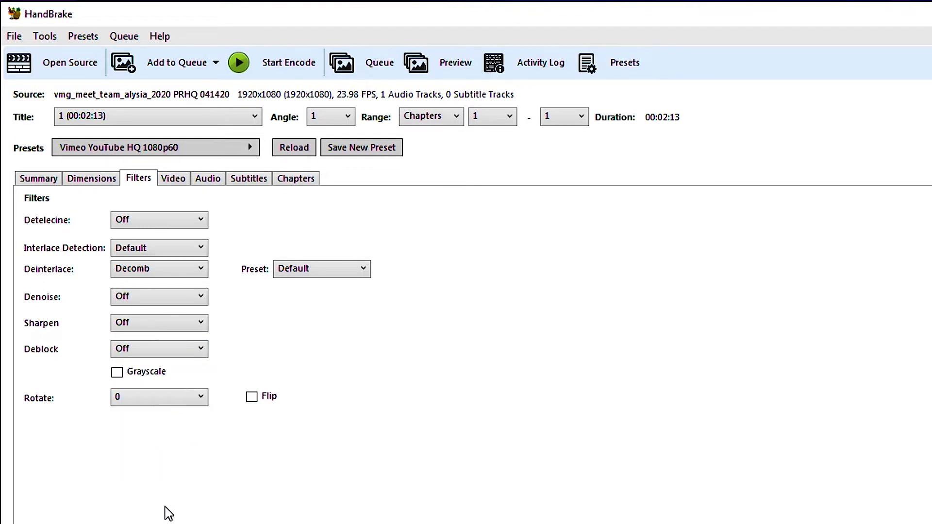
pyautogui.moveTo(169, 498)
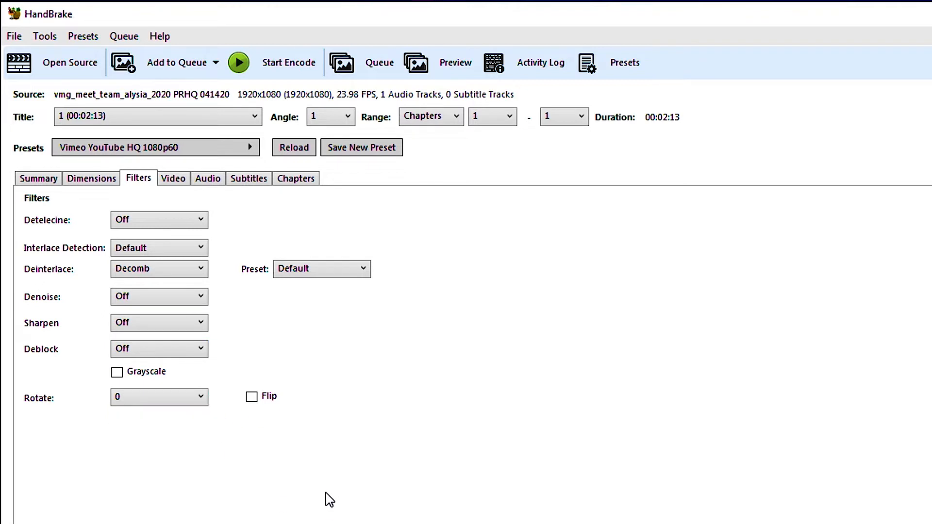
pyautogui.moveTo(135, 485)
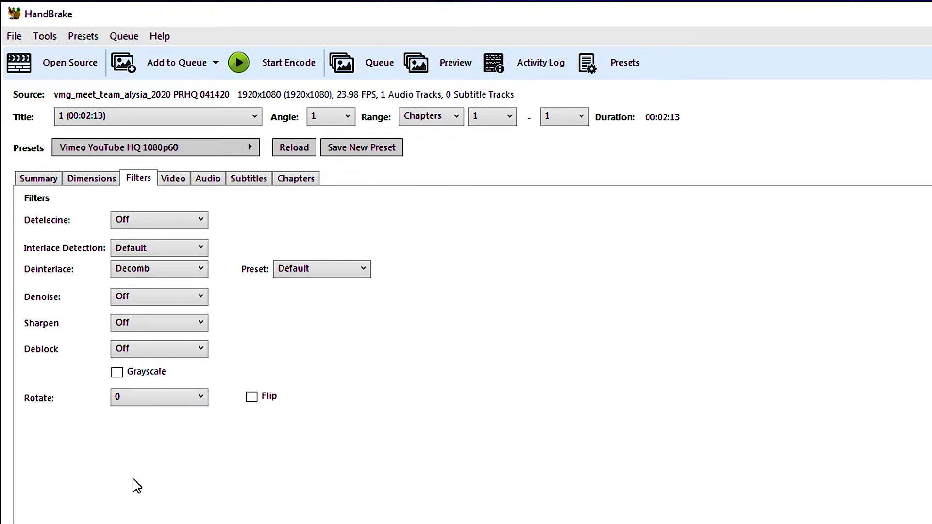
pyautogui.moveTo(151, 407)
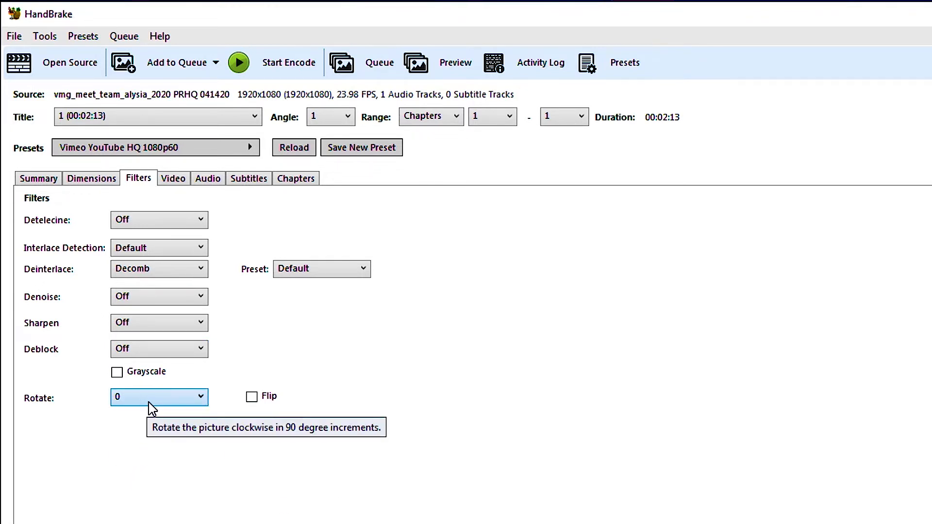
pyautogui.moveTo(174, 403)
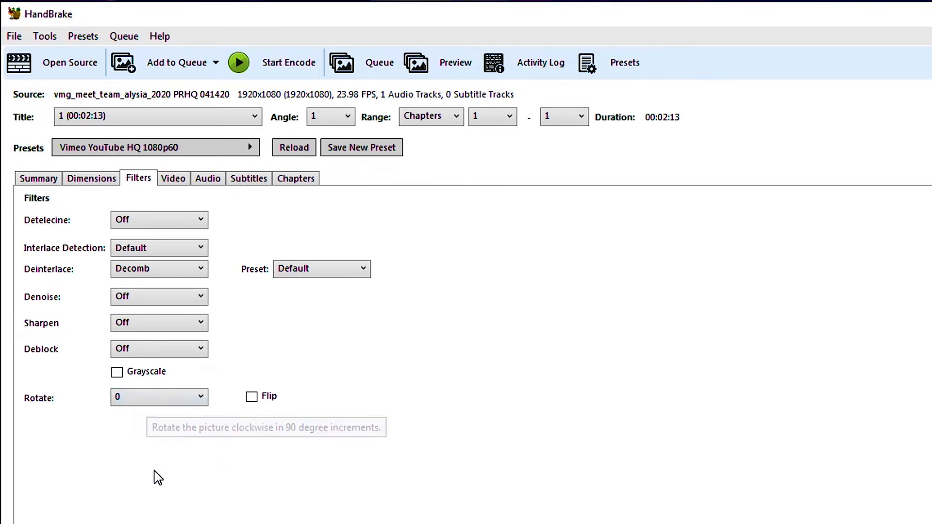
pyautogui.moveTo(212, 508)
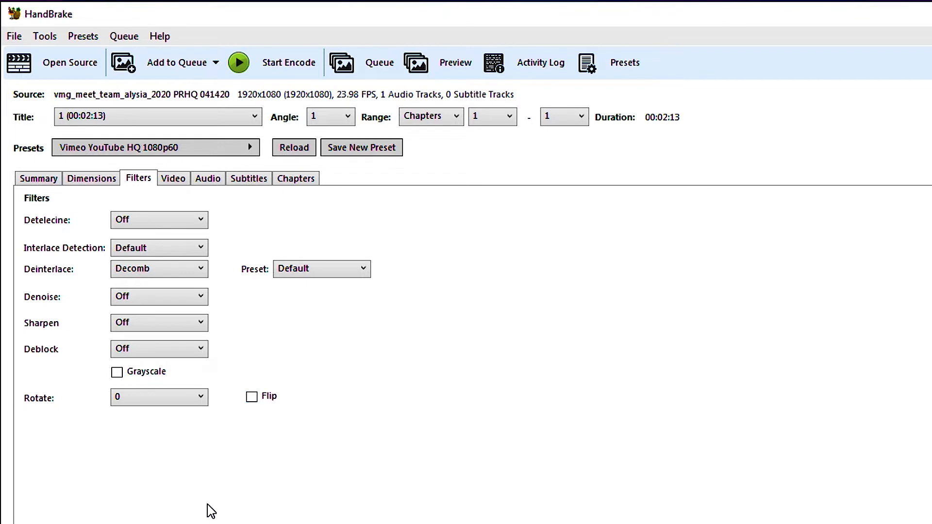
pyautogui.moveTo(208, 440)
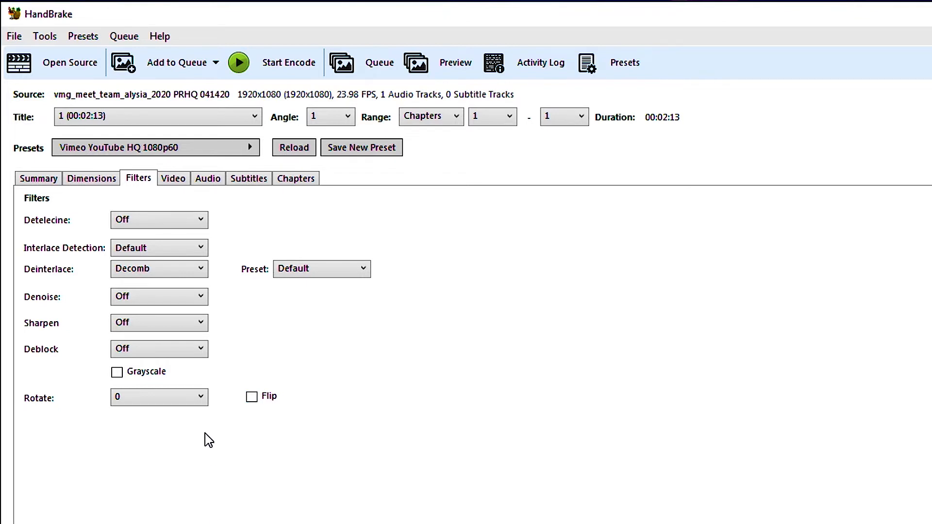
pyautogui.click(173, 179)
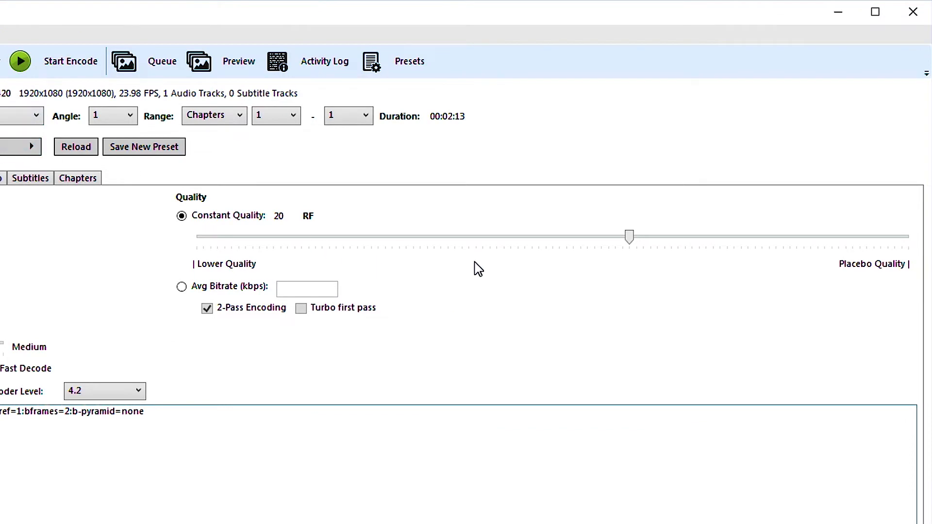
pyautogui.moveTo(640, 324)
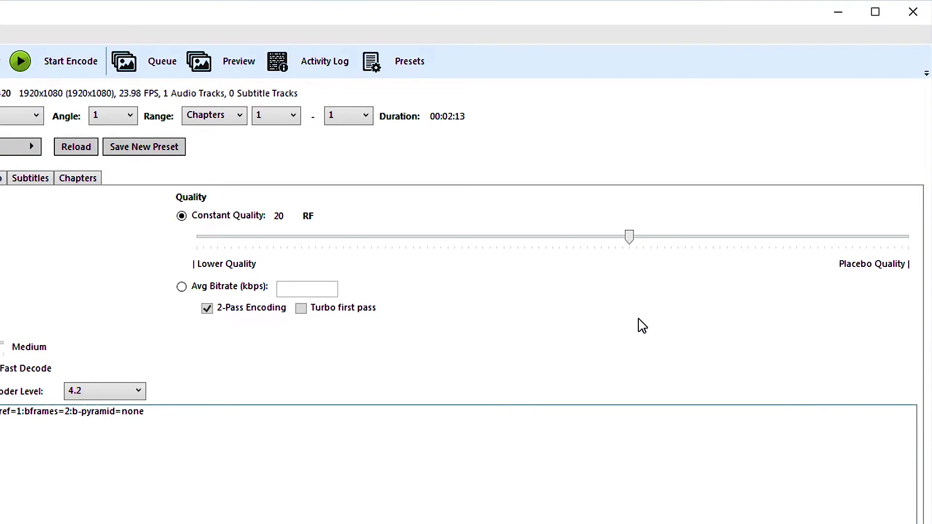
pyautogui.moveTo(648, 278)
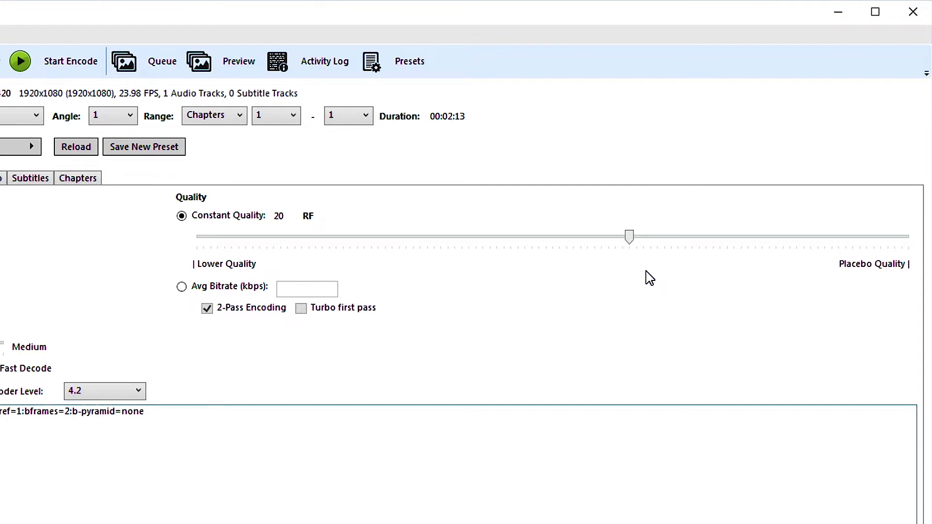
pyautogui.moveTo(431, 236)
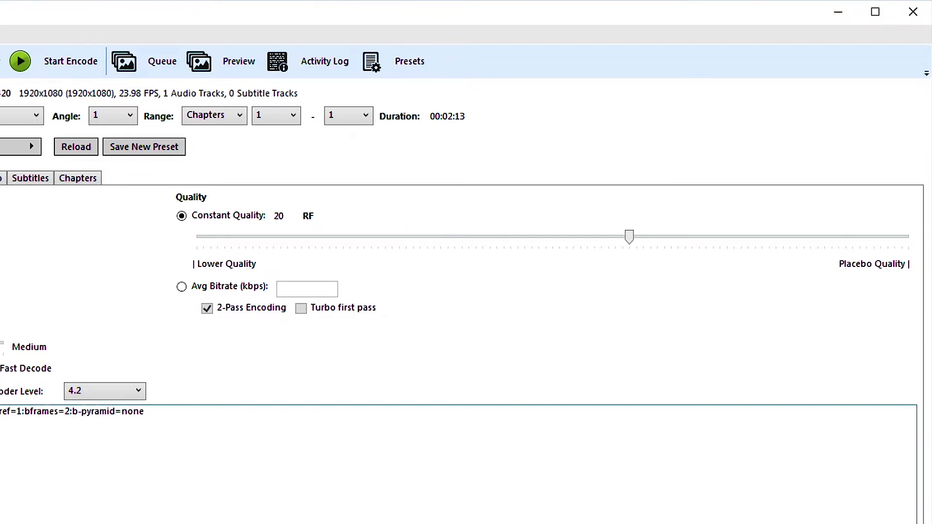
pyautogui.moveTo(579, 256)
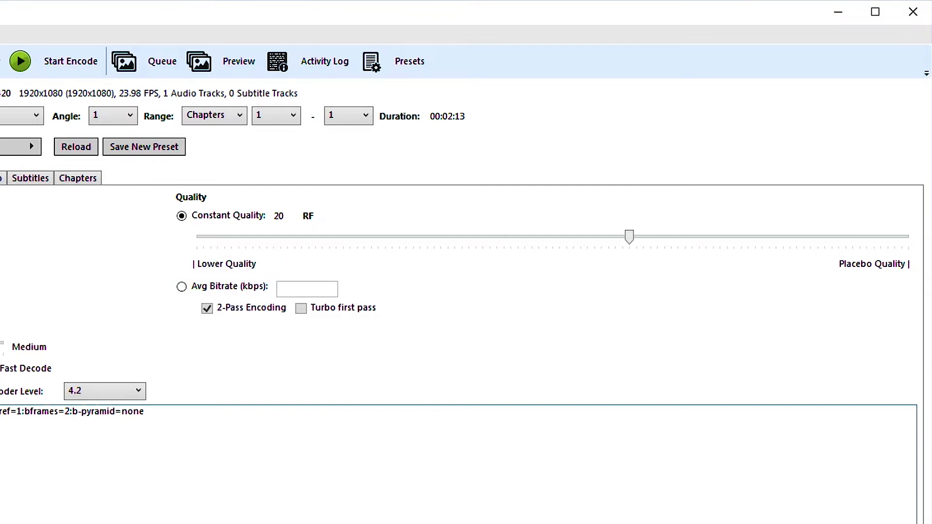
pyautogui.moveTo(727, 132)
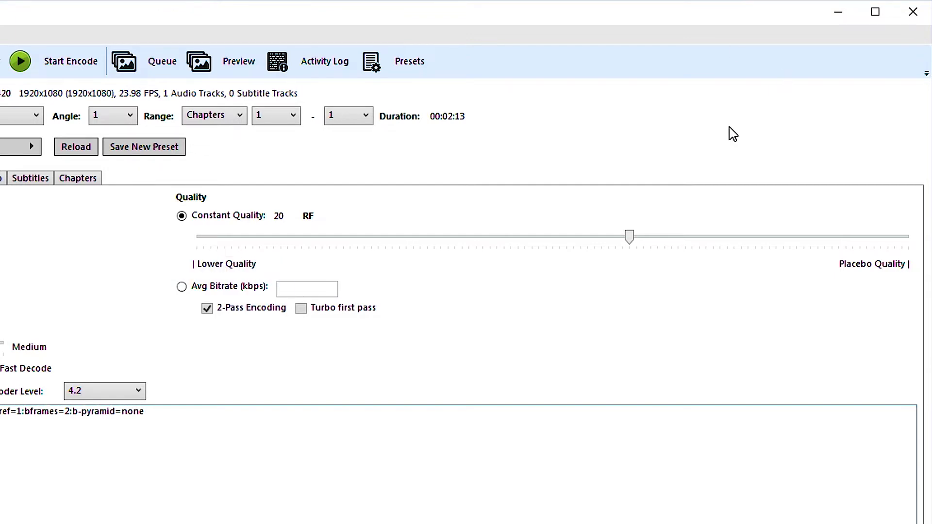
pyautogui.moveTo(879, 277)
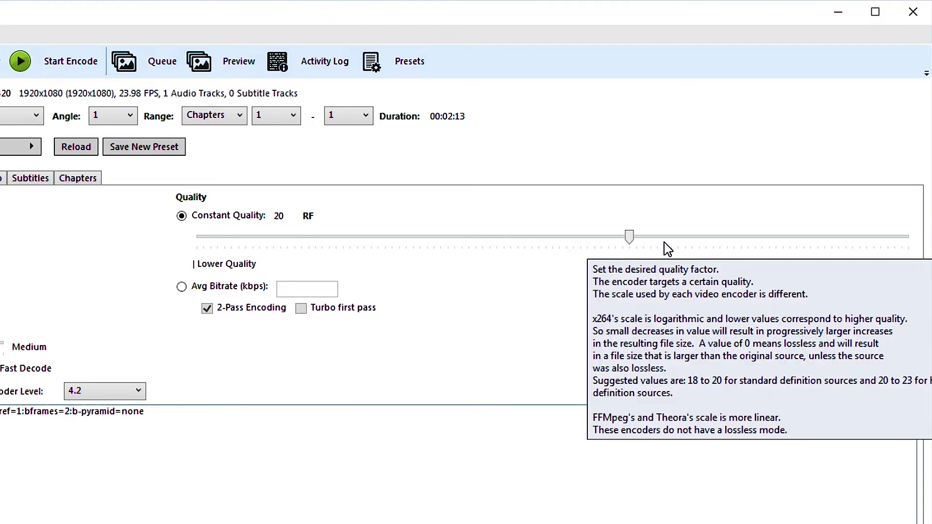
pyautogui.moveTo(482, 391)
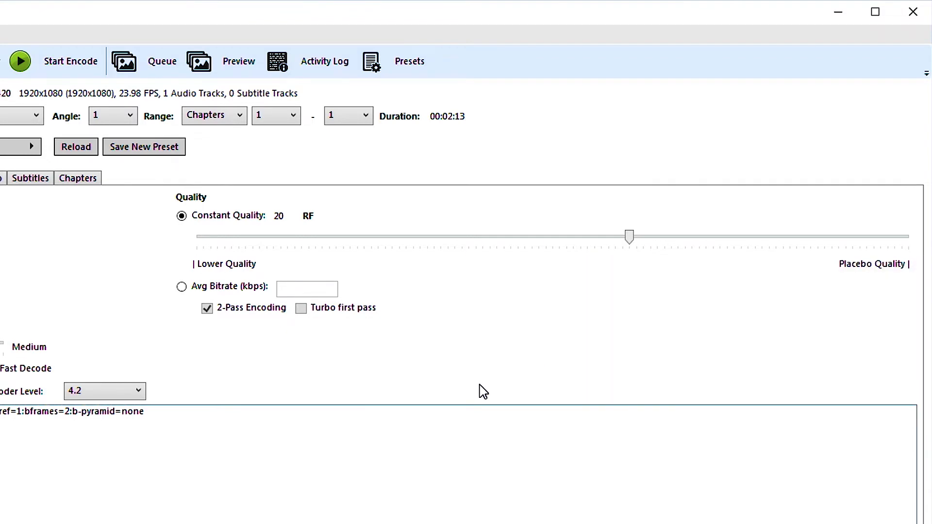
pyautogui.moveTo(495, 383)
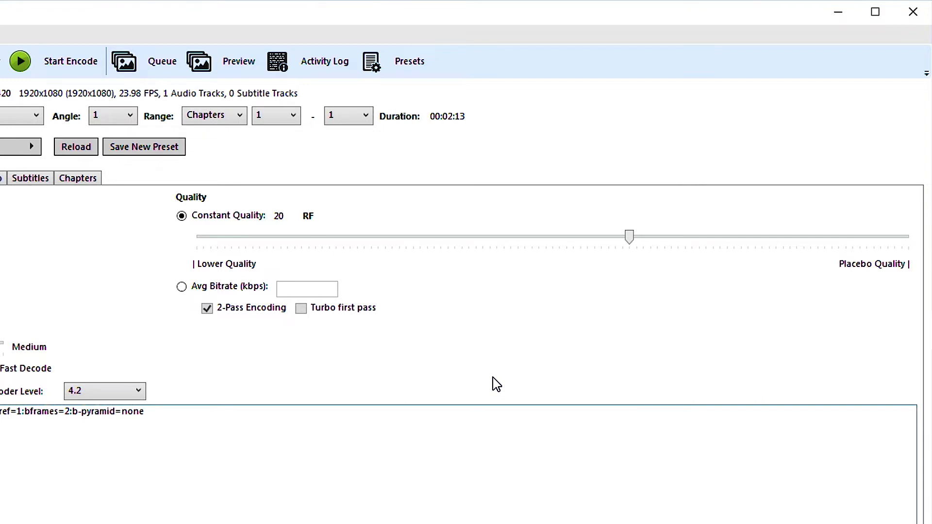
pyautogui.moveTo(535, 294)
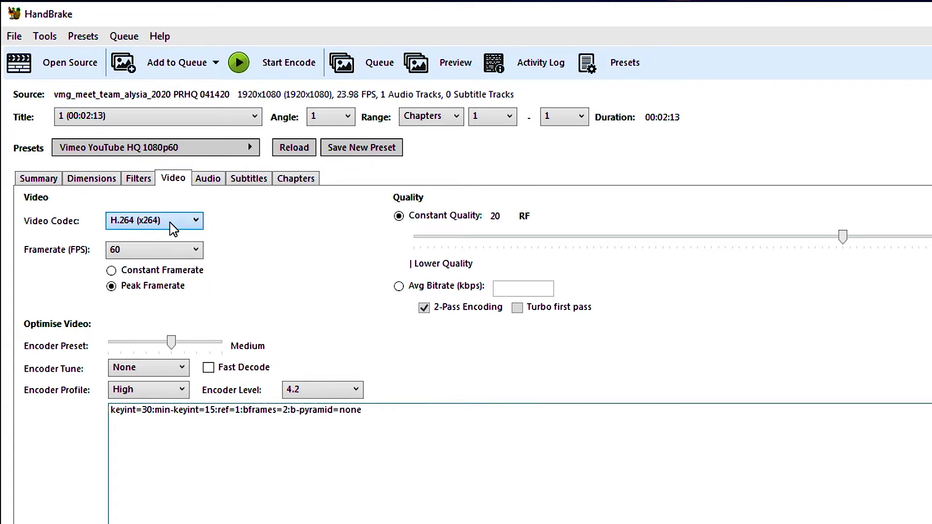
pyautogui.moveTo(181, 231)
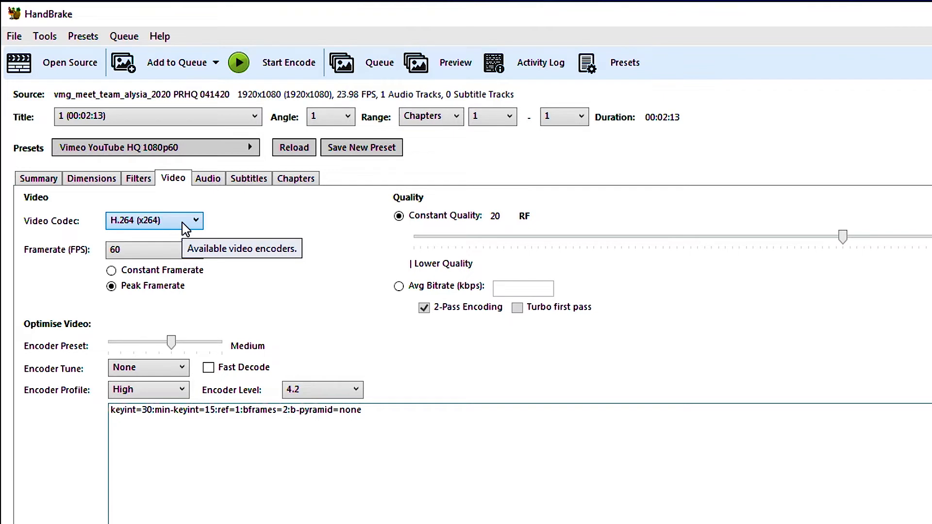
pyautogui.moveTo(231, 225)
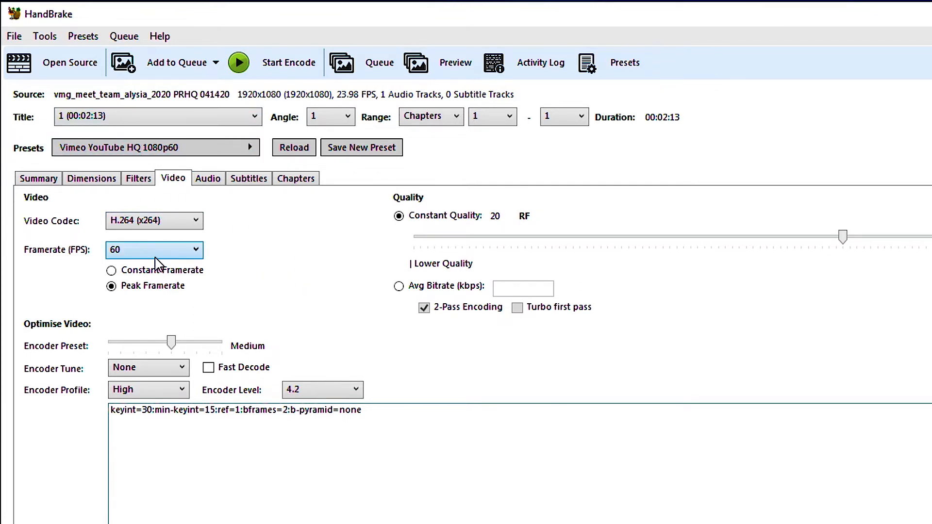
pyautogui.moveTo(147, 264)
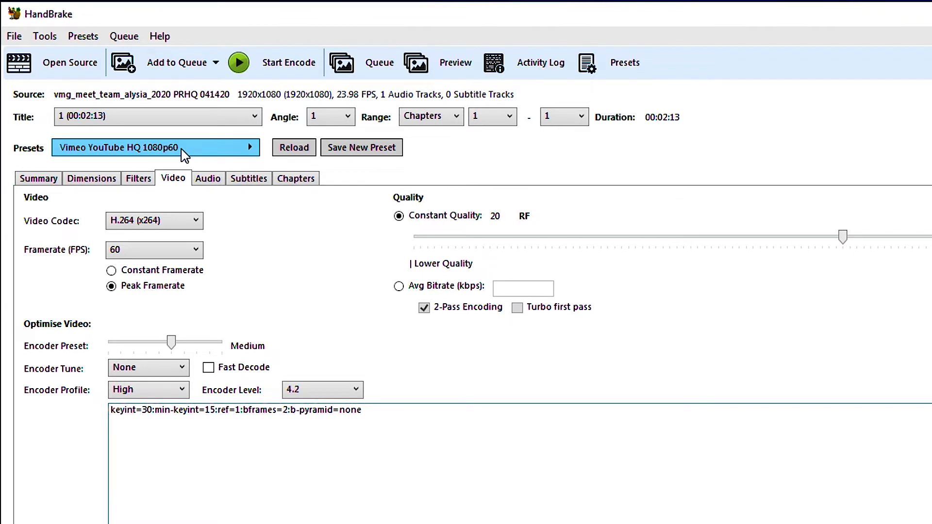
pyautogui.moveTo(187, 159)
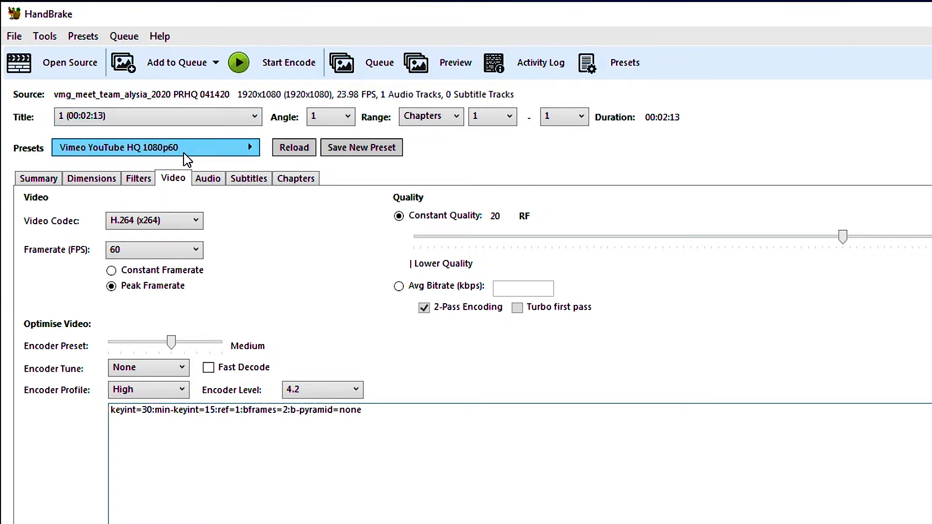
pyautogui.moveTo(165, 250)
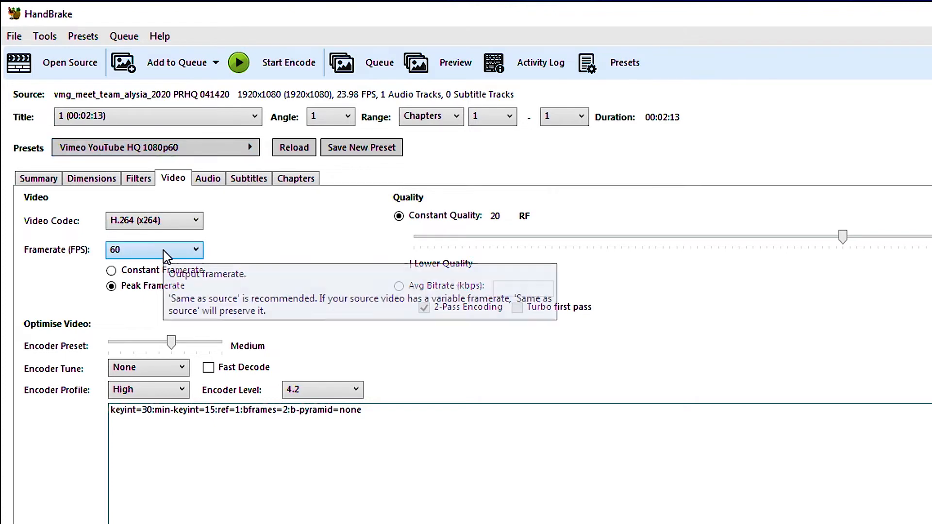
# Step: Set the output framerate to Same as source instead of 60 fps
pyautogui.click(163, 249)
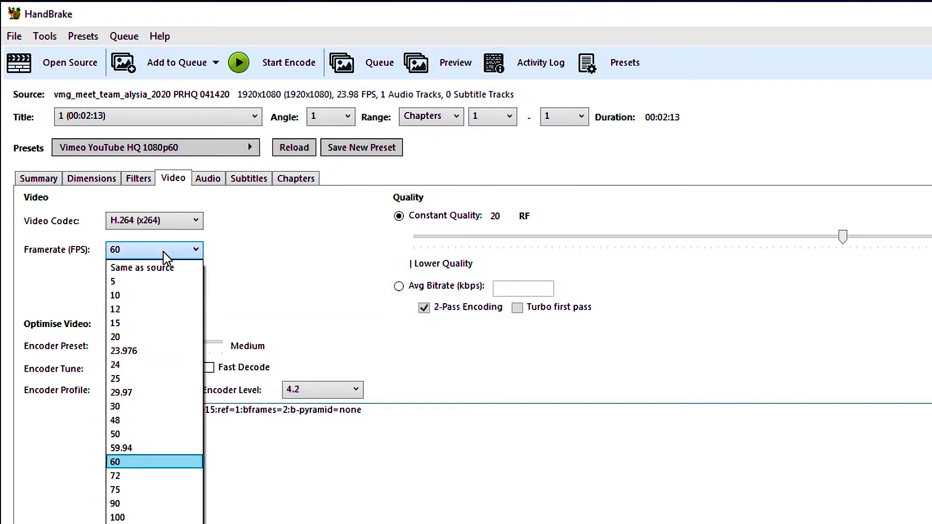
pyautogui.click(142, 268)
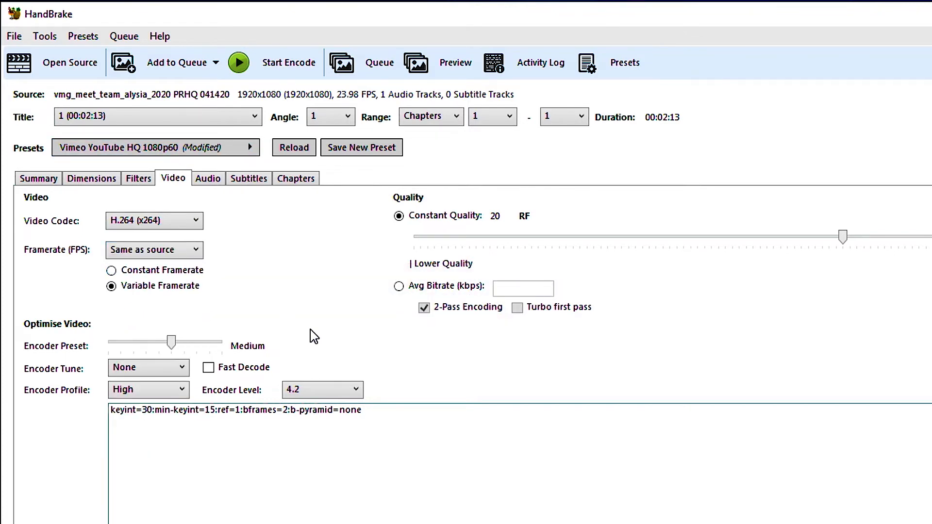
pyautogui.click(154, 250)
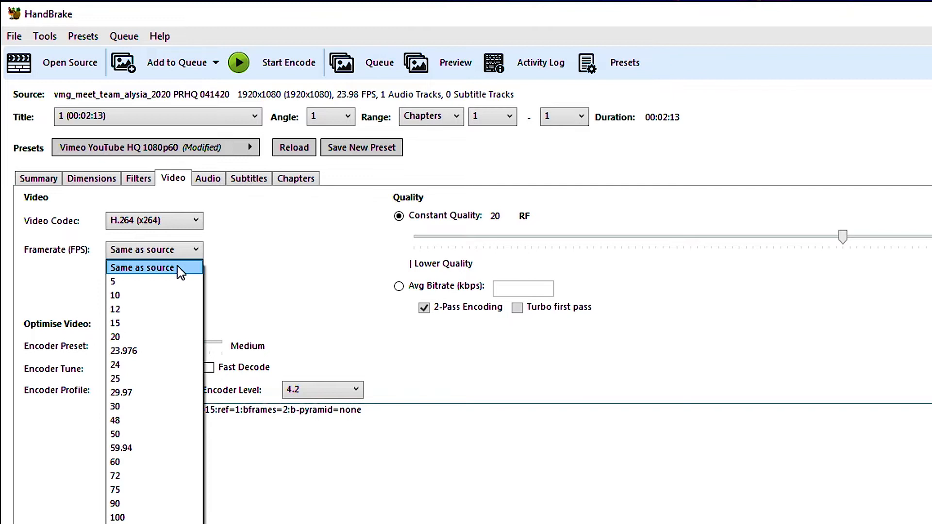
pyautogui.moveTo(173, 270)
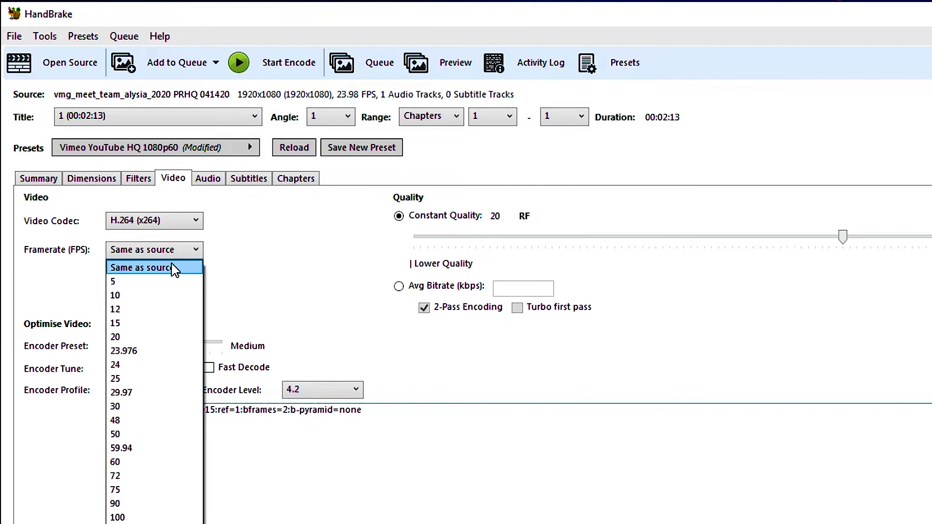
pyautogui.click(146, 268)
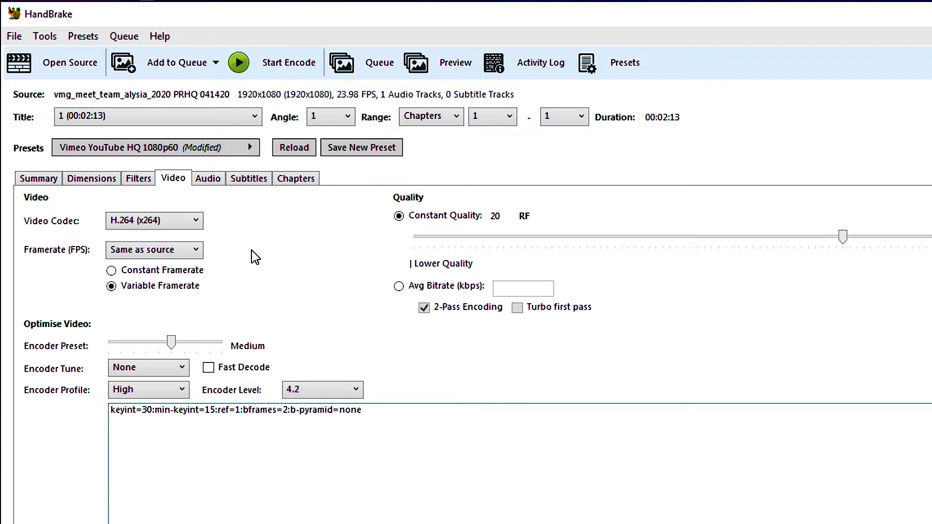
pyautogui.click(155, 249)
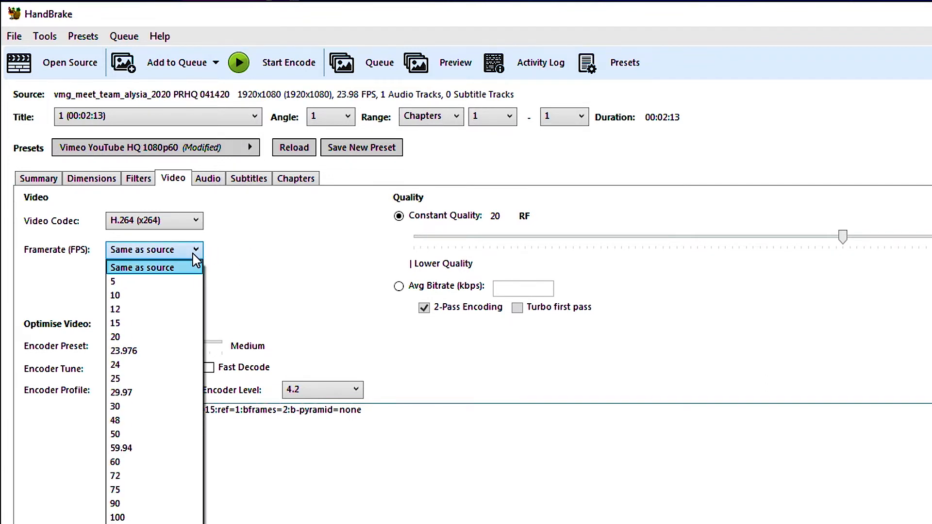
pyautogui.click(142, 268)
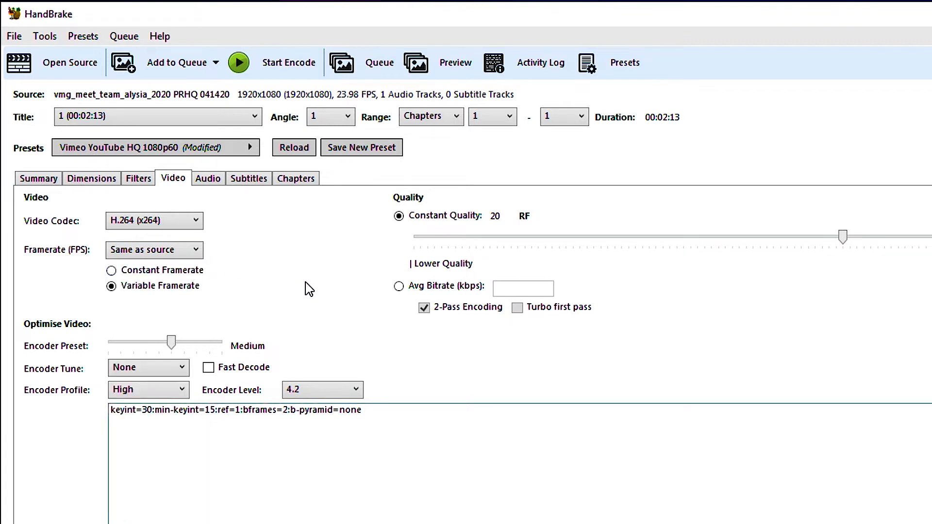
pyautogui.moveTo(309, 284)
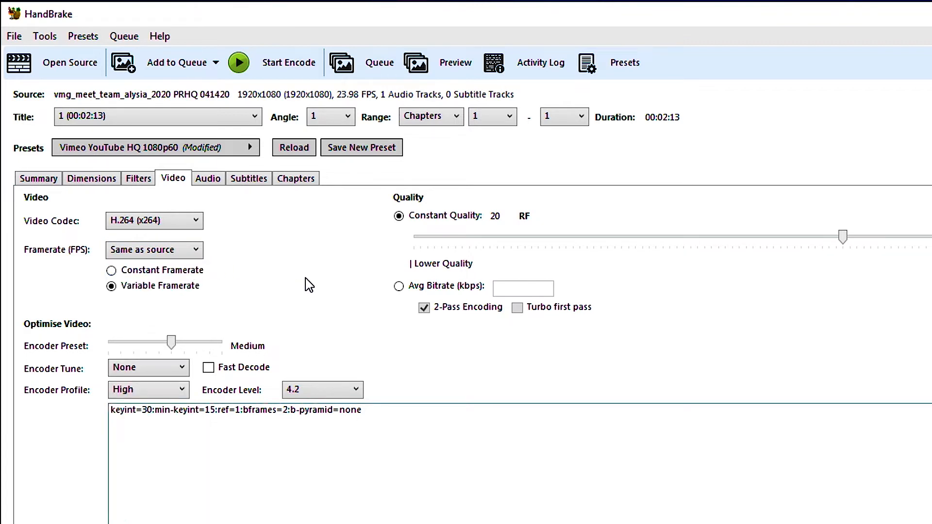
pyautogui.moveTo(208, 272)
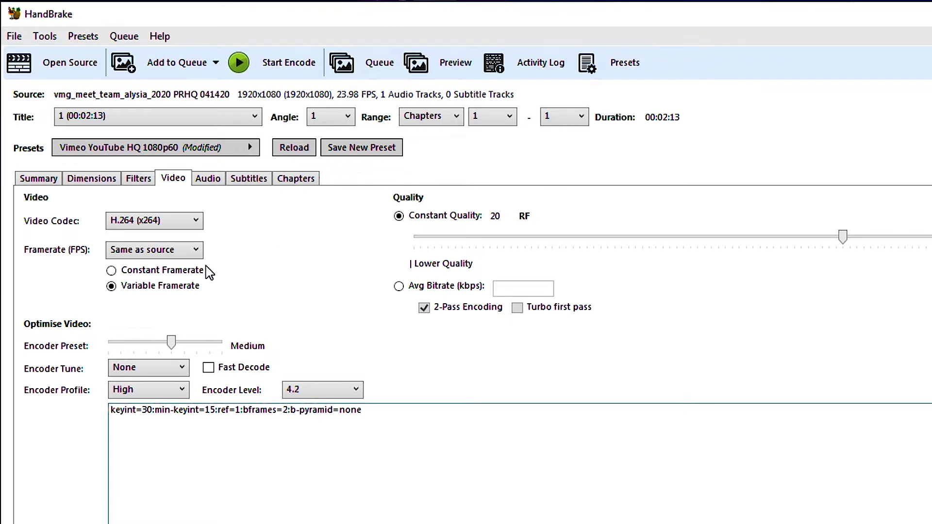
pyautogui.moveTo(173, 299)
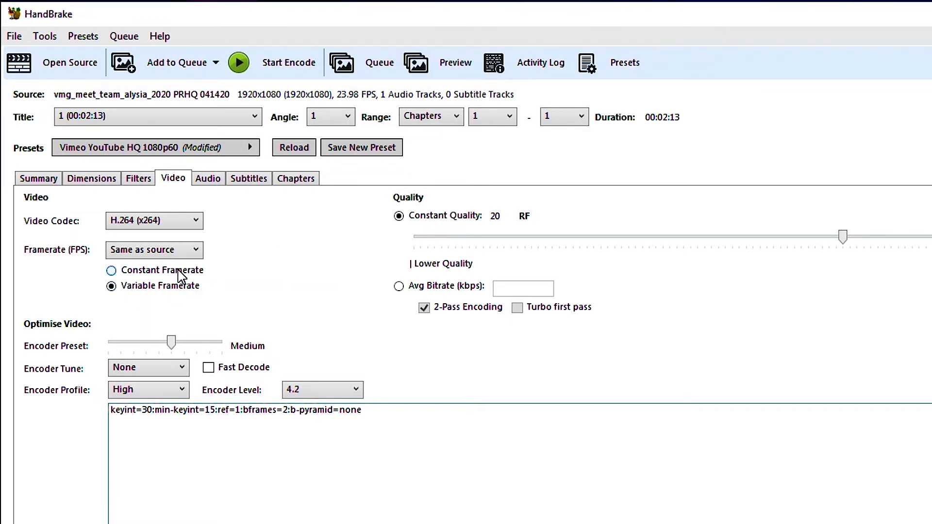
# Step: Switch to Constant Framerate while keeping Same as source as the framerate
pyautogui.click(110, 270)
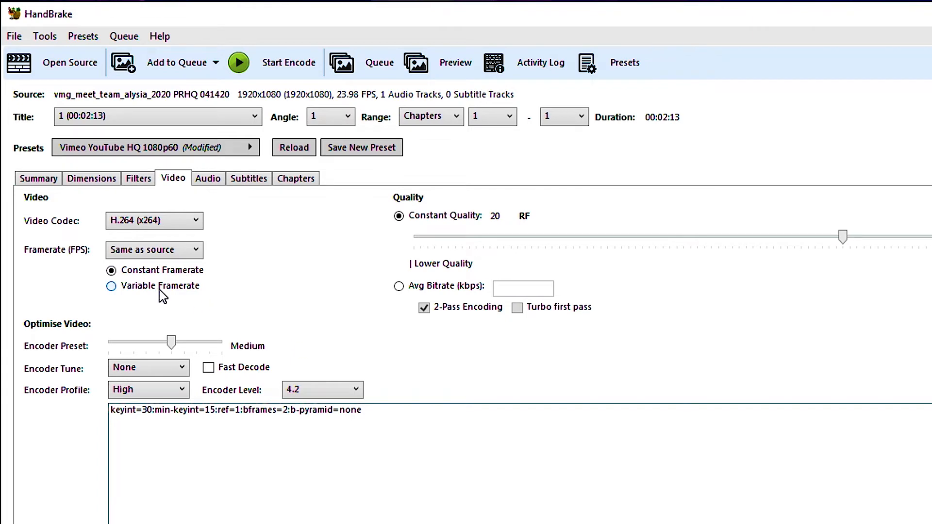
pyautogui.moveTo(180, 299)
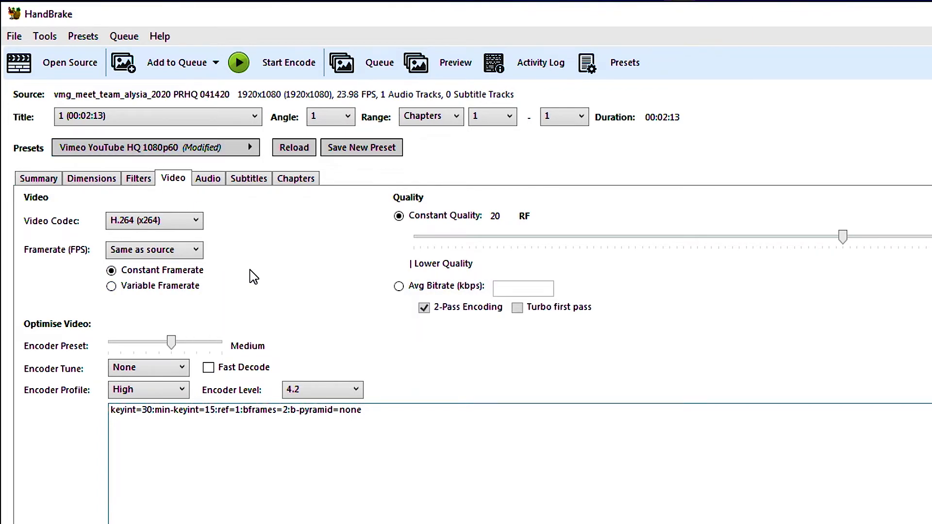
pyautogui.moveTo(187, 282)
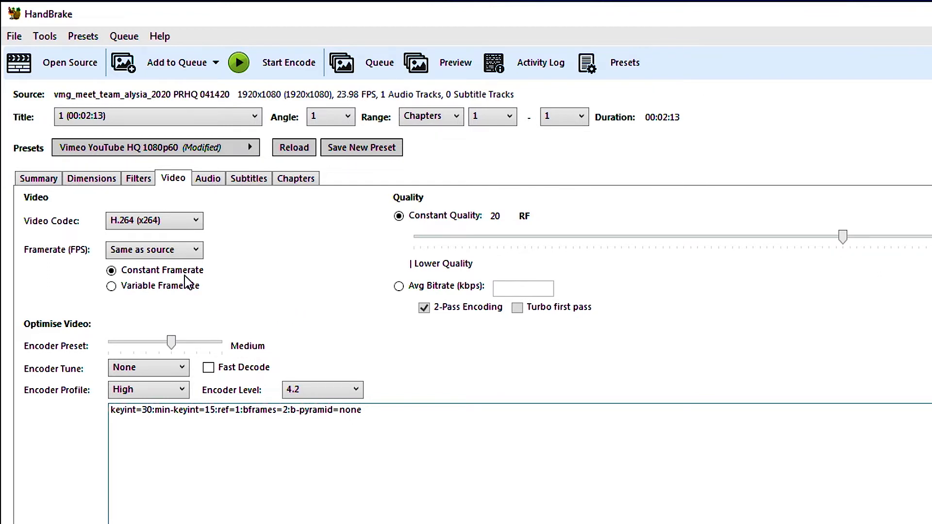
pyautogui.moveTo(182, 282)
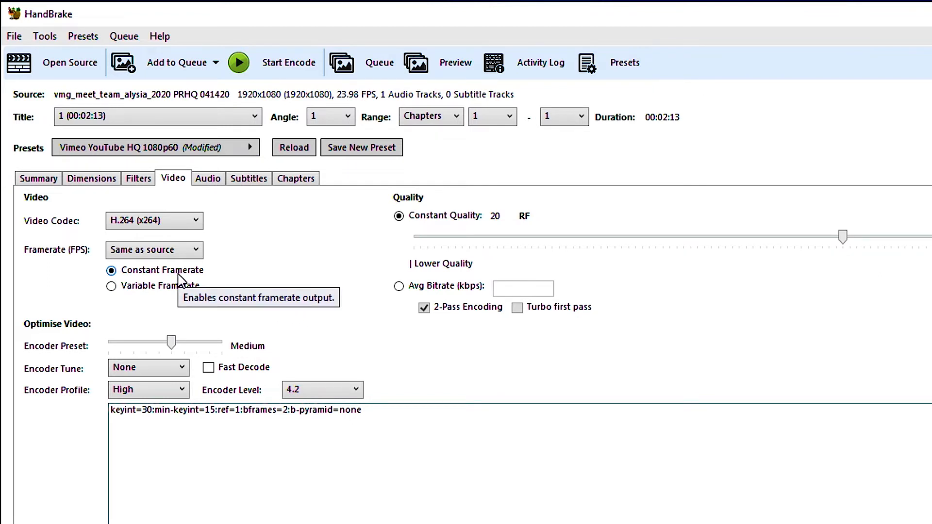
pyautogui.moveTo(199, 282)
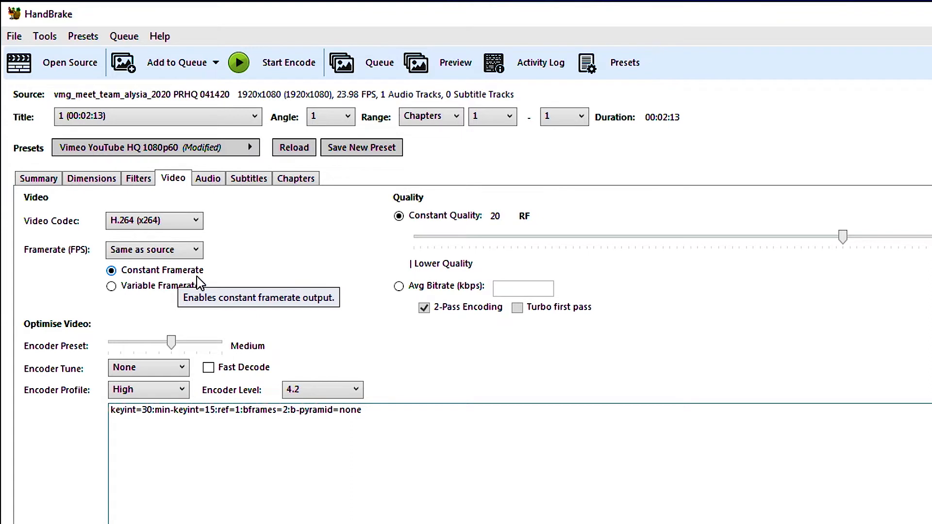
pyautogui.moveTo(253, 286)
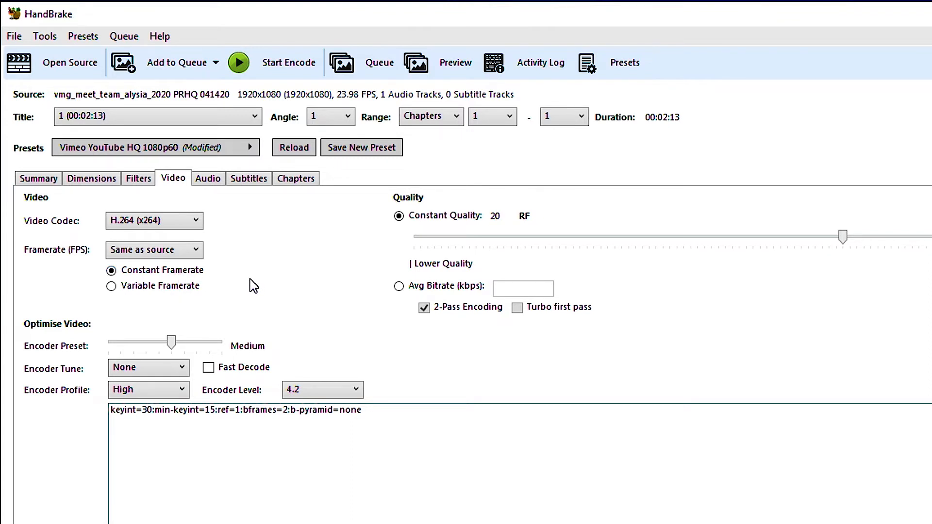
pyautogui.moveTo(358, 256)
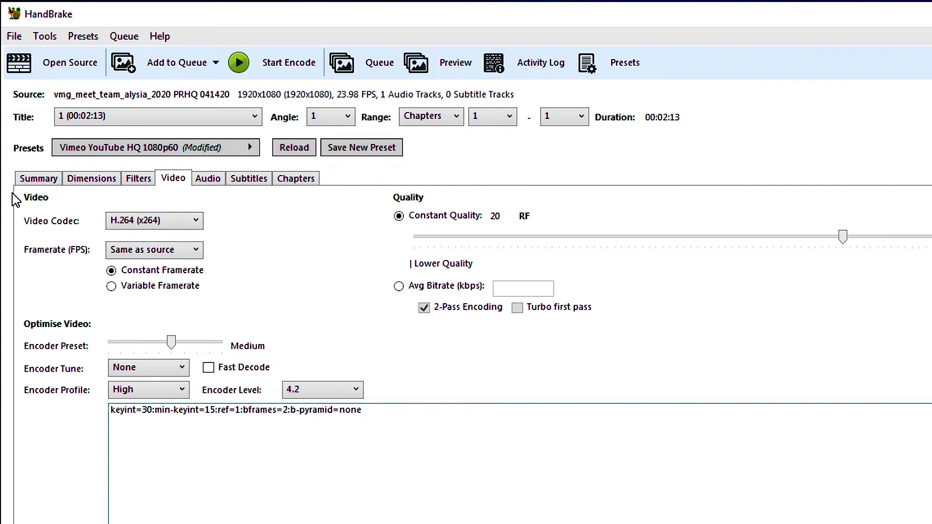
pyautogui.click(154, 250)
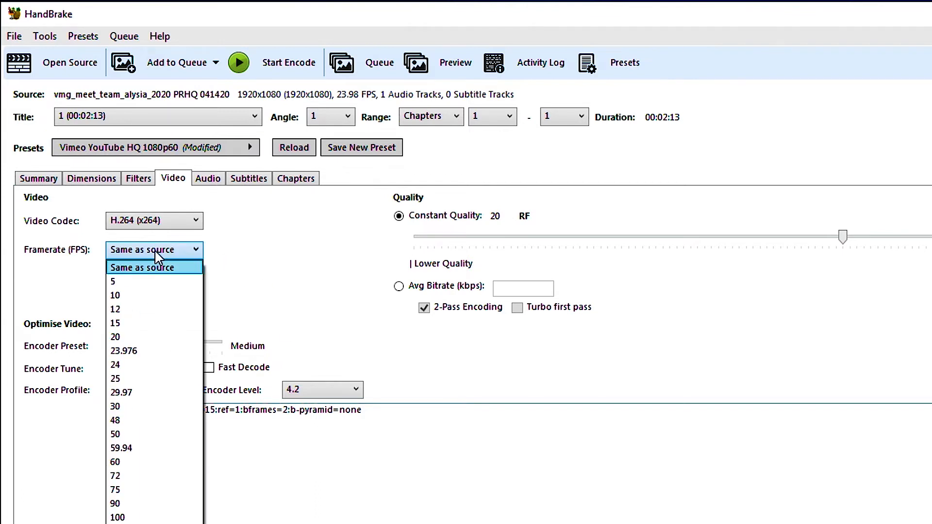
pyautogui.click(142, 268)
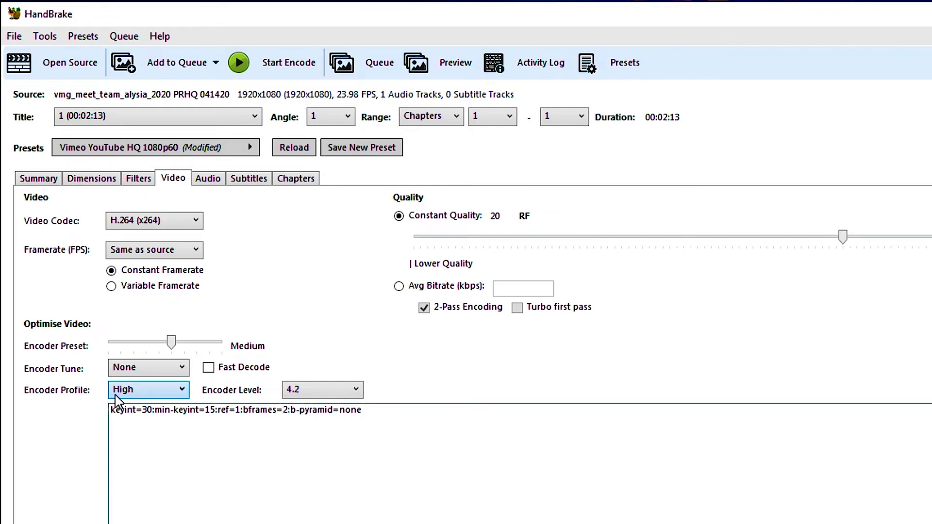
pyautogui.moveTo(120, 400)
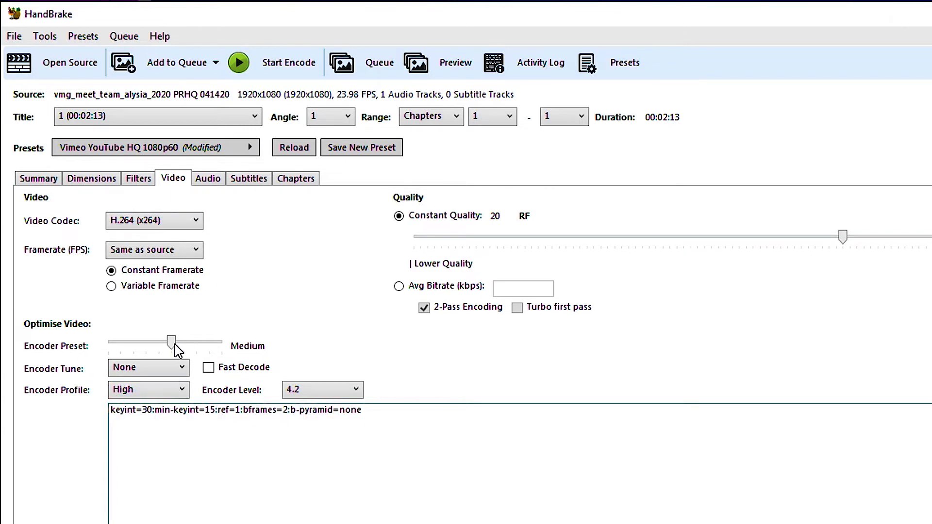
pyautogui.moveTo(173, 344)
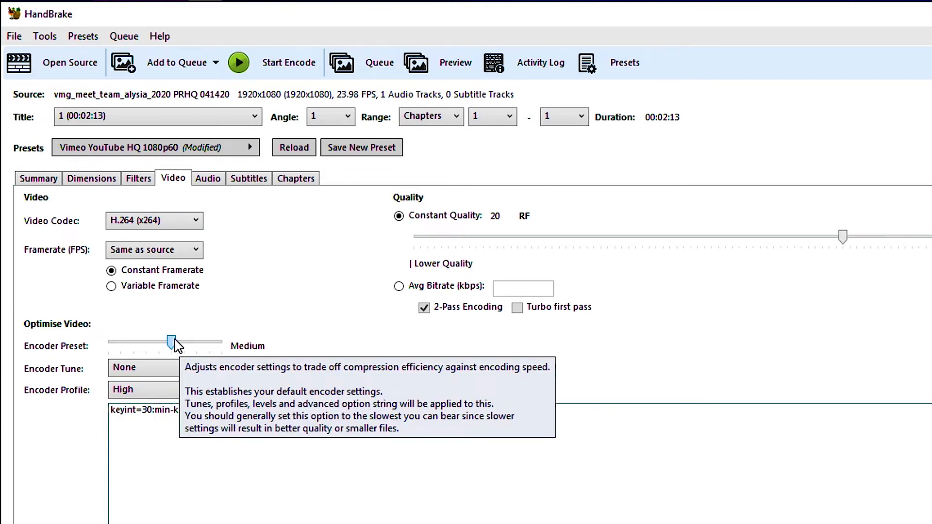
# Step: Move the x264 Encoder Preset slider from Medium to Slow, leaving Encoder Tune on None
pyautogui.moveTo(172, 342); pyautogui.dragTo(185, 342)
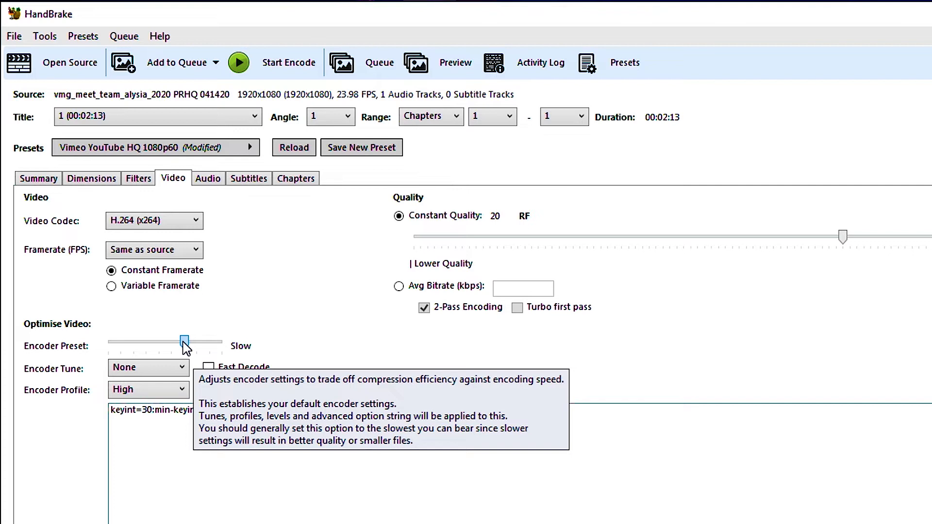
pyautogui.click(148, 367)
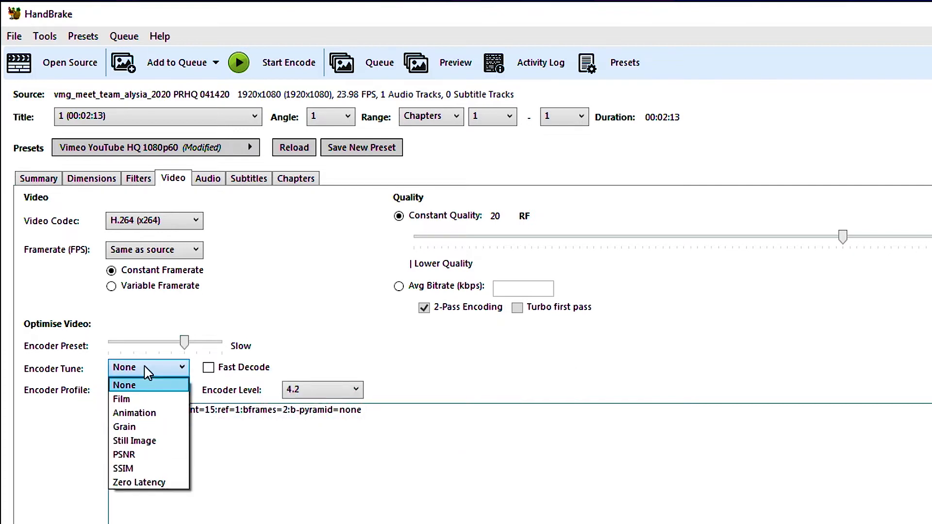
pyautogui.moveTo(160, 407)
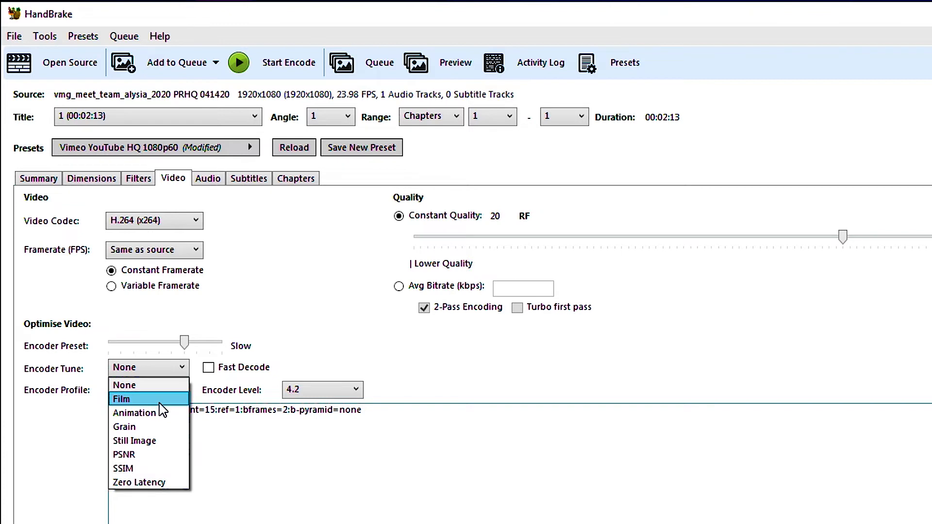
pyautogui.moveTo(171, 404)
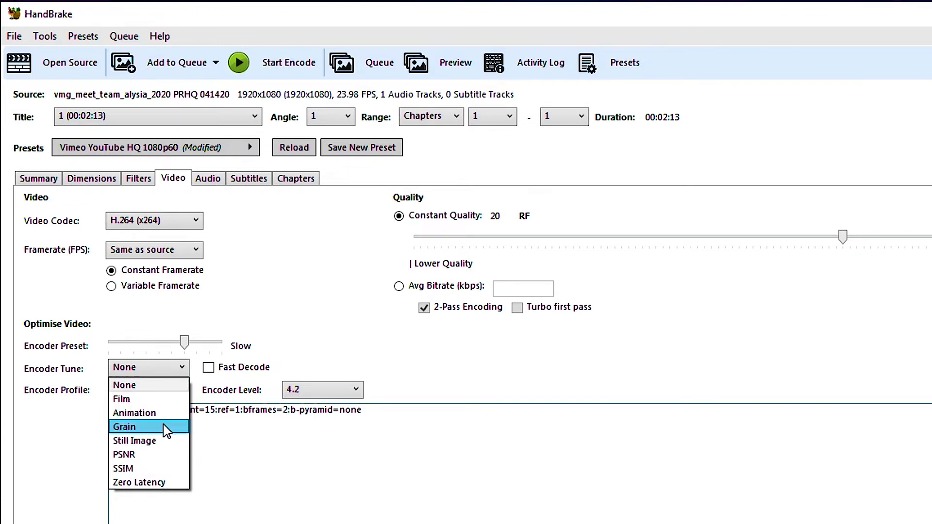
pyautogui.moveTo(169, 440)
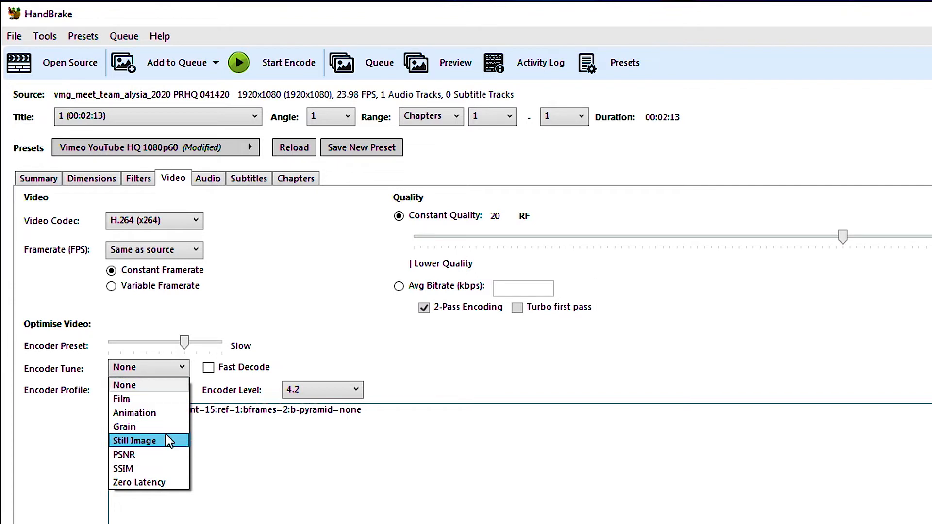
pyautogui.moveTo(163, 400)
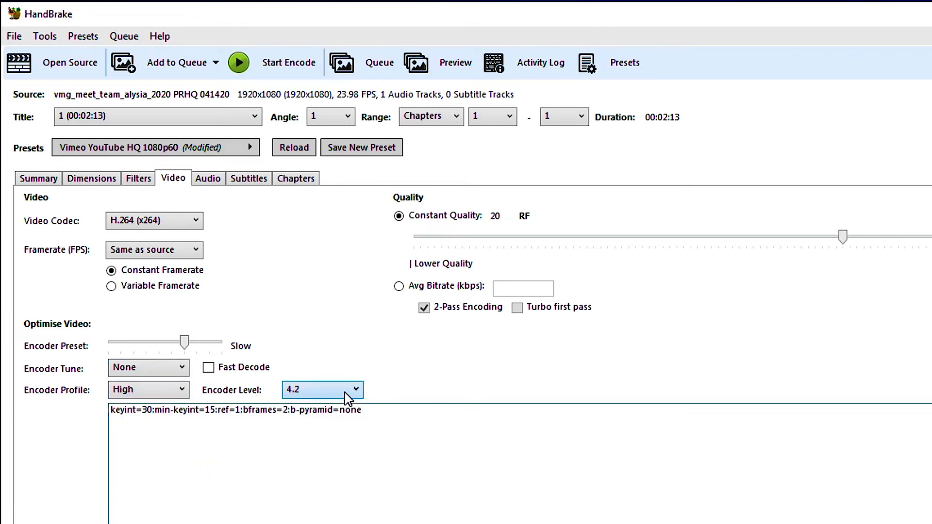
pyautogui.moveTo(412, 390)
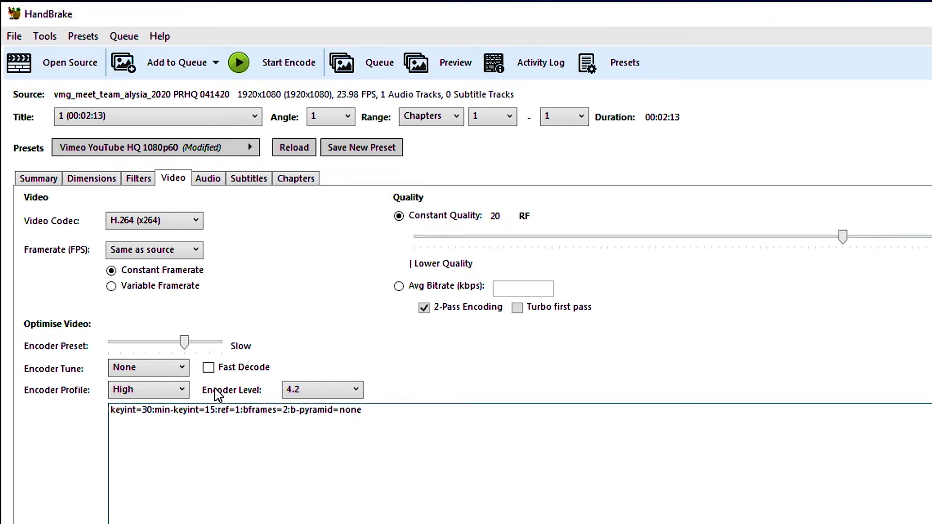
pyautogui.click(208, 178)
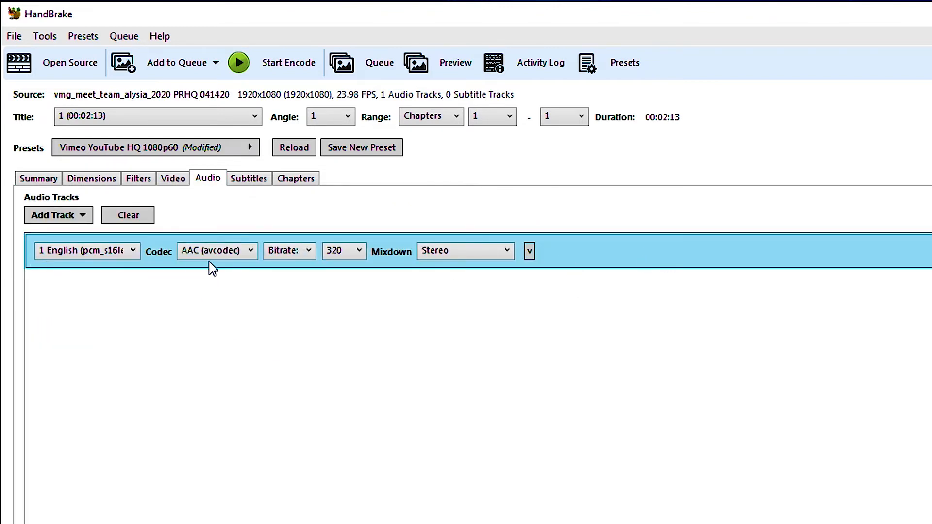
pyautogui.moveTo(186, 322)
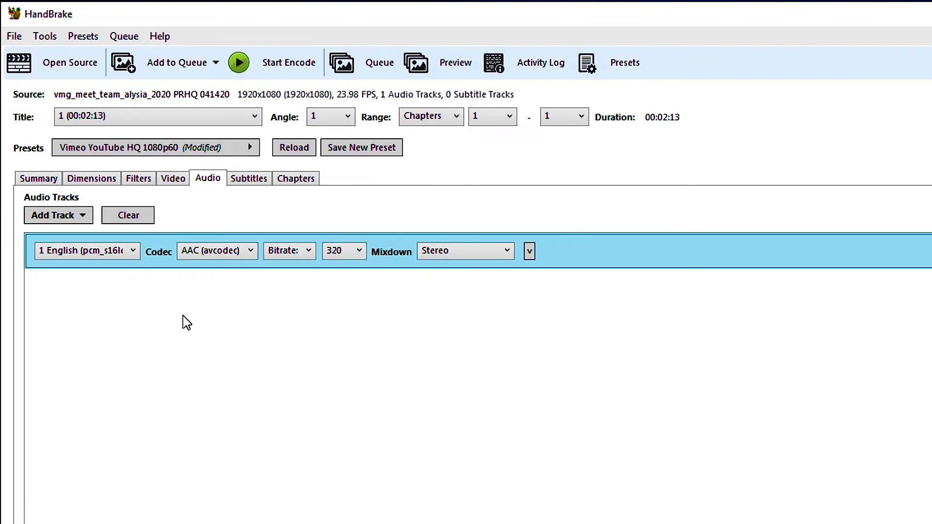
# Step: Confirm the English audio track stays AAC at 320 bitrate with Stereo mixdown
pyautogui.click(88, 250)
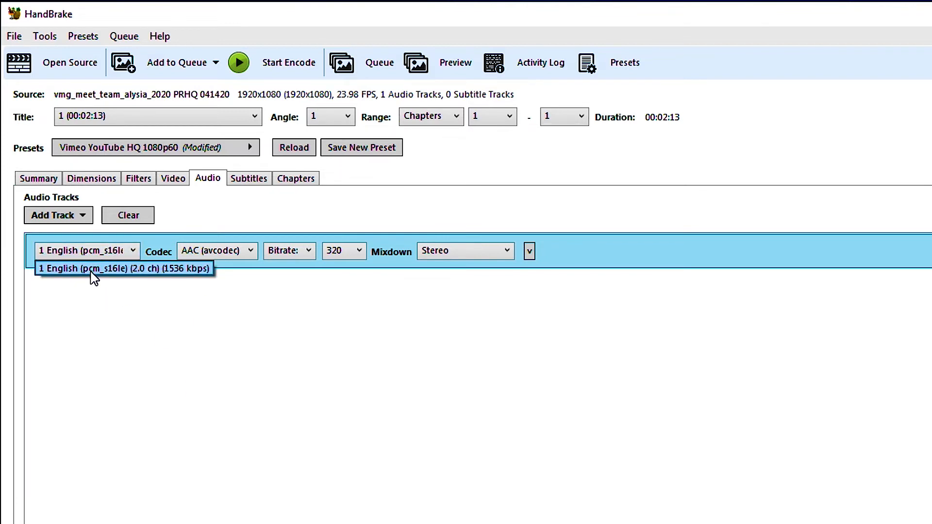
pyautogui.moveTo(264, 266)
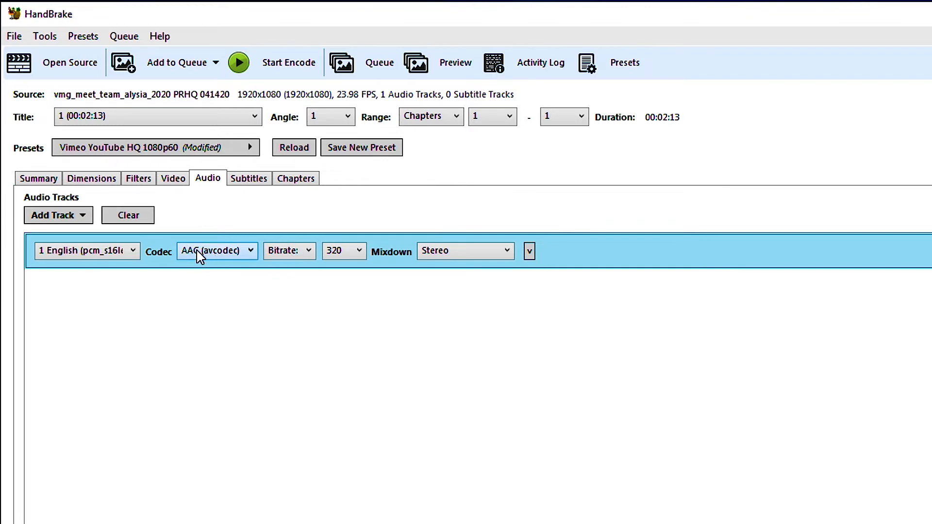
pyautogui.moveTo(284, 258)
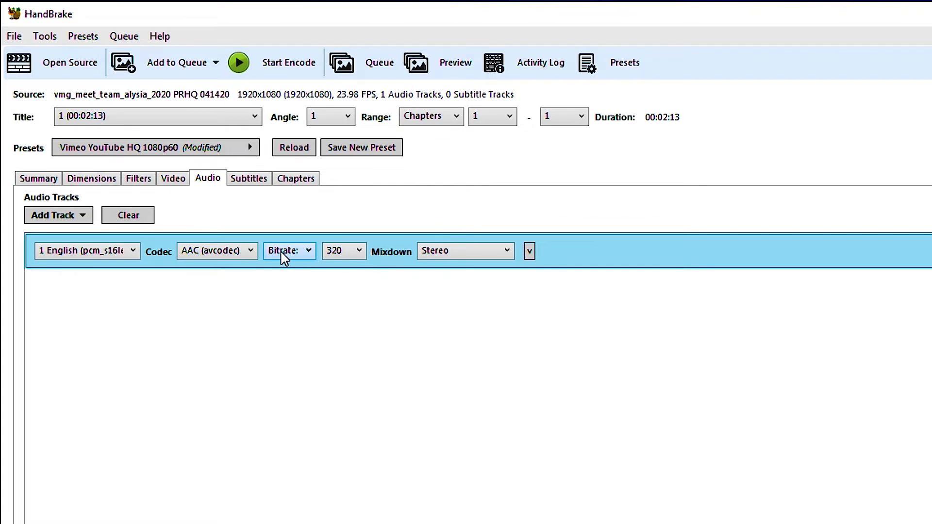
pyautogui.moveTo(478, 400)
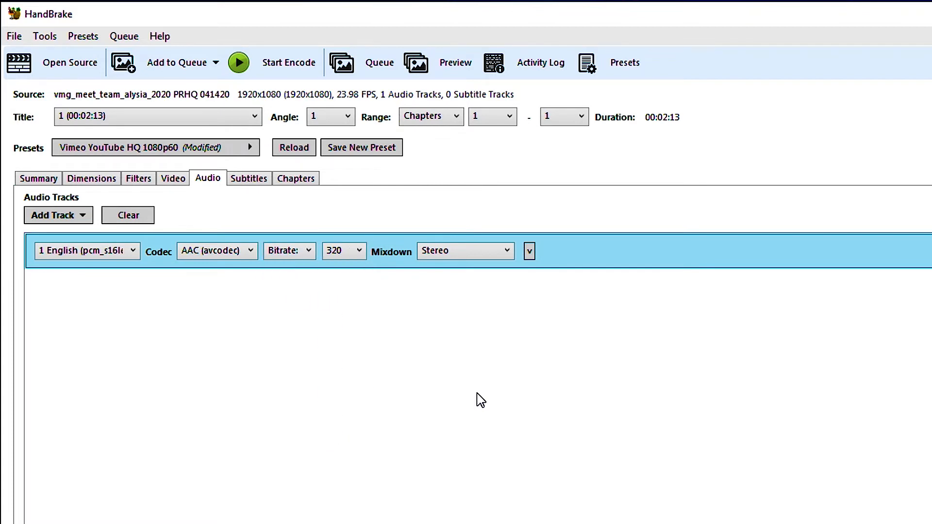
pyautogui.click(466, 251)
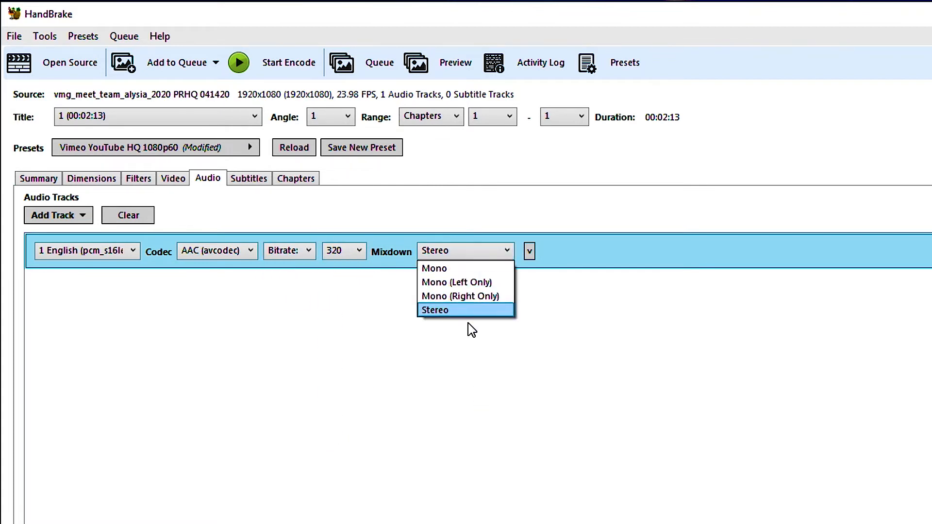
pyautogui.click(435, 310)
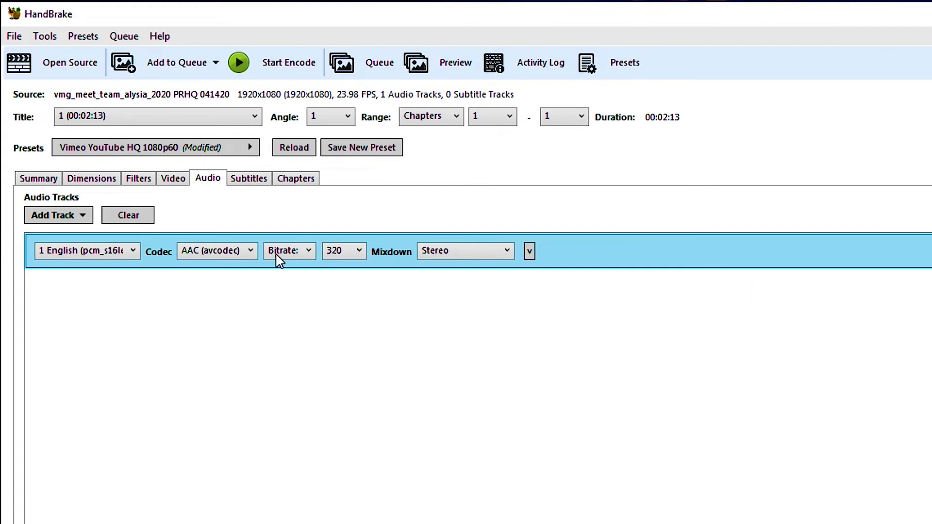
pyautogui.click(249, 178)
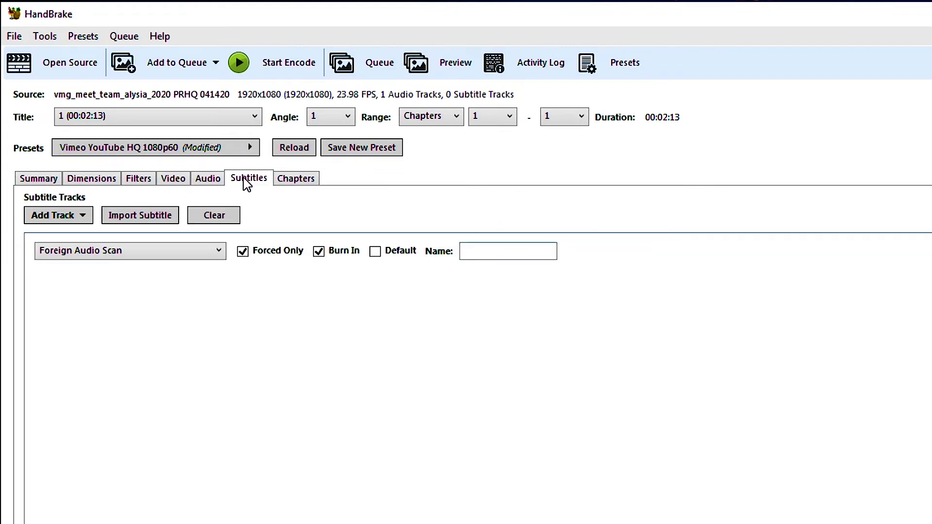
# Step: Keep the burned-in Foreign Audio Scan subtitle, cancelling the external subtitle import
pyautogui.click(129, 251)
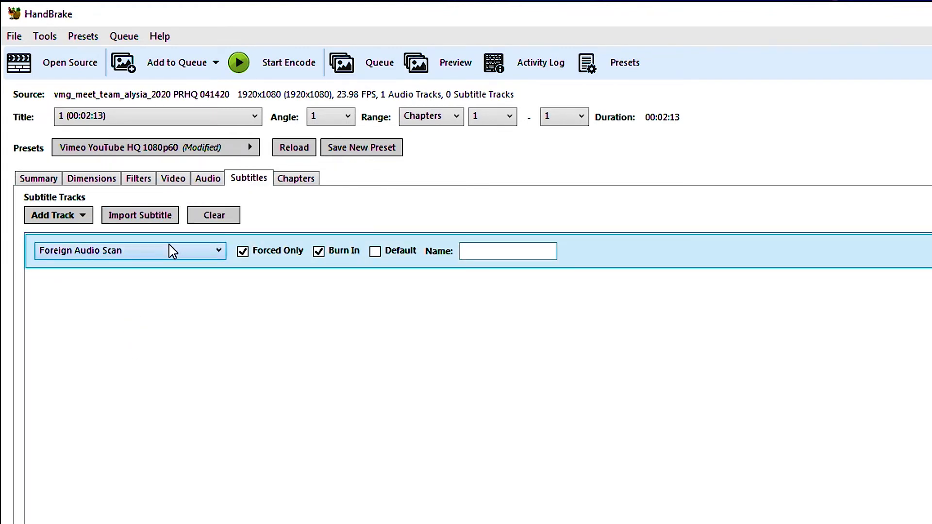
pyautogui.click(58, 215)
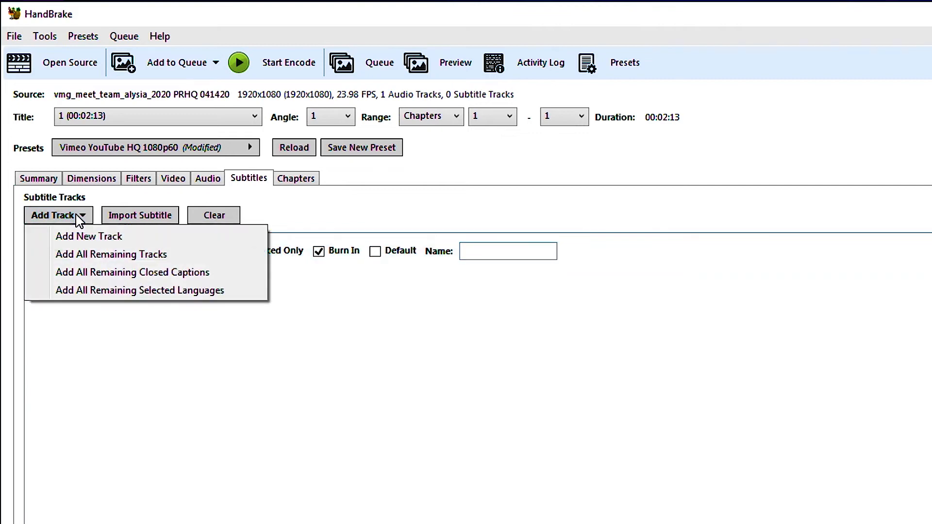
pyautogui.click(140, 215)
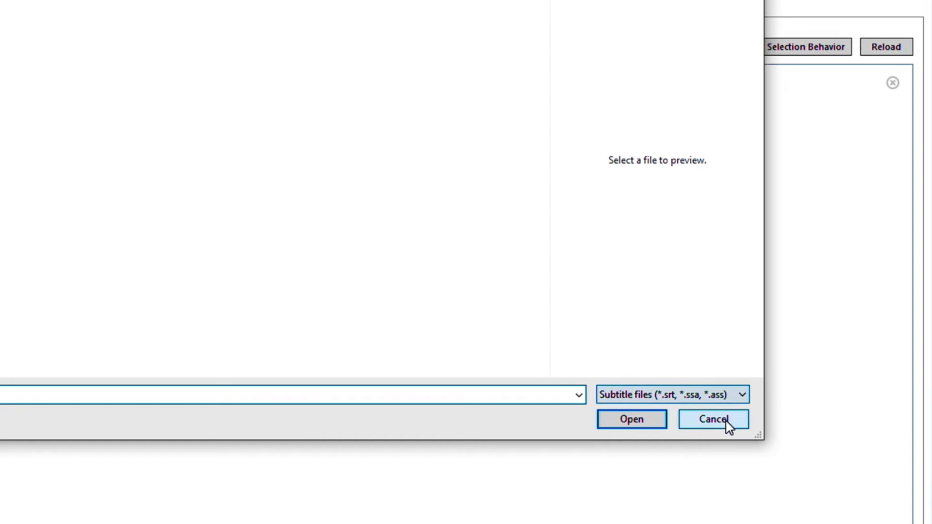
pyautogui.click(713, 419)
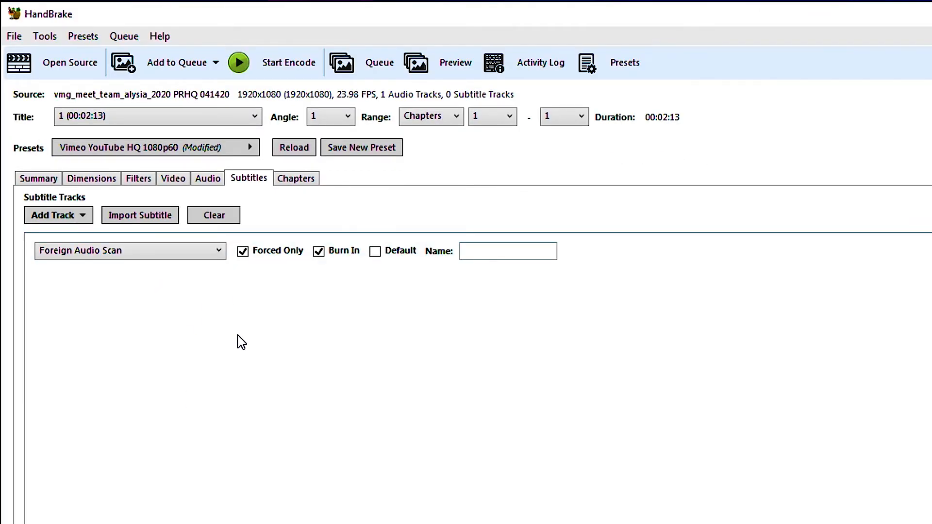
pyautogui.click(296, 178)
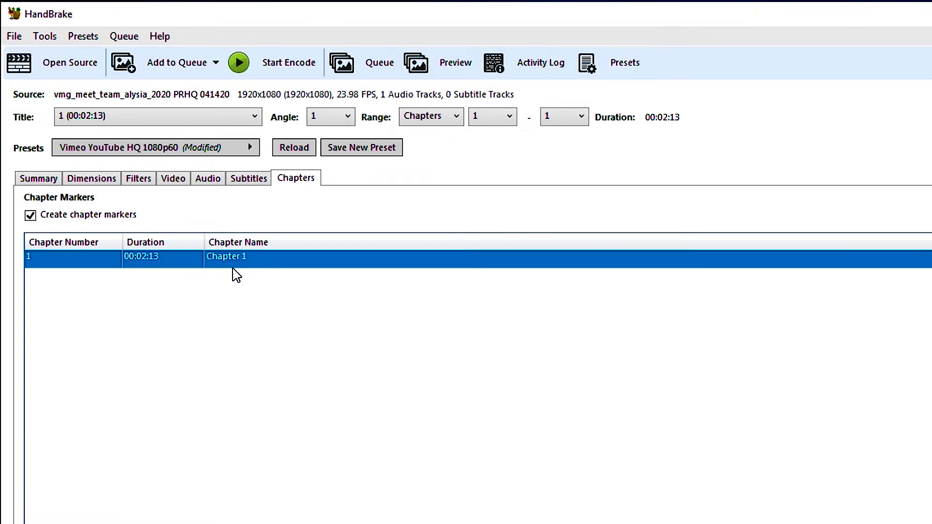
pyautogui.moveTo(207, 310)
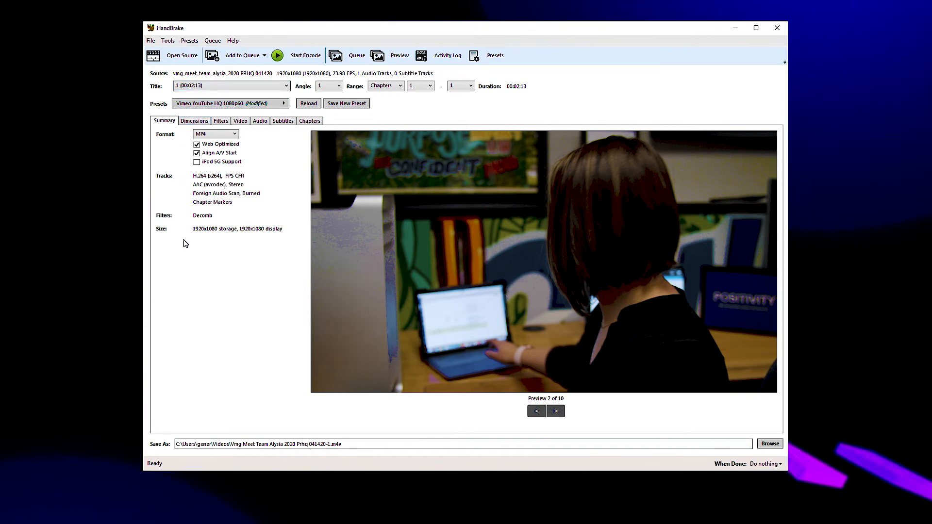
# Step: Review the Dimensions and Filters settings, keeping the deblock filter turned off
pyautogui.click(194, 121)
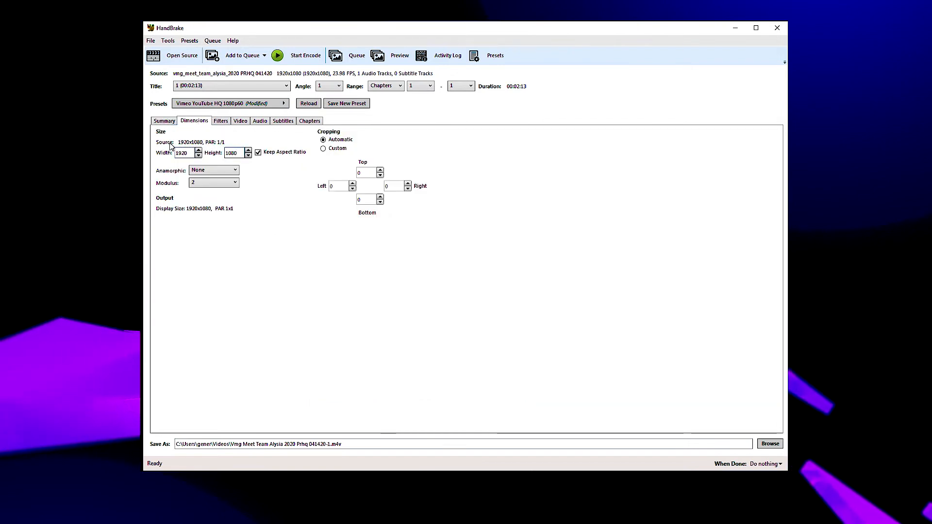
pyautogui.click(221, 120)
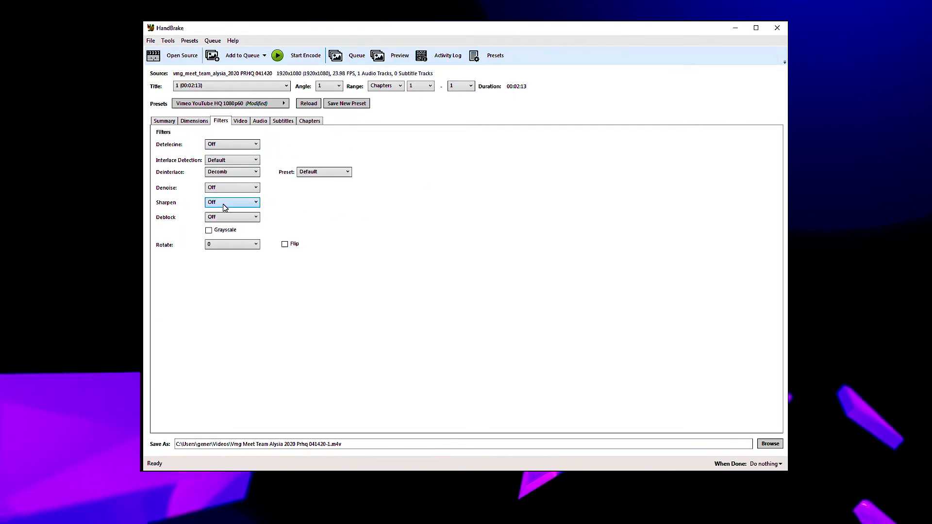
pyautogui.click(232, 216)
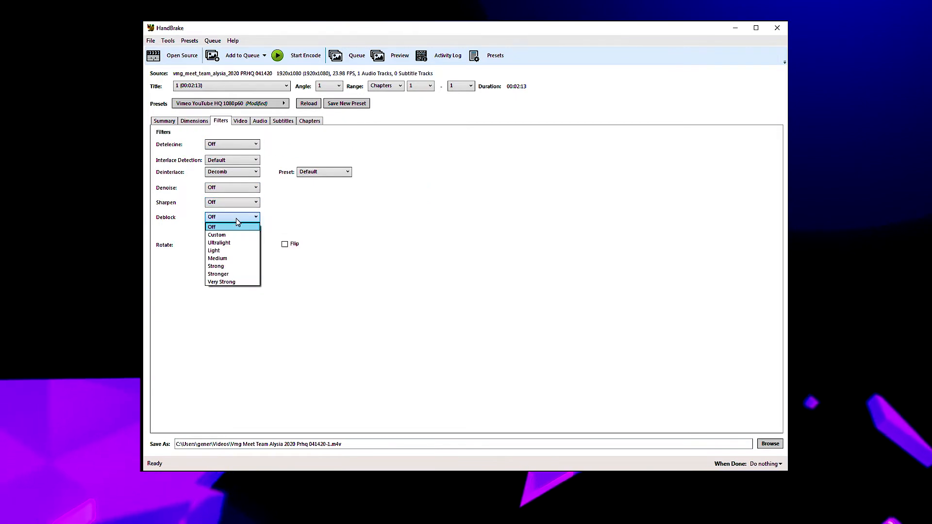
pyautogui.click(211, 227)
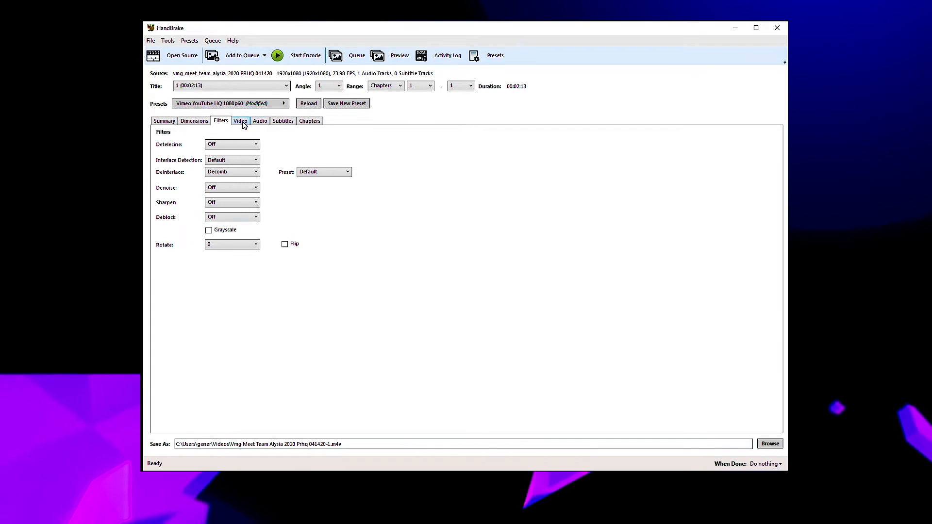
# Step: Review the Video settings, nudging the encoder preset to Fast and back to Slow
pyautogui.click(241, 120)
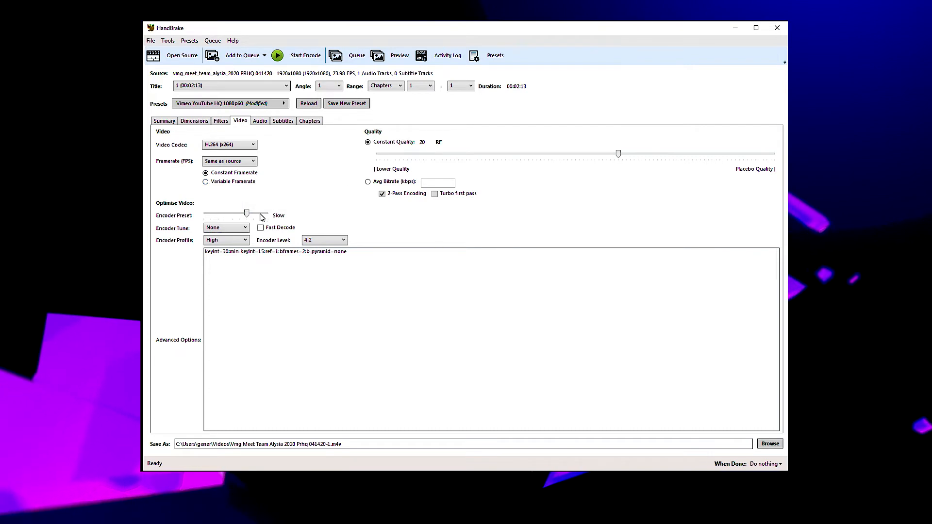
pyautogui.moveTo(245, 214); pyautogui.dragTo(232, 214)
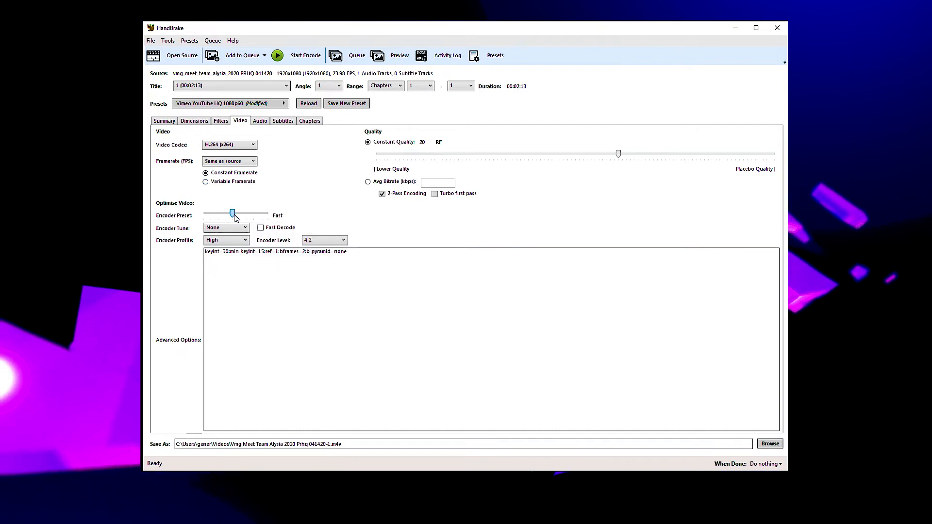
pyautogui.moveTo(232, 214); pyautogui.dragTo(245, 214)
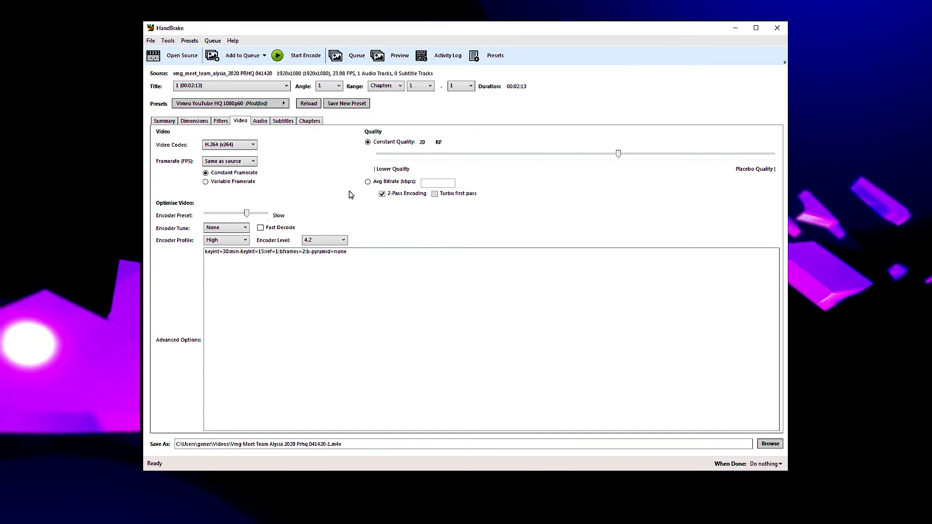
# Step: Review the Audio and Subtitles track settings, ending on the Chapters markers
pyautogui.click(261, 121)
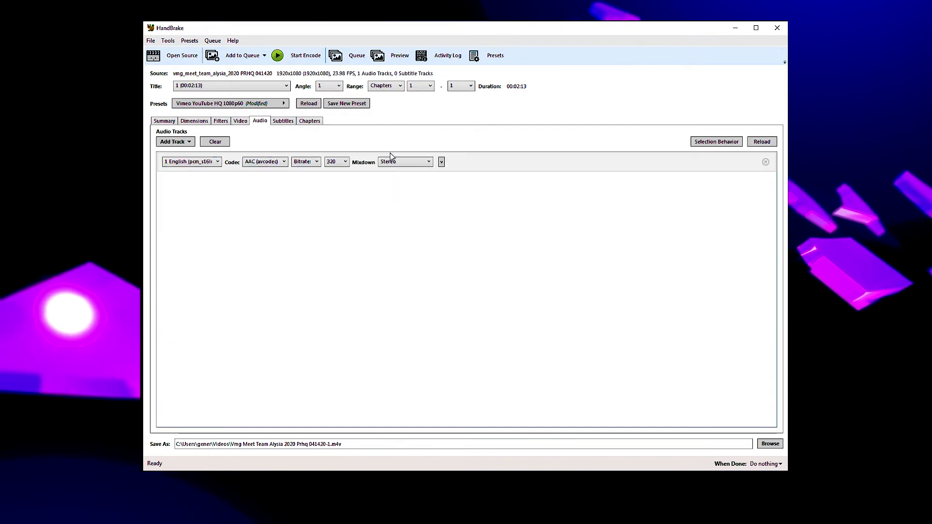
pyautogui.moveTo(396, 175)
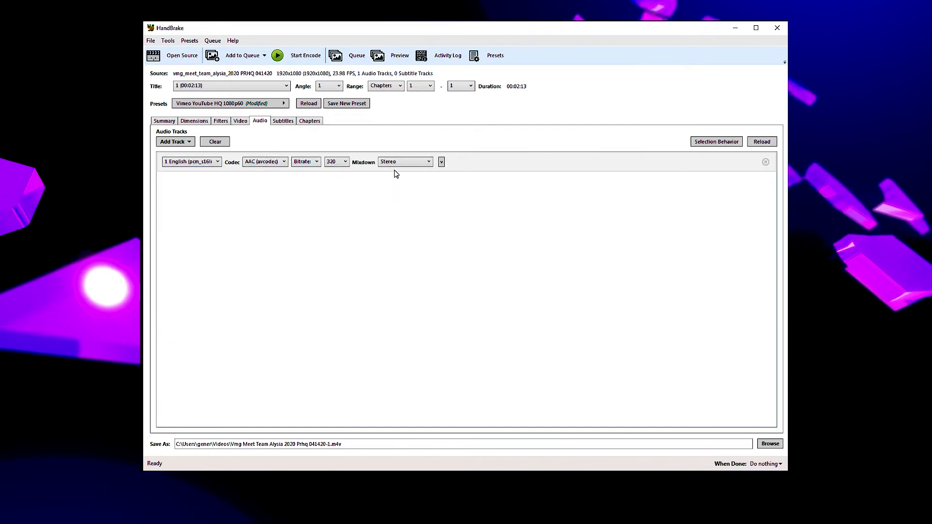
pyautogui.click(283, 120)
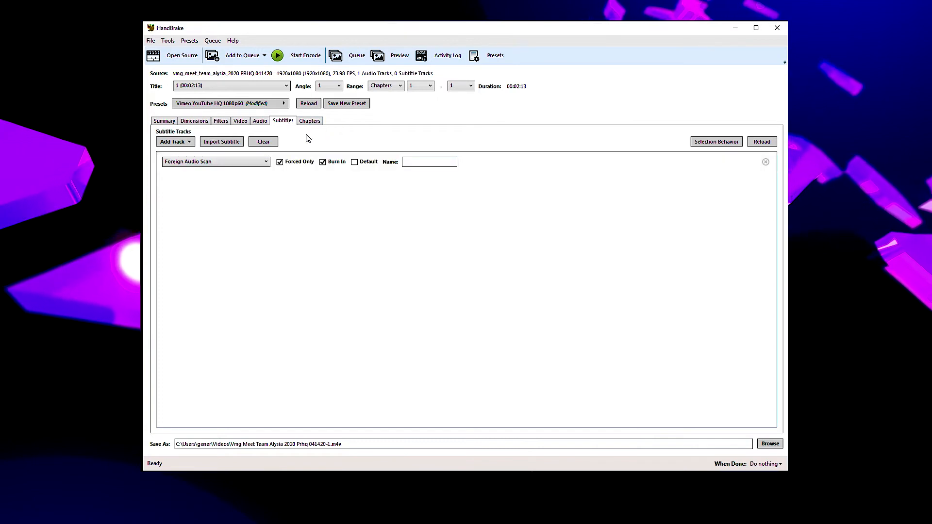
pyautogui.click(309, 121)
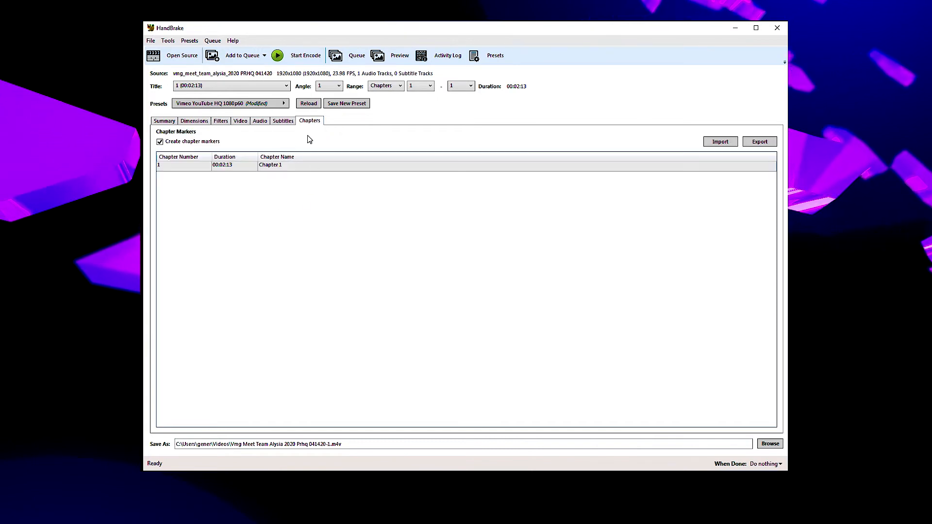
pyautogui.moveTo(242, 172)
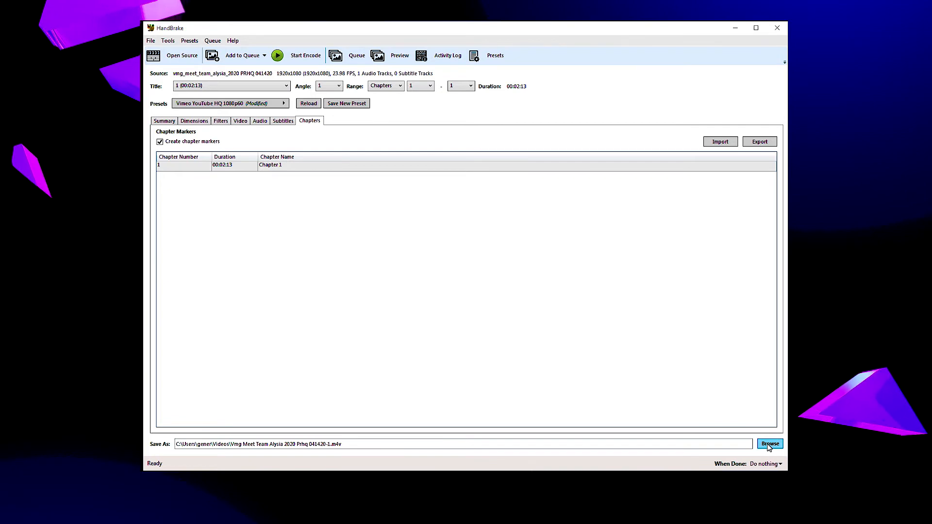
# Step: Name the output file 'VMG Meet the Team Alysia Handbrake for Youtube 042020' and confirm it
pyautogui.click(770, 444)
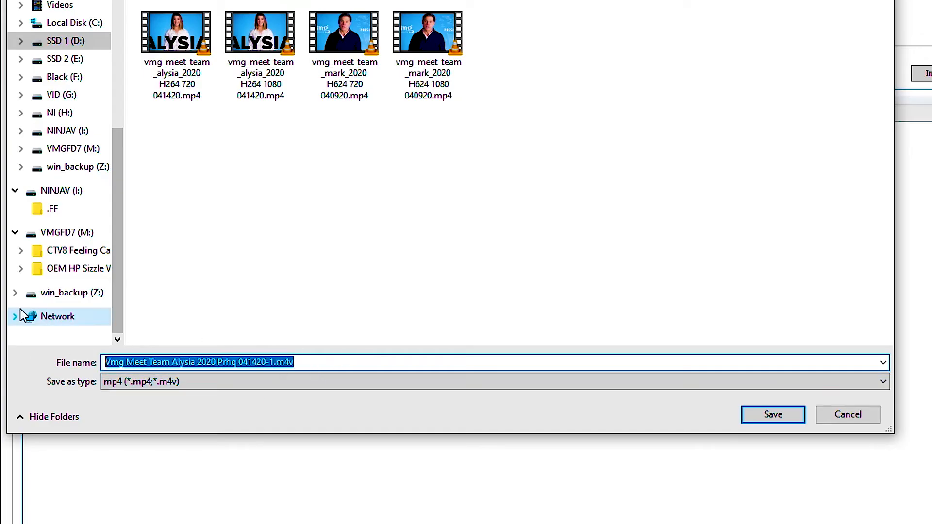
pyautogui.write('VMG Meet the Team Alysia H')
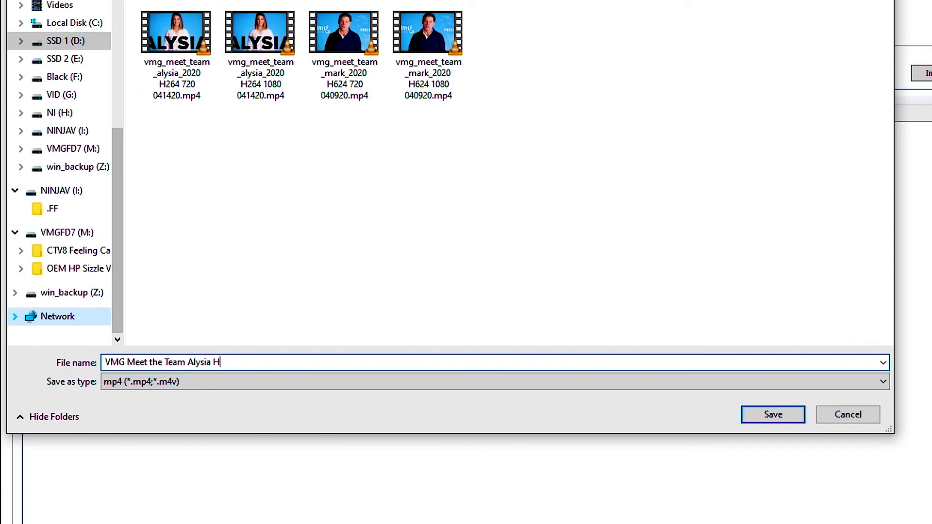
pyautogui.write('andbrake f')
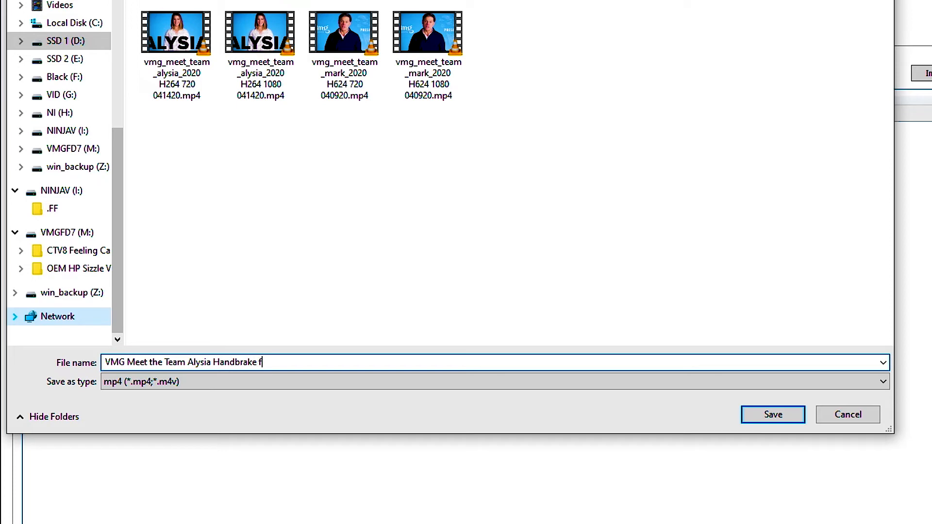
pyautogui.write('or Youtube')
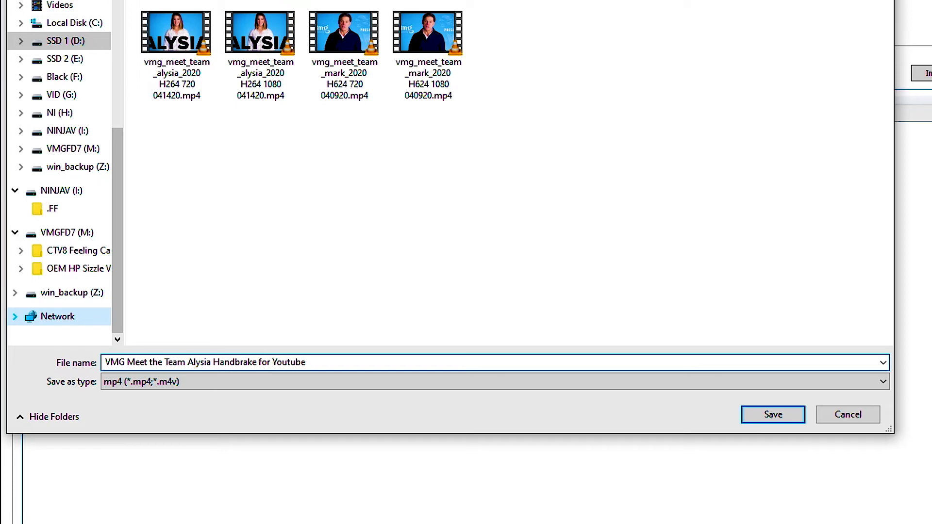
pyautogui.write('0')
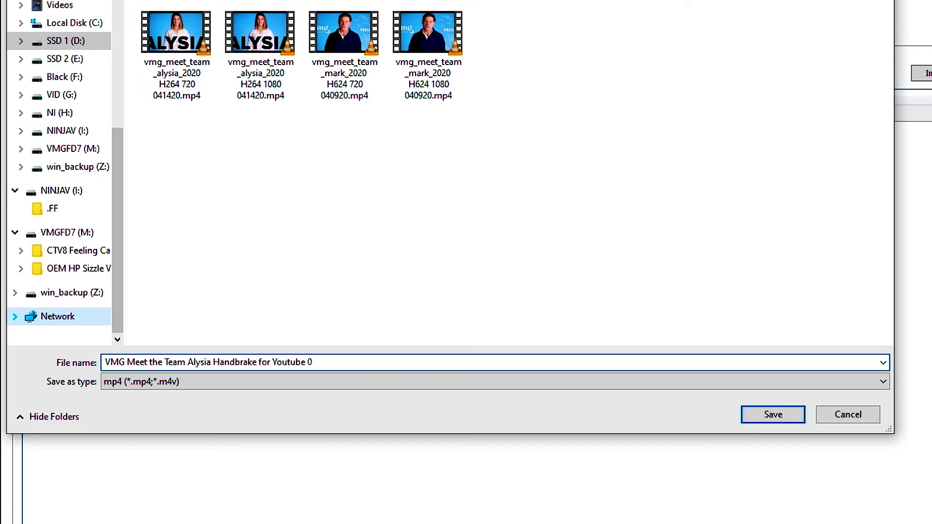
pyautogui.write('42020')
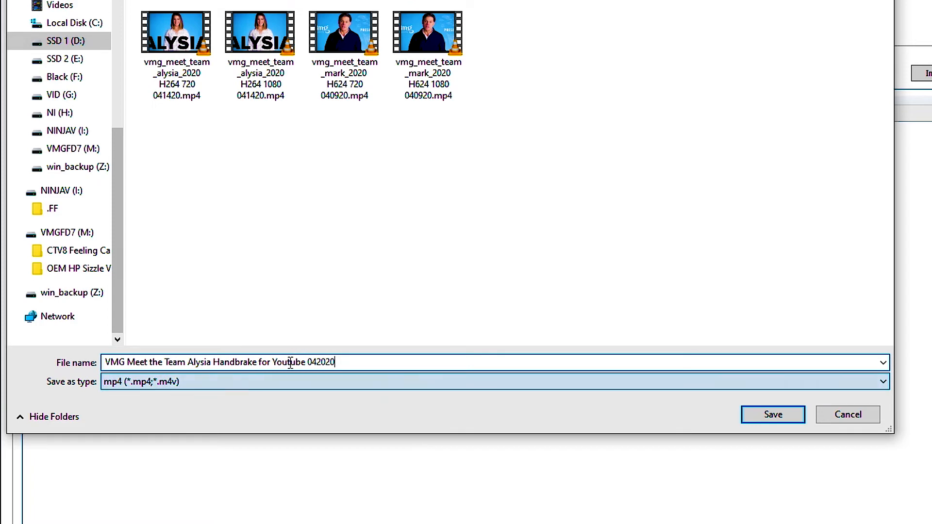
pyautogui.doubleClick(290, 362)
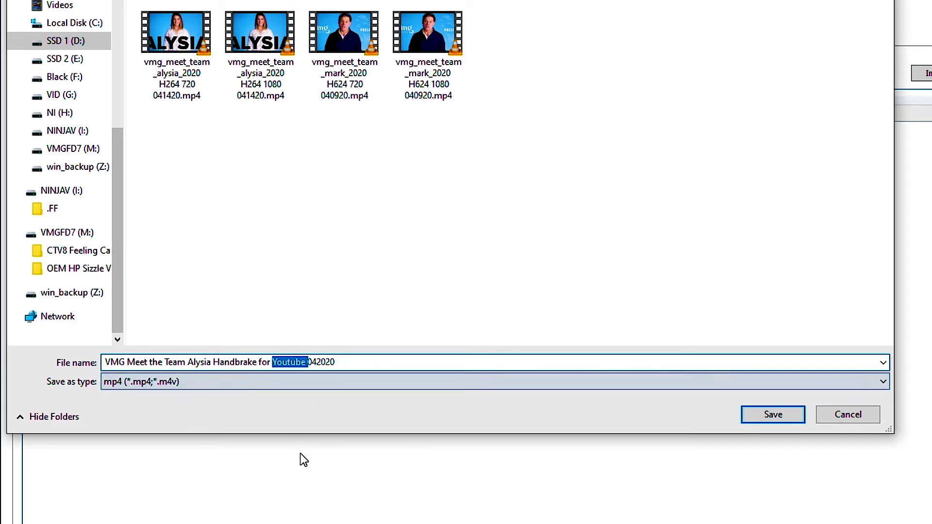
pyautogui.moveTo(804, 451)
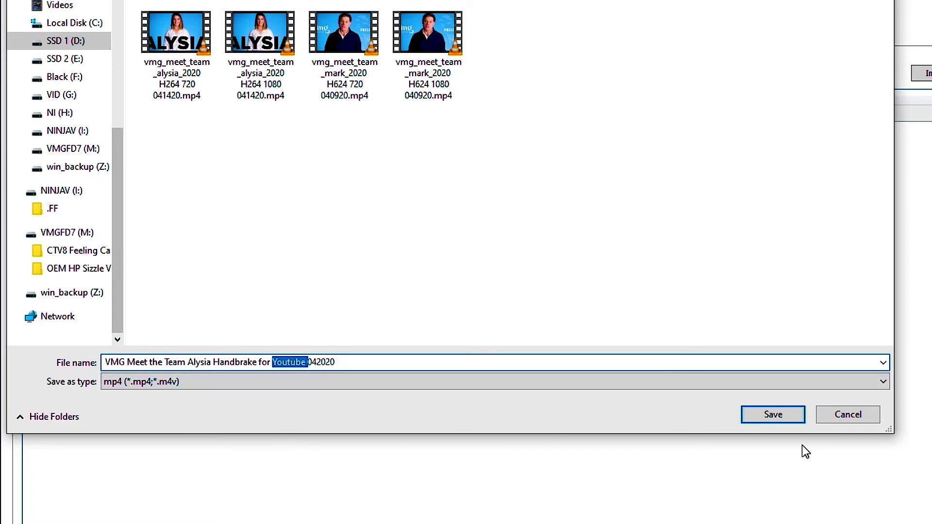
pyautogui.click(772, 415)
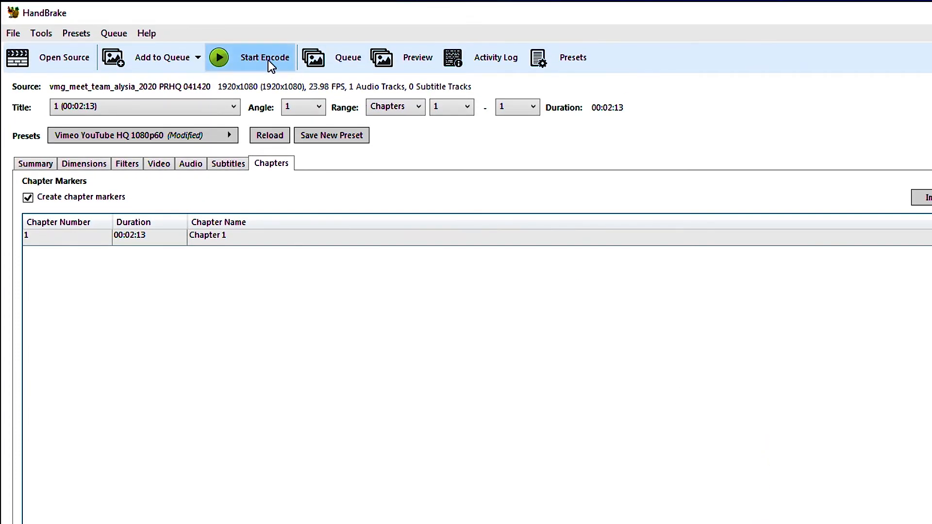
pyautogui.click(264, 57)
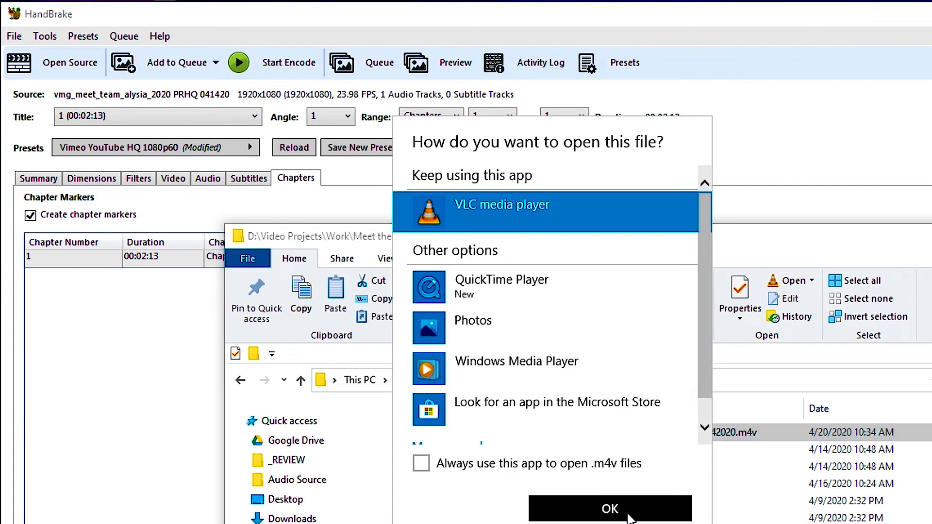
# Step: Play the newly encoded .m4v output in VLC media player
pyautogui.click(611, 509)
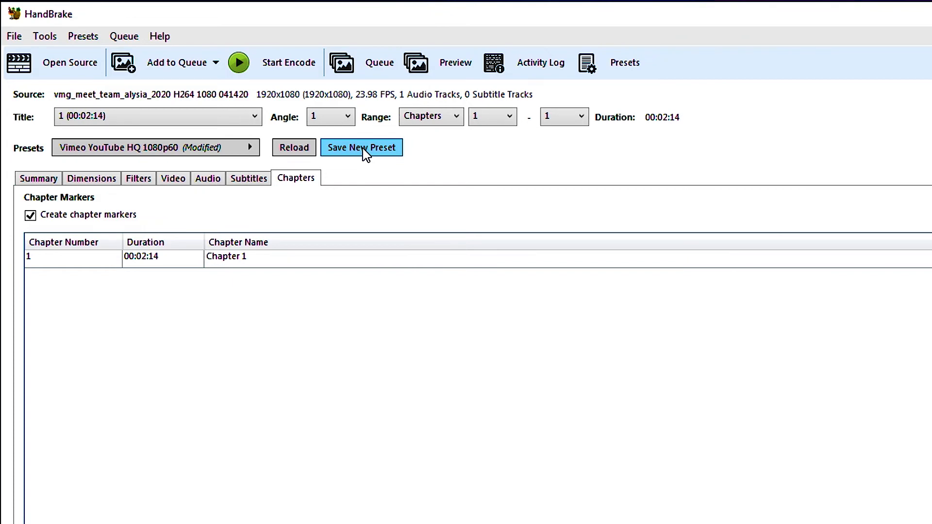
pyautogui.moveTo(399, 287)
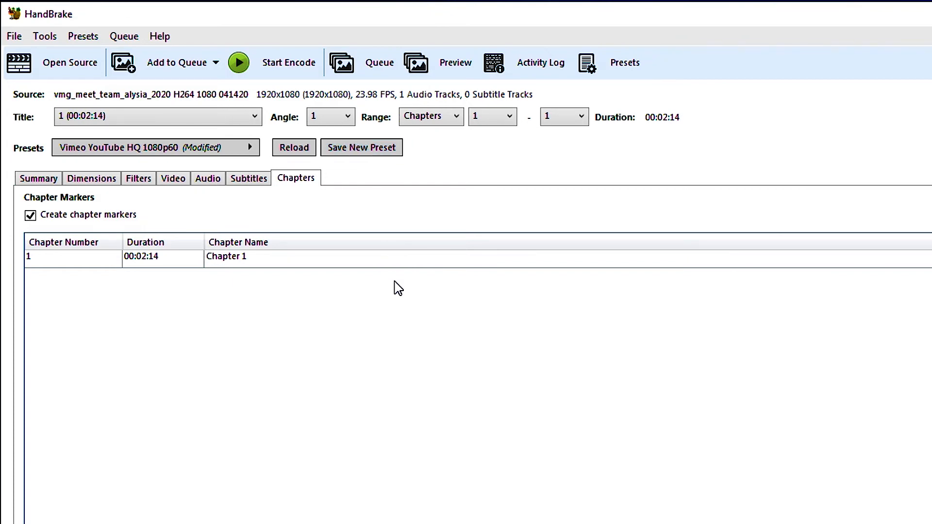
# Step: Show the Video encoding settings for the new H264 1080 Alysia source
pyautogui.click(131, 147)
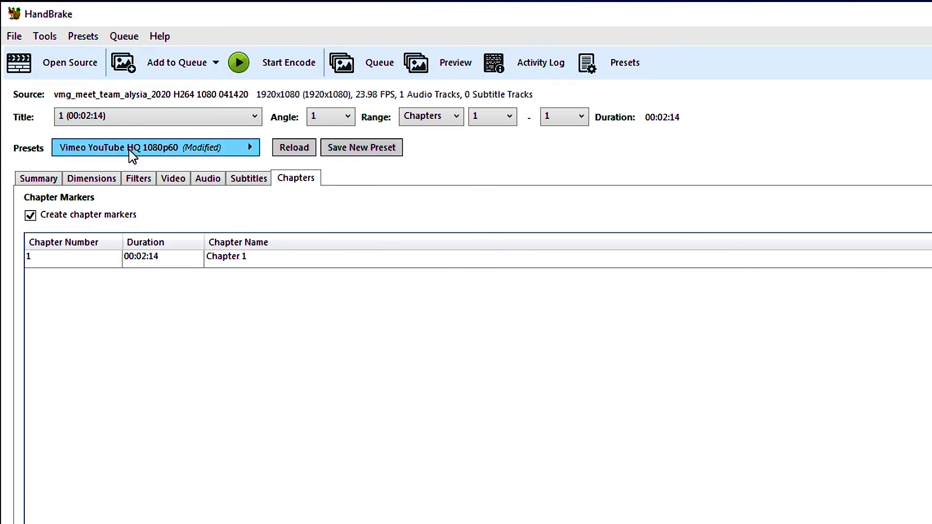
pyautogui.click(173, 178)
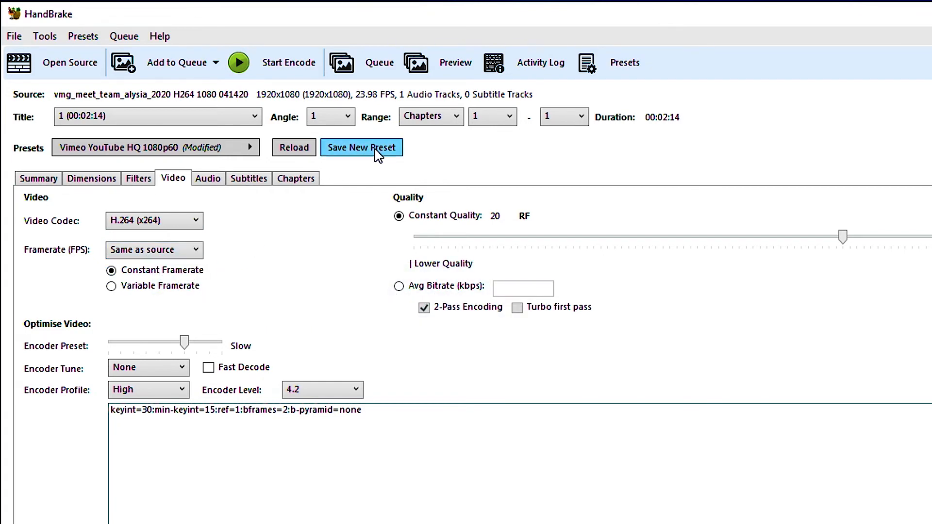
# Step: Start a new preset named 'YouTube 1080 Source Framerate' with a matching description
pyautogui.click(361, 147)
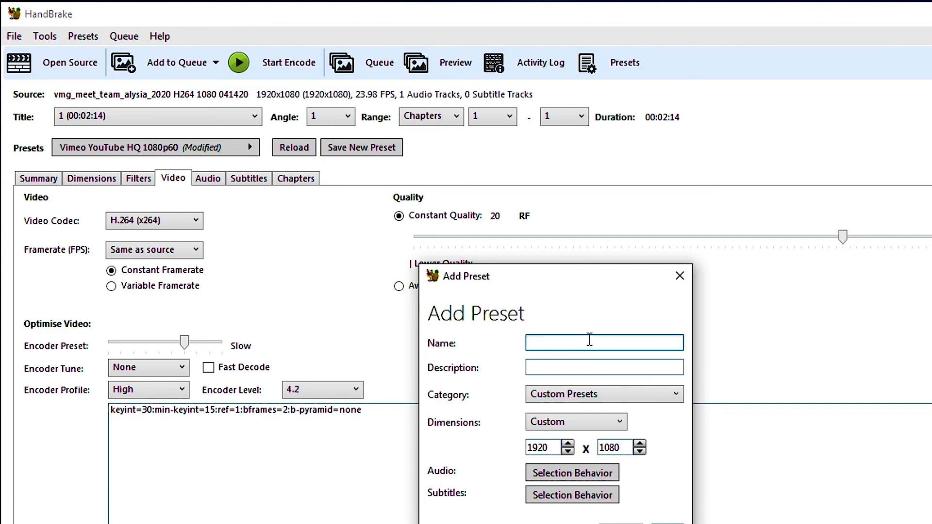
pyautogui.write('YouTube')
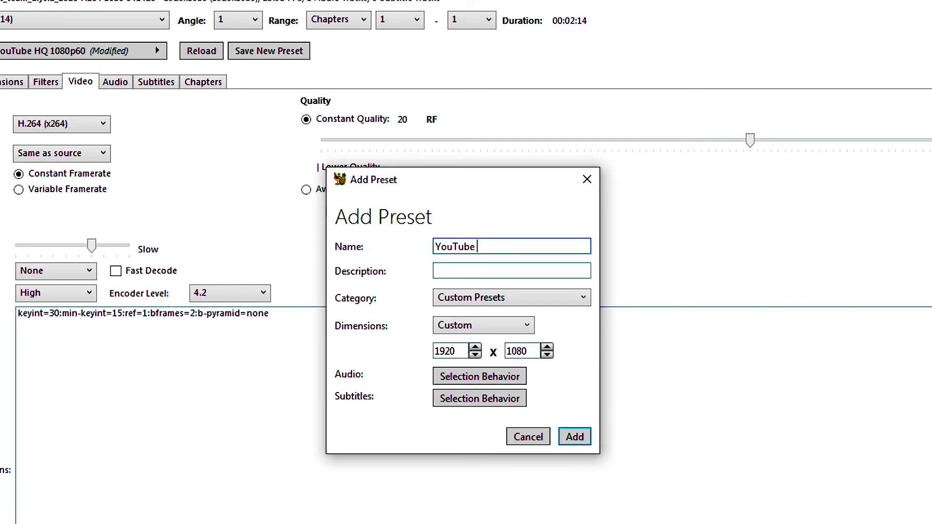
pyautogui.write('1080')
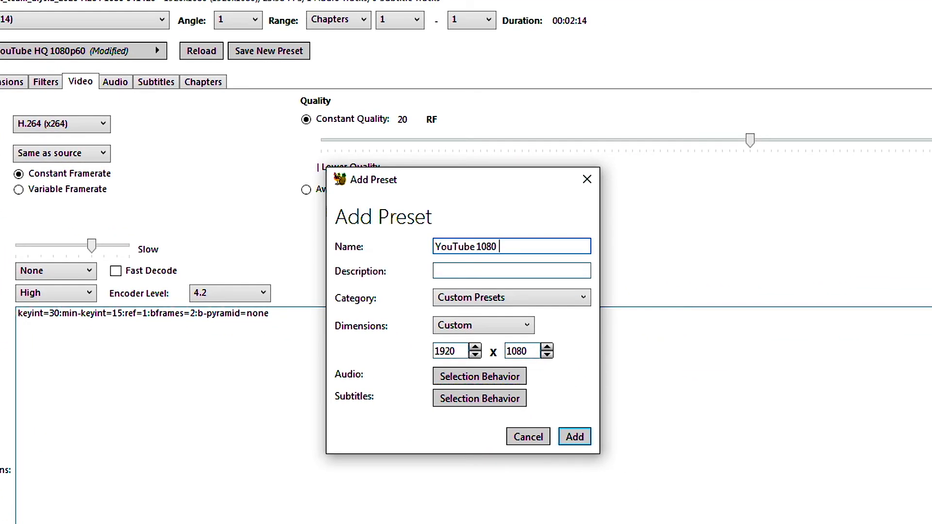
pyautogui.write('Spou')
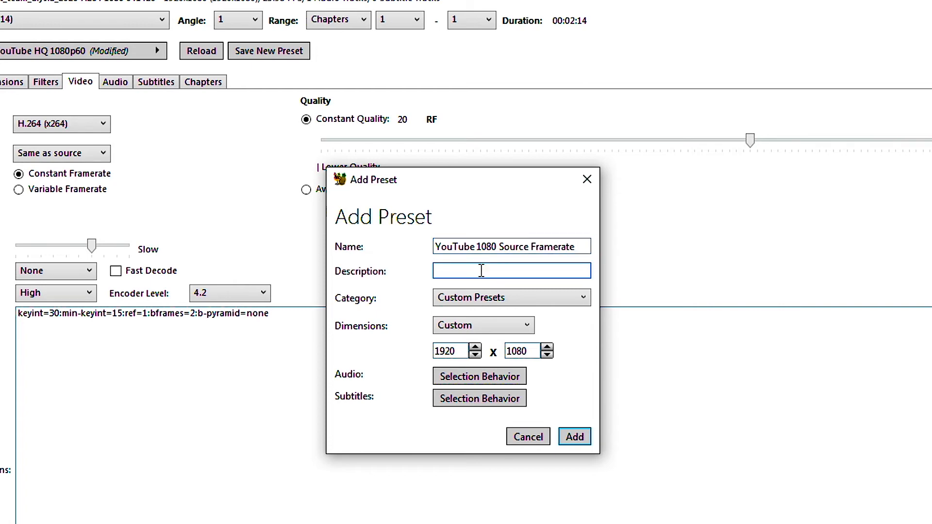
pyautogui.write('Y')
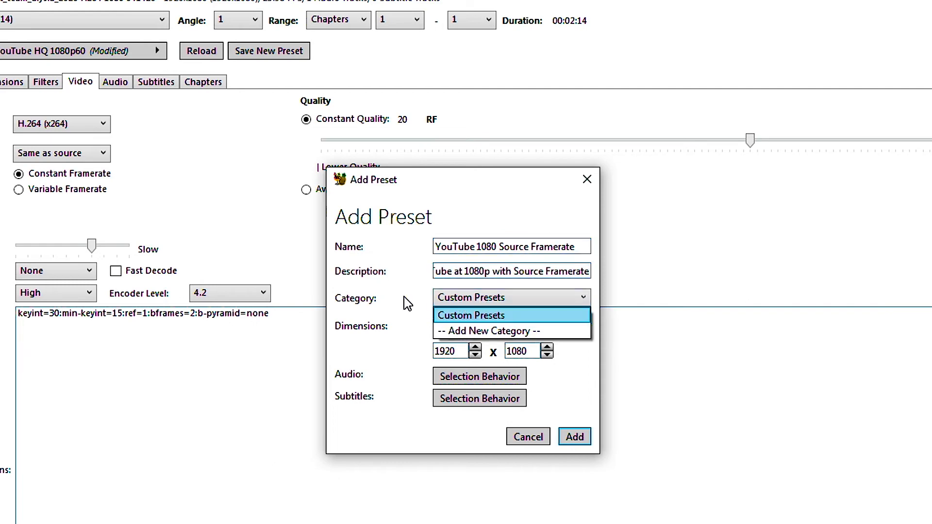
# Step: File the preset under a new category named 'My Presets'
pyautogui.click(471, 314)
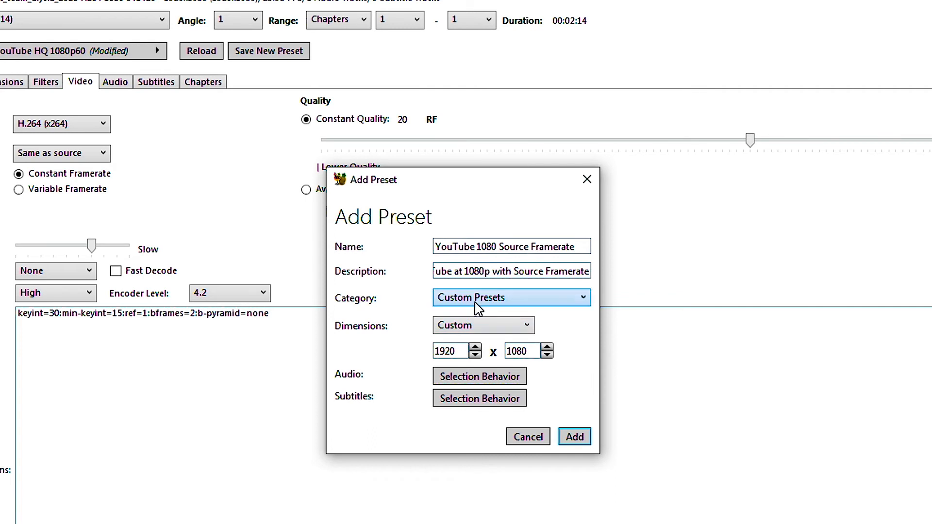
pyautogui.click(511, 298)
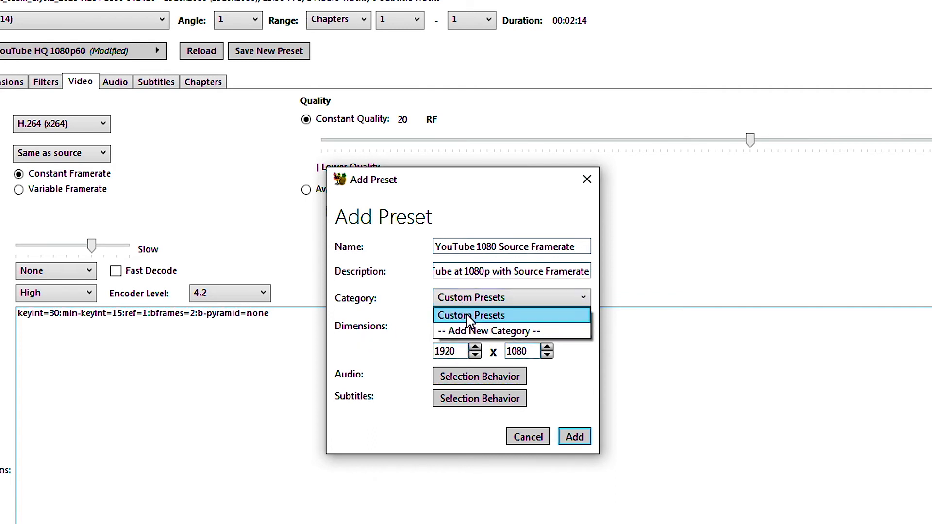
pyautogui.click(488, 331)
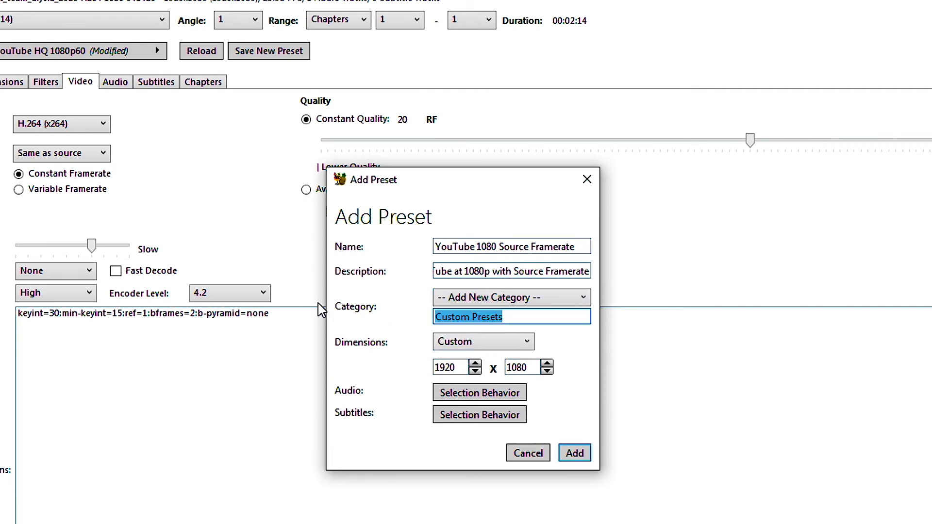
pyautogui.write('My Pres')
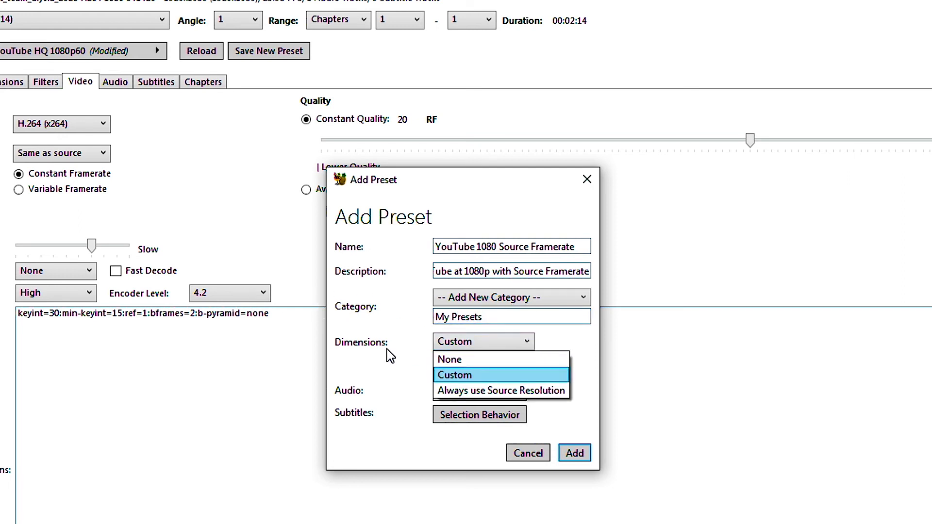
pyautogui.moveTo(516, 391)
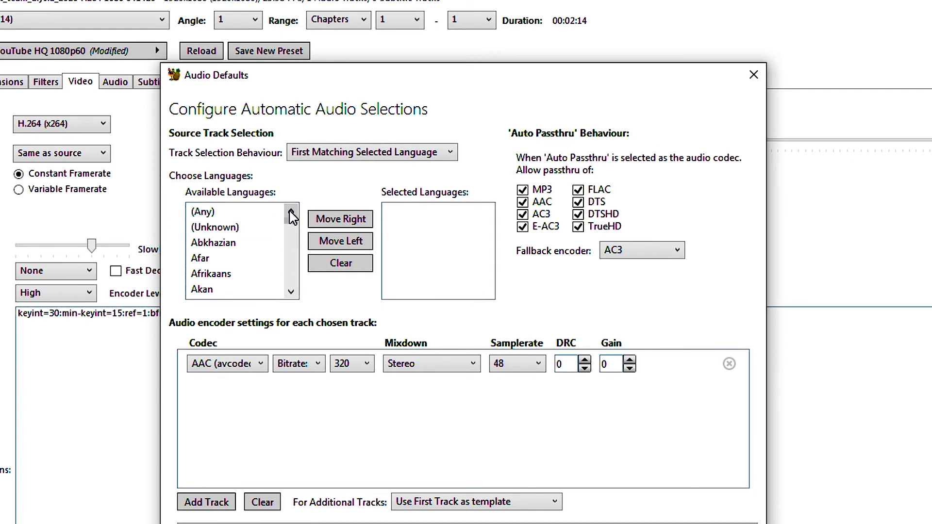
pyautogui.moveTo(396, 173)
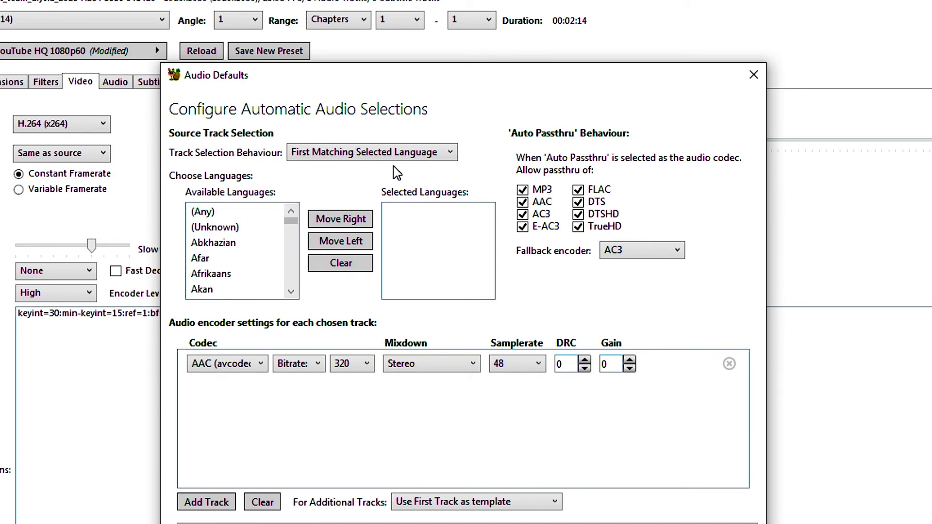
pyautogui.moveTo(554, 160)
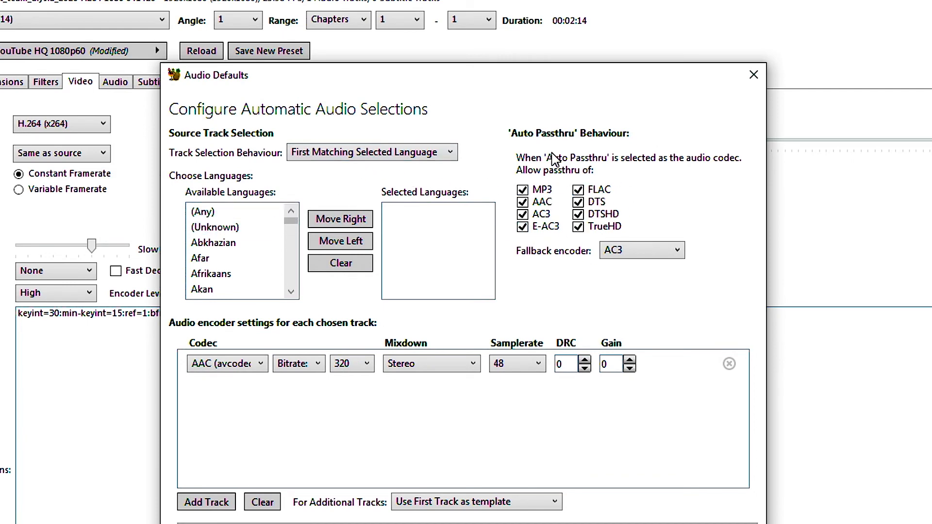
pyautogui.moveTo(526, 319)
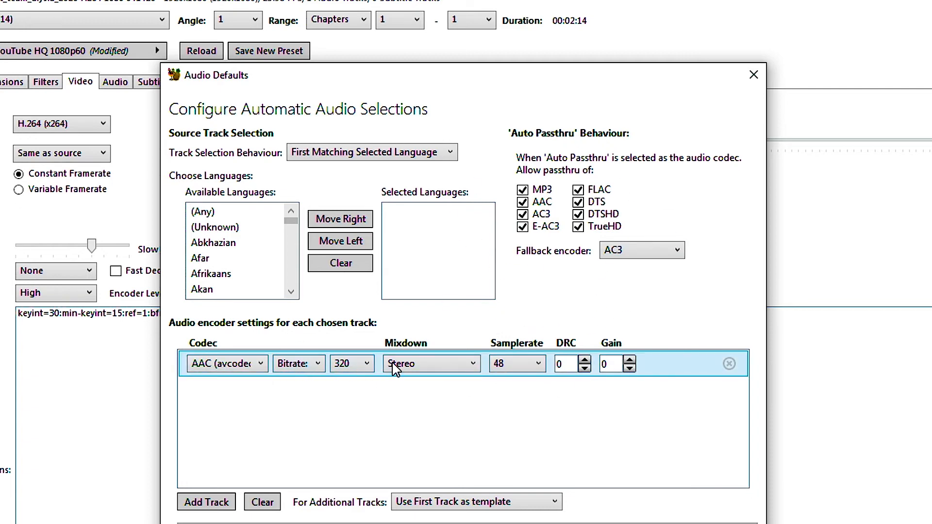
pyautogui.moveTo(475, 377)
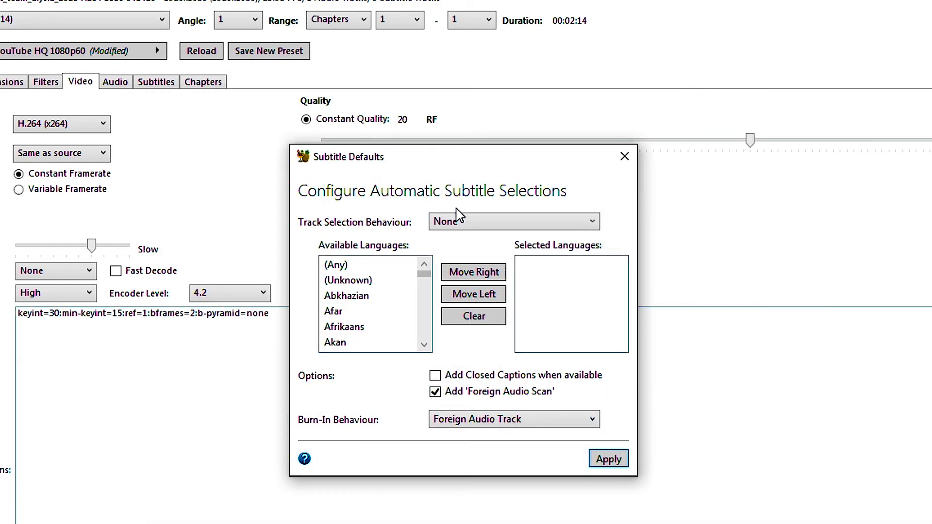
# Step: Accept the preset's subtitle selection defaults
pyautogui.click(356, 341)
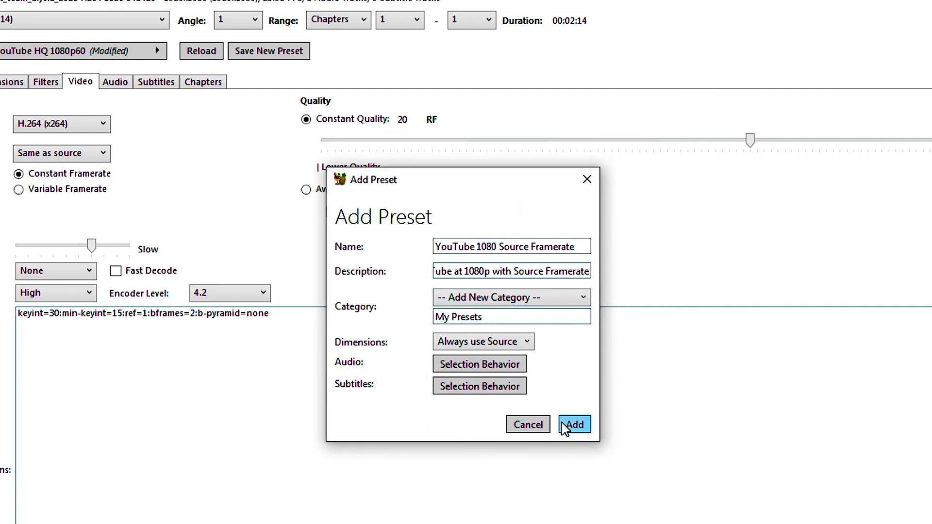
# Step: Add the YouTube 1080 Source Framerate preset and apply it from My Presets to the loaded video
pyautogui.click(575, 425)
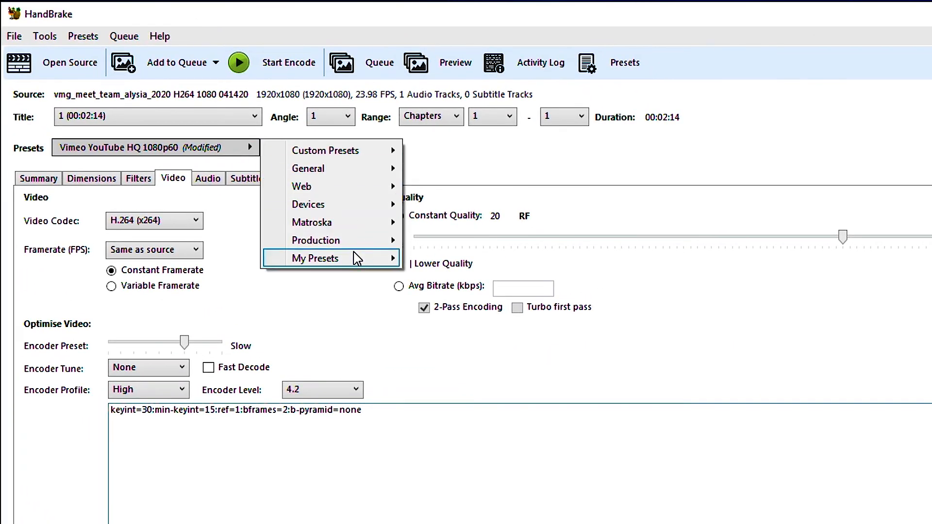
pyautogui.moveTo(330, 258)
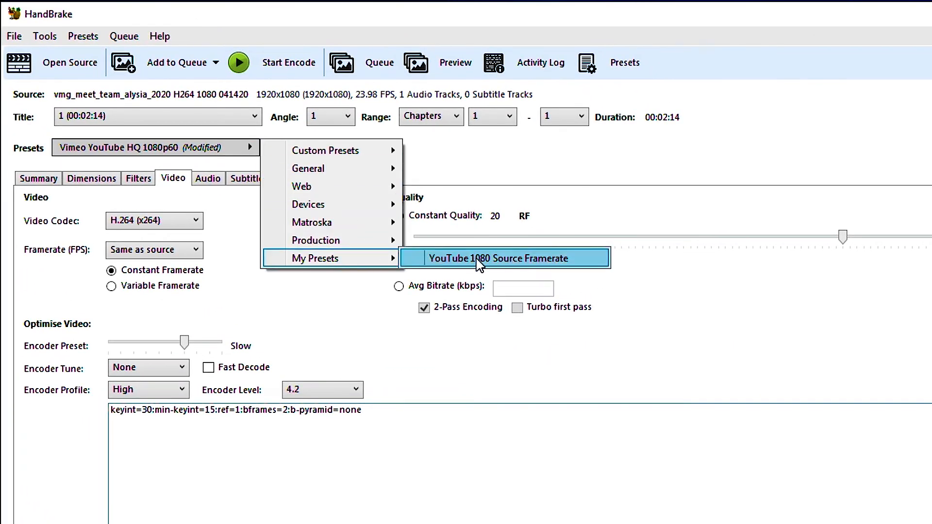
pyautogui.click(488, 258)
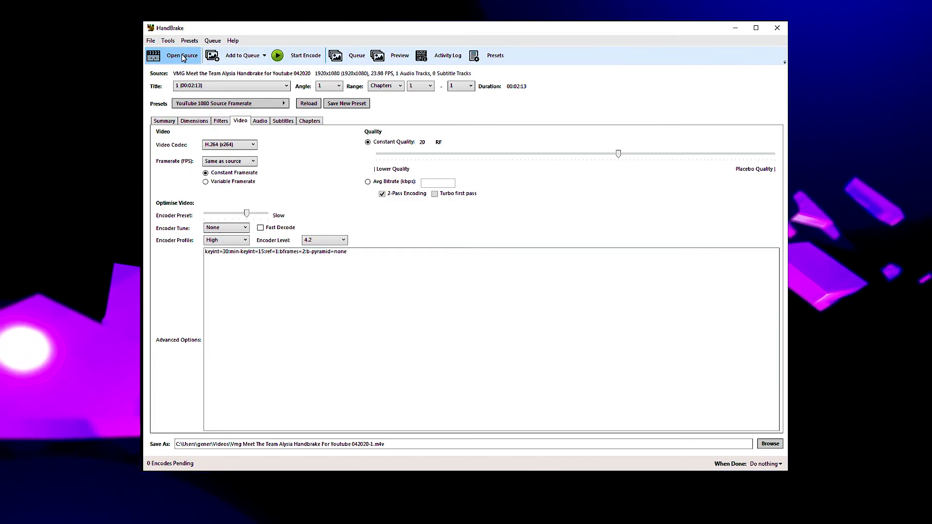
# Step: Load the EXPORTS folder of Meet the Team videos as a Folder (Batch Scan) source
pyautogui.click(171, 55)
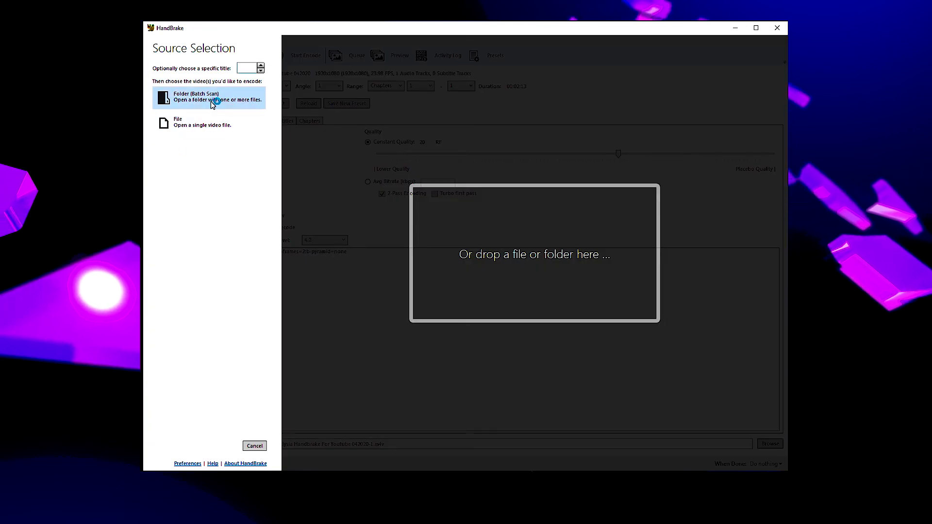
pyautogui.click(208, 96)
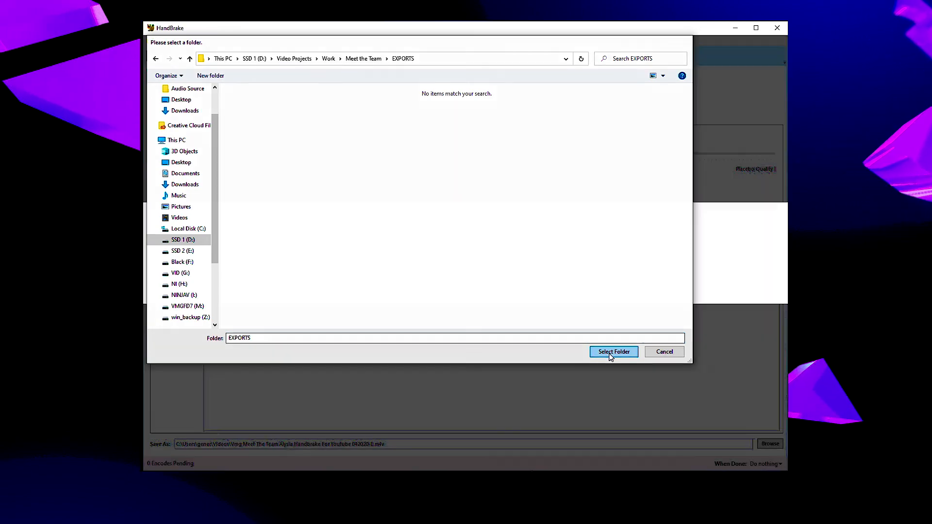
pyautogui.click(613, 352)
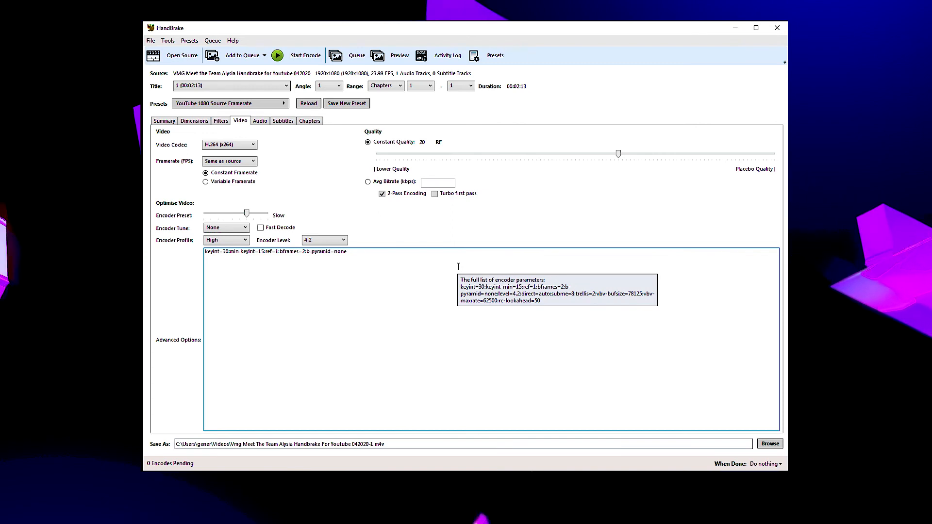
pyautogui.moveTo(377, 227)
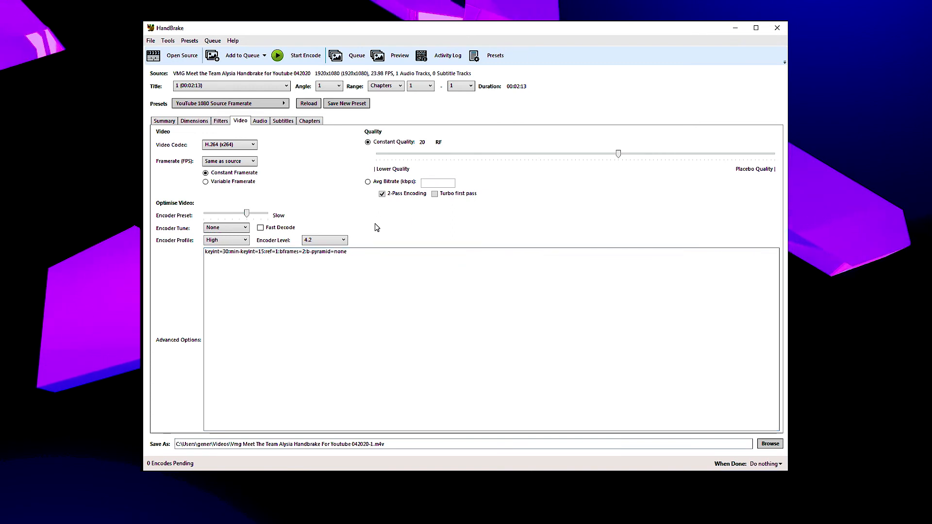
pyautogui.moveTo(417, 105)
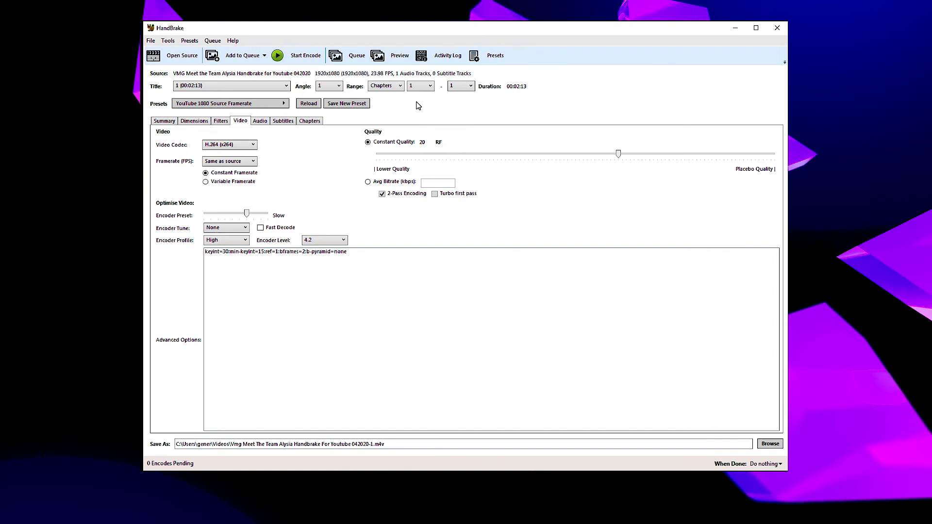
pyautogui.moveTo(263, 181)
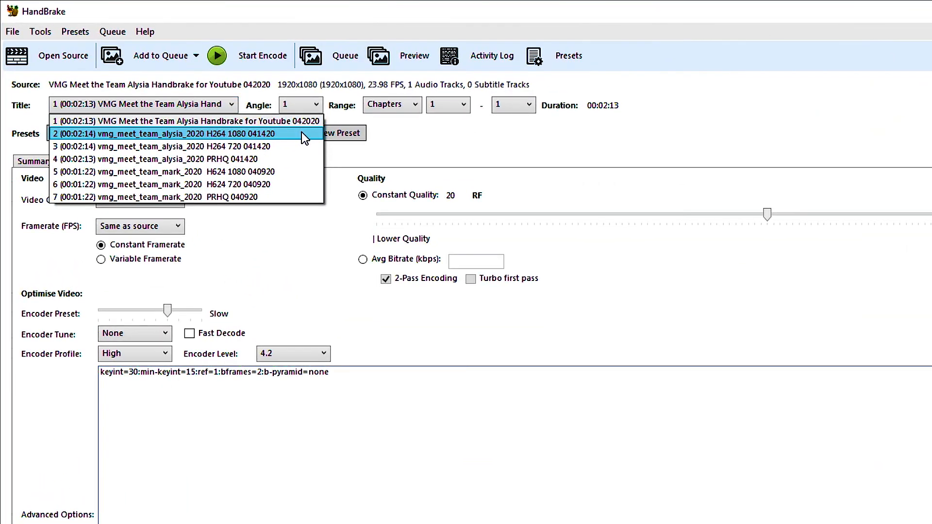
pyautogui.moveTo(279, 159)
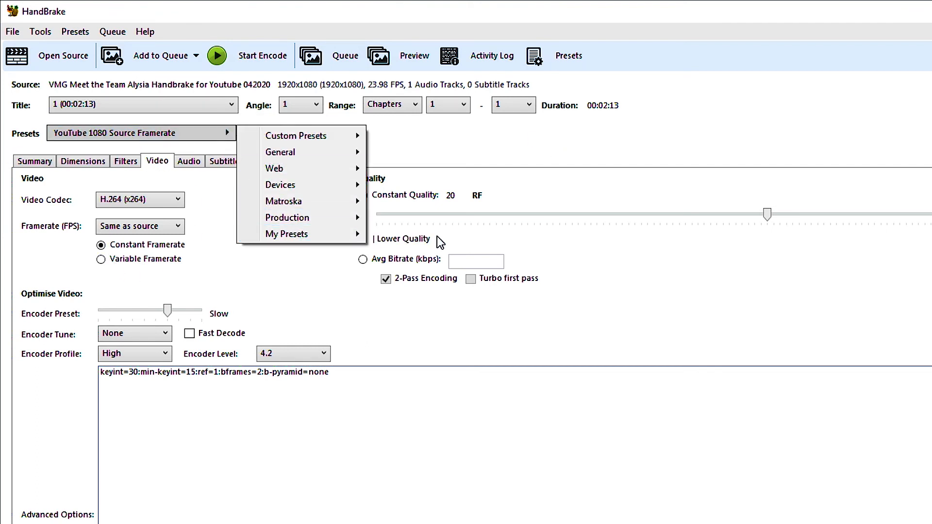
# Step: Add all seven scanned titles to the queue with the YouTube 1080 preset and show the queue
pyautogui.click(160, 55)
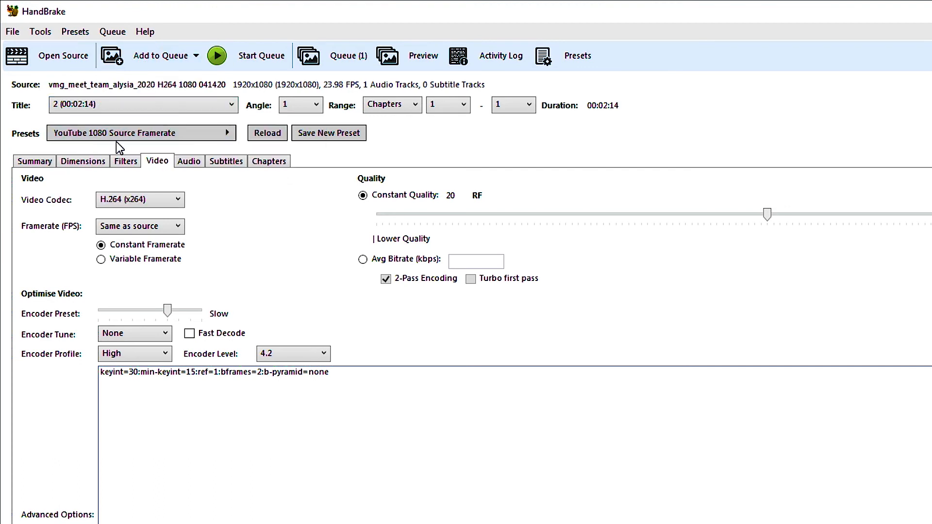
pyautogui.click(160, 56)
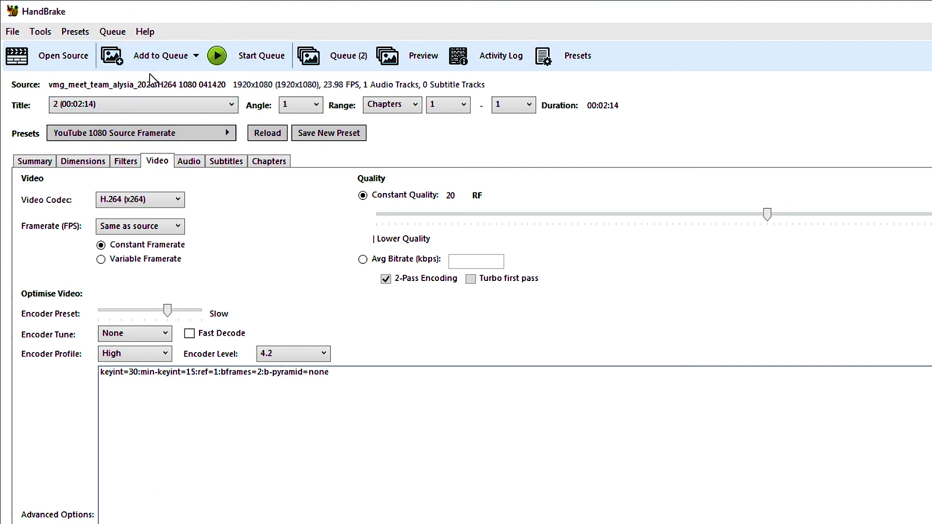
pyautogui.click(231, 105)
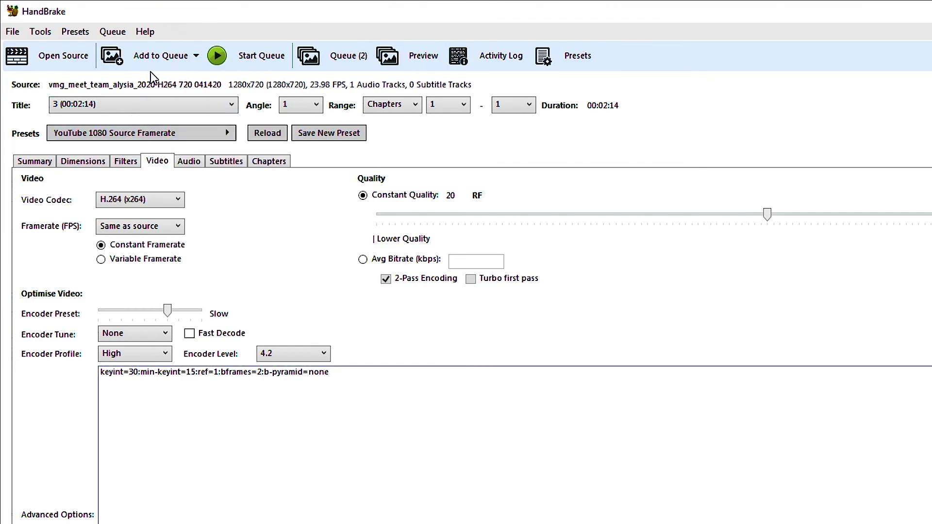
pyautogui.click(348, 56)
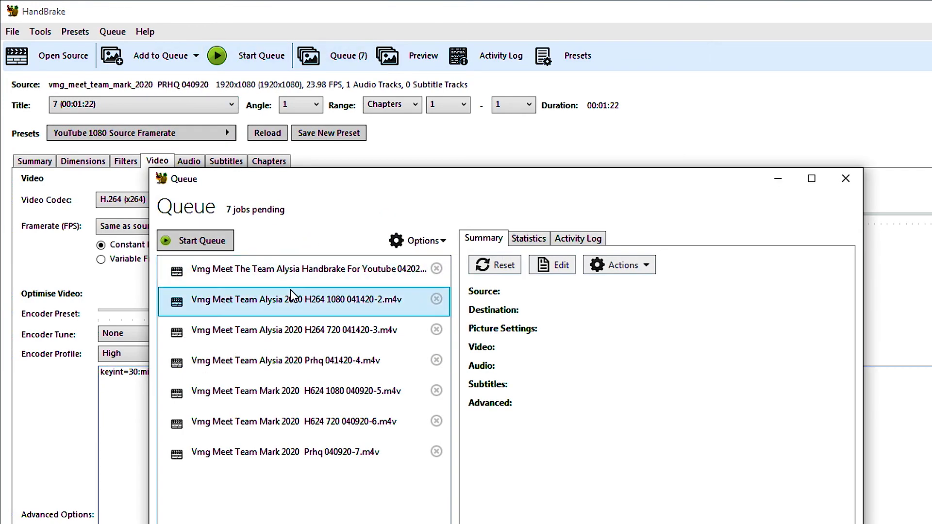
# Step: Check two queued jobs' settings summaries, then start encoding the queue
pyautogui.click(293, 330)
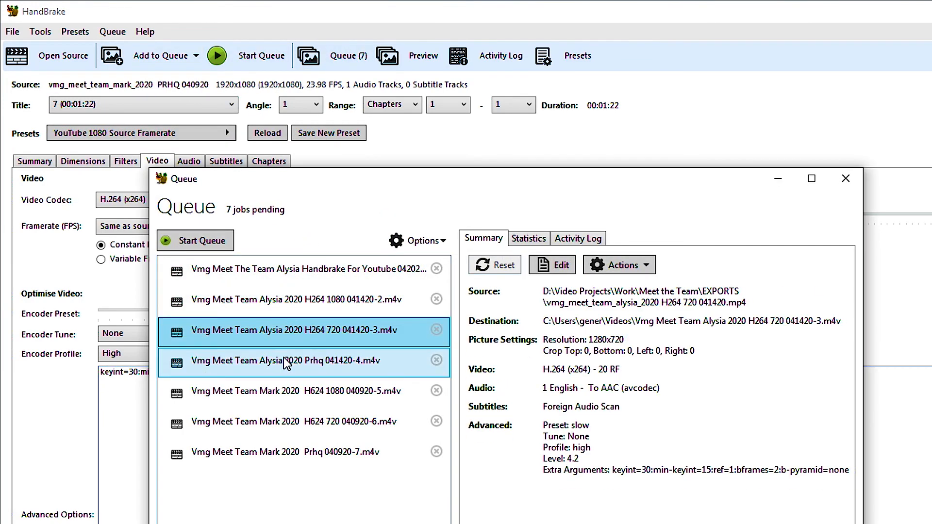
pyautogui.click(304, 268)
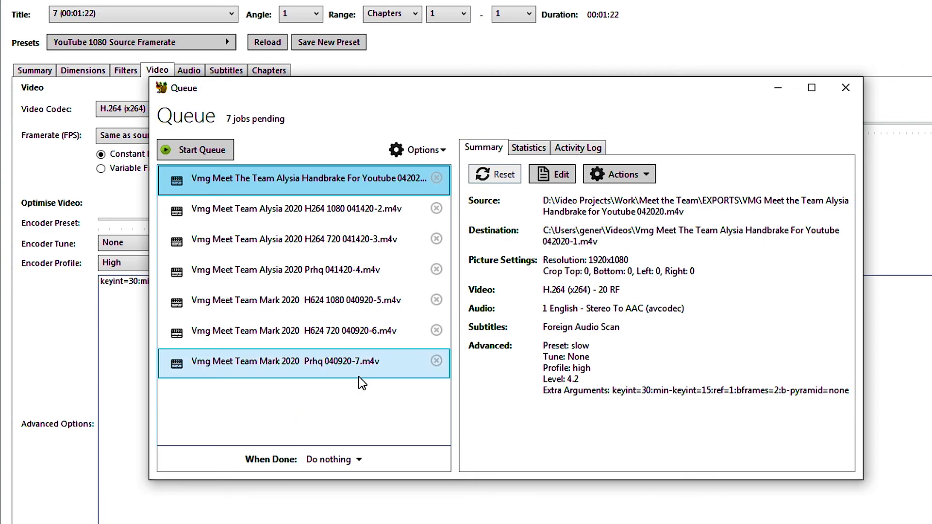
pyautogui.click(194, 150)
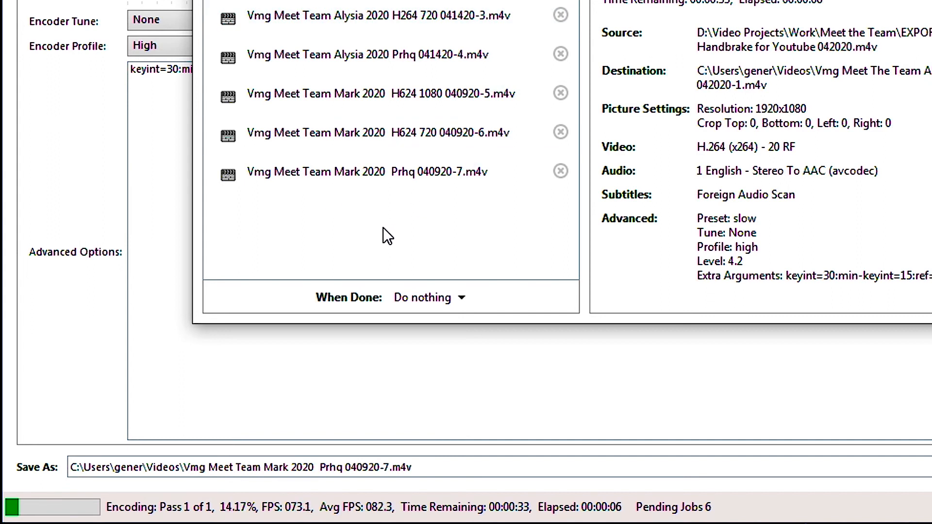
pyautogui.moveTo(405, 221)
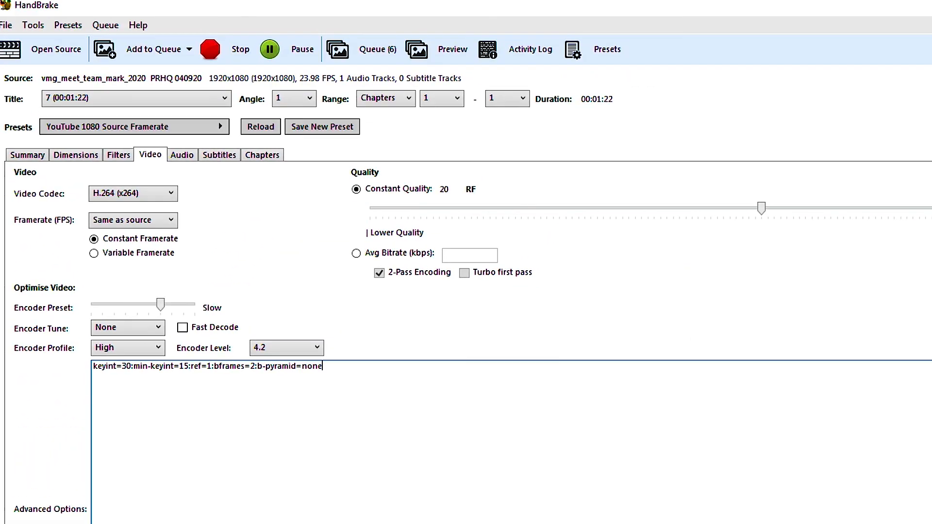
# Step: Check queue progress with the first Alysia job encoding, then close the queue window
pyautogui.click(377, 48)
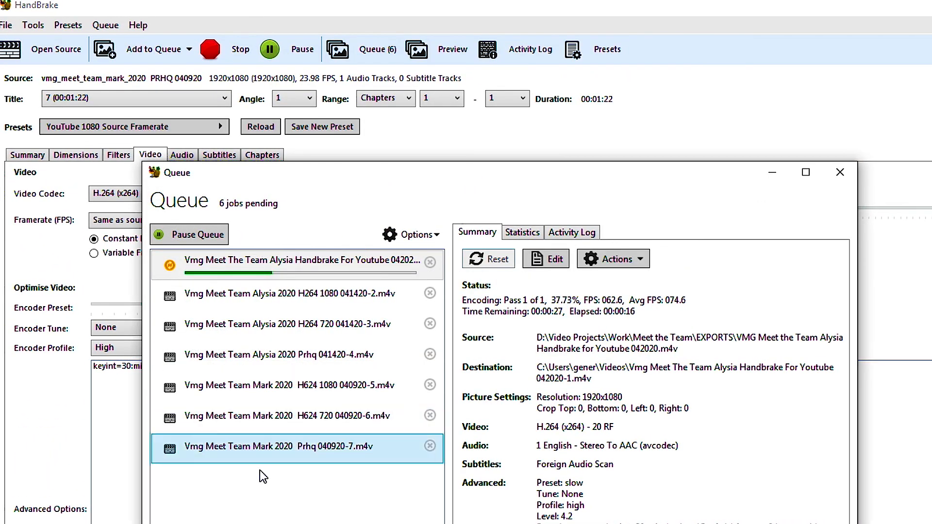
pyautogui.click(840, 172)
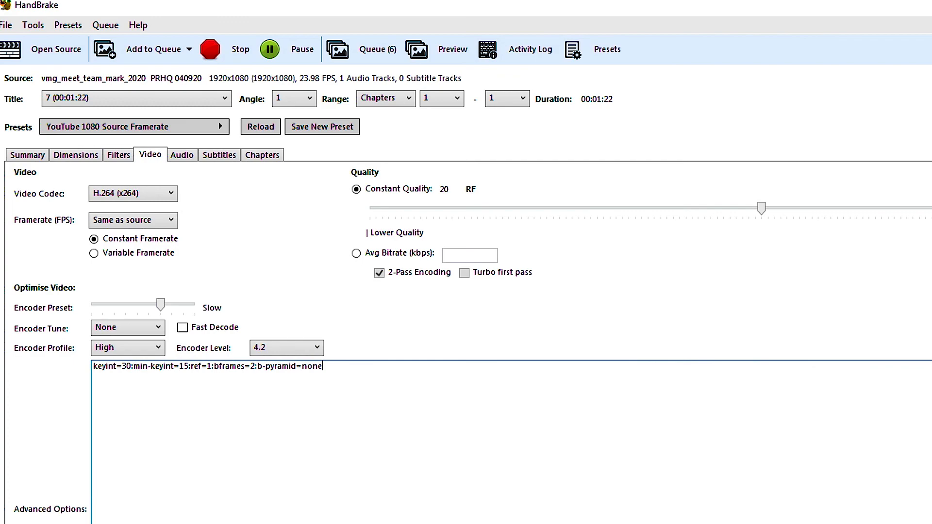
pyautogui.moveTo(304, 99)
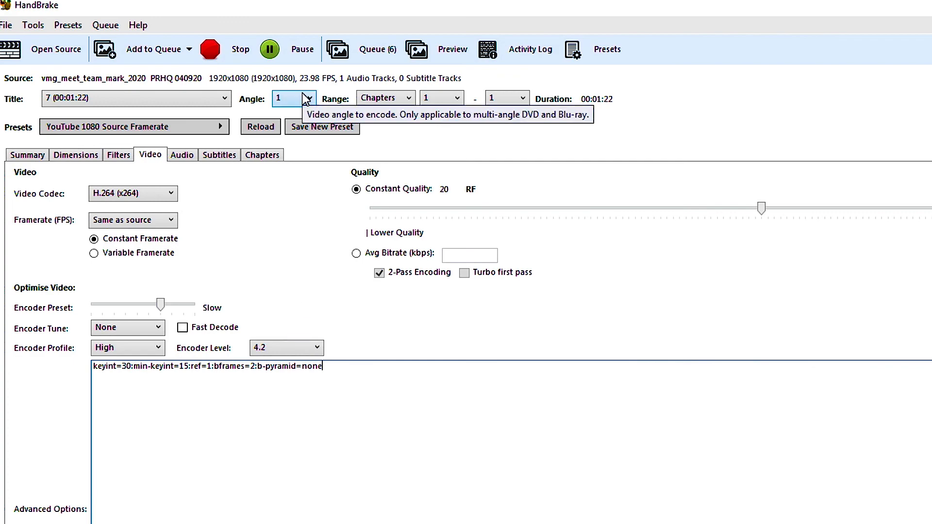